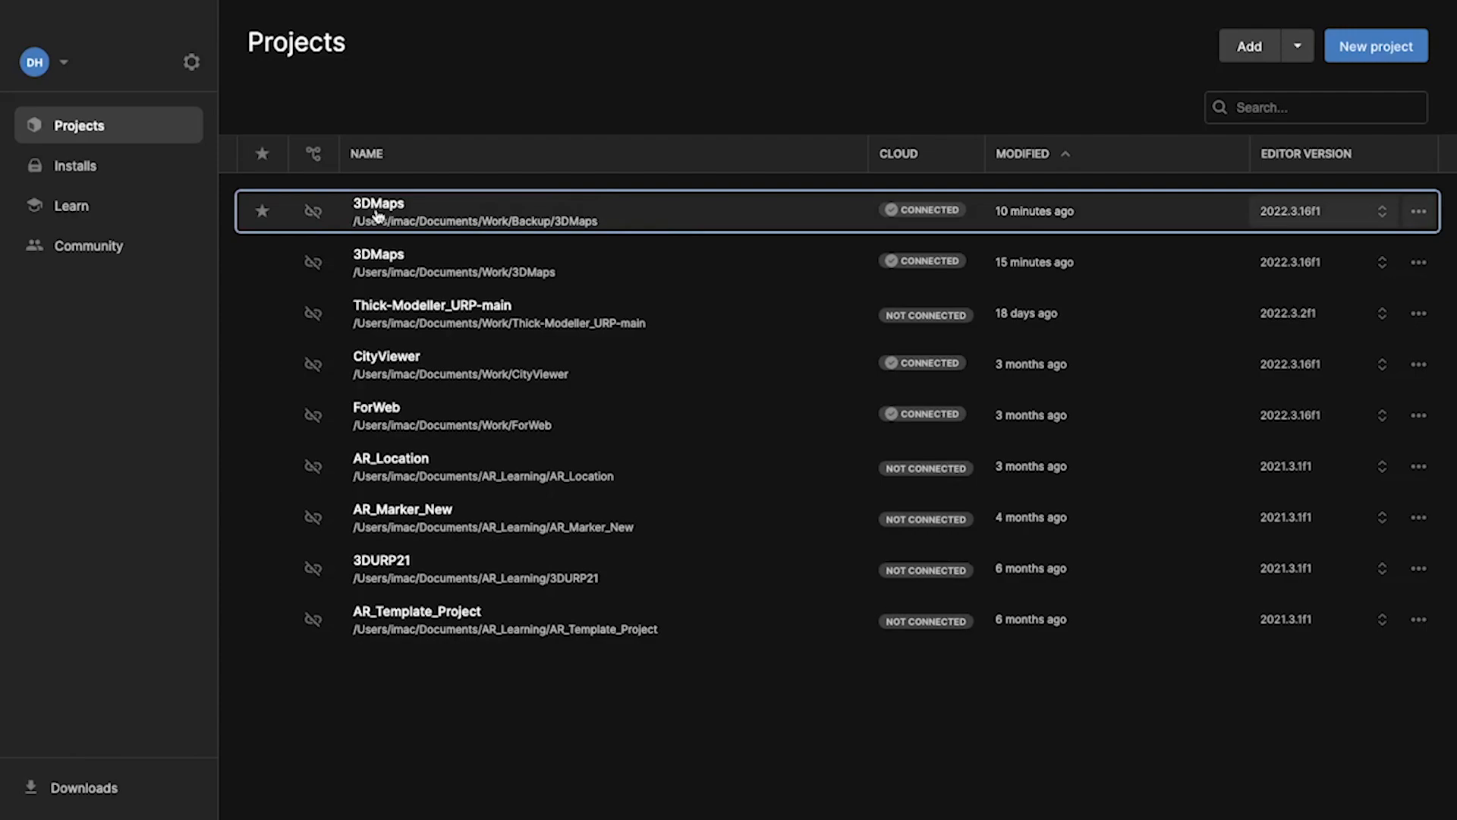
{"action": "mouse_move", "coordinate": [387, 215]}
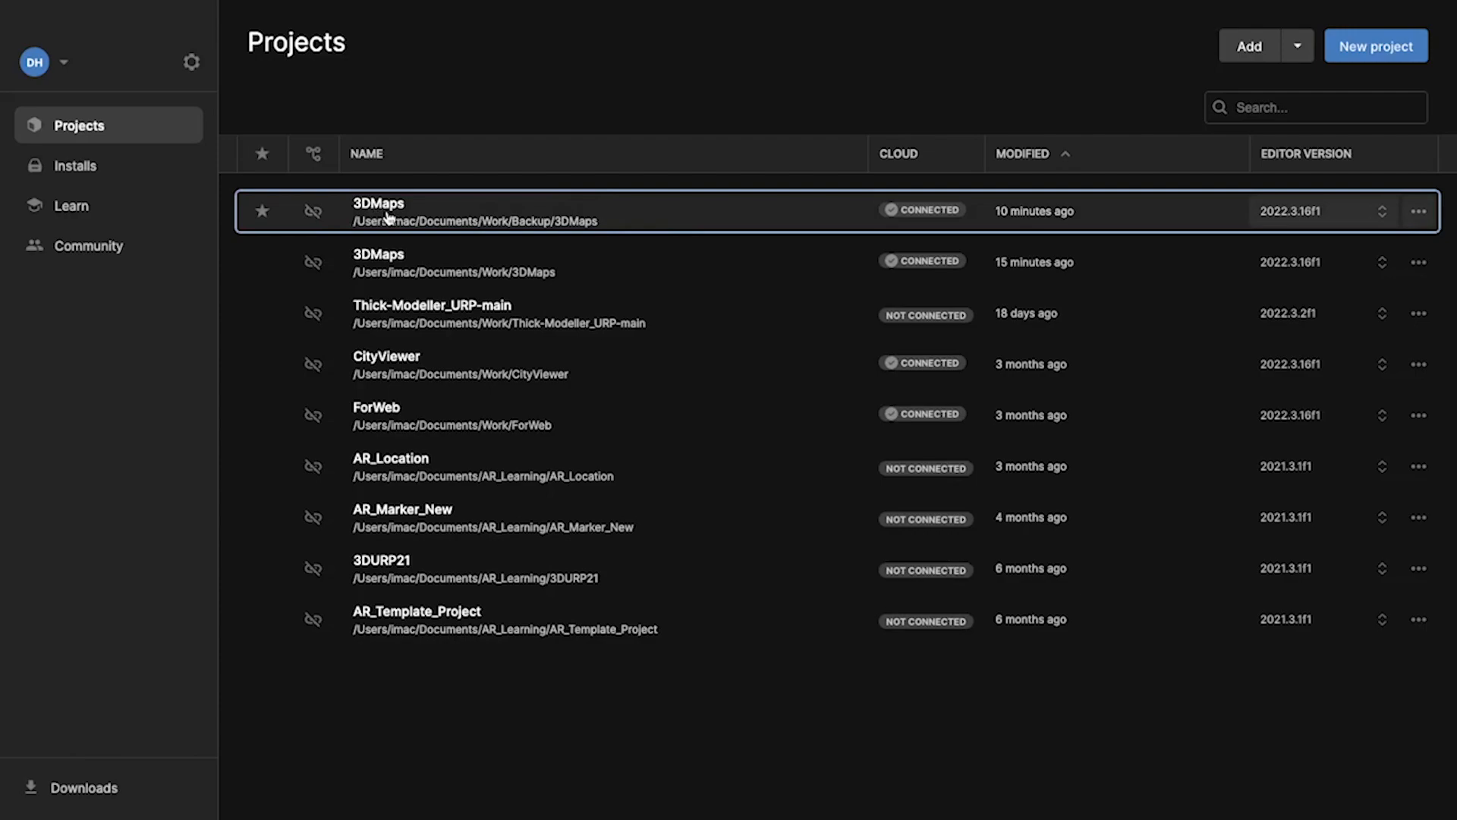
- Launch the 3DMaps project from Work/Backup in the Unity Hub Projects list
{"action": "double_click", "coordinate": [377, 210]}
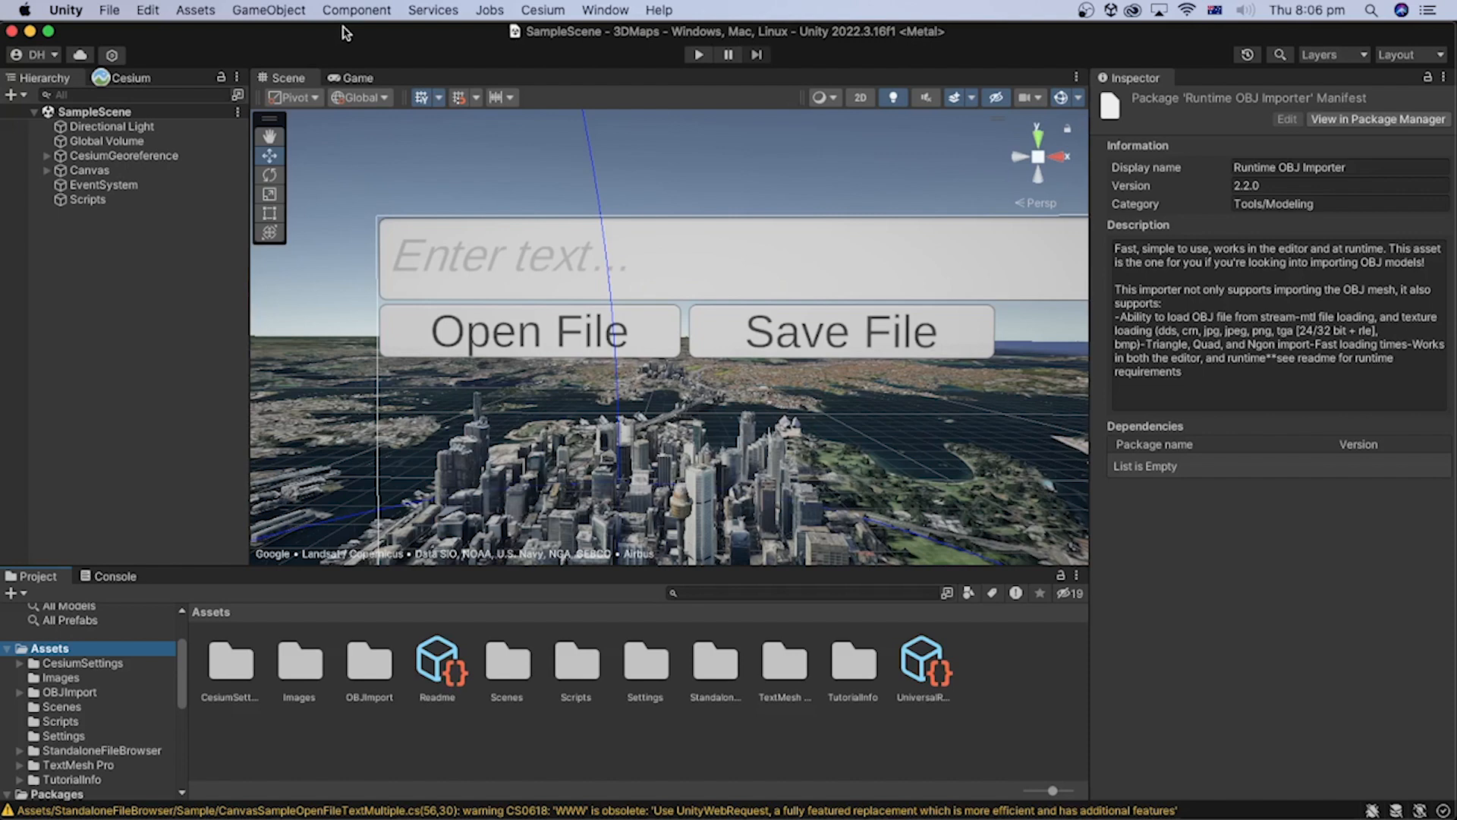
{"action": "mouse_move", "coordinate": [58, 570]}
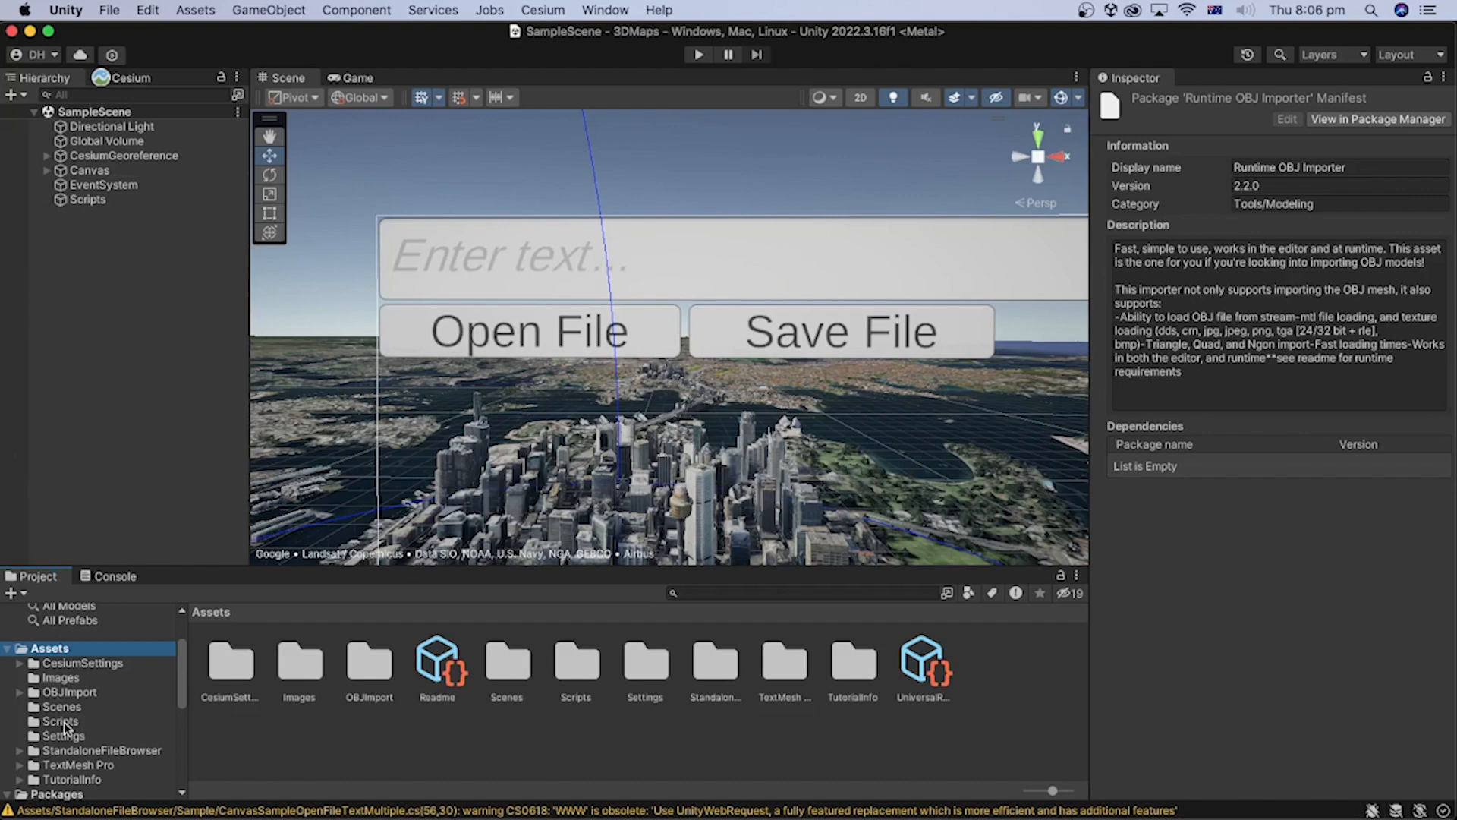
- Open the OpenFile C# script from the Scripts folder in Visual Studio for Mac
{"action": "left_click", "coordinate": [59, 721]}
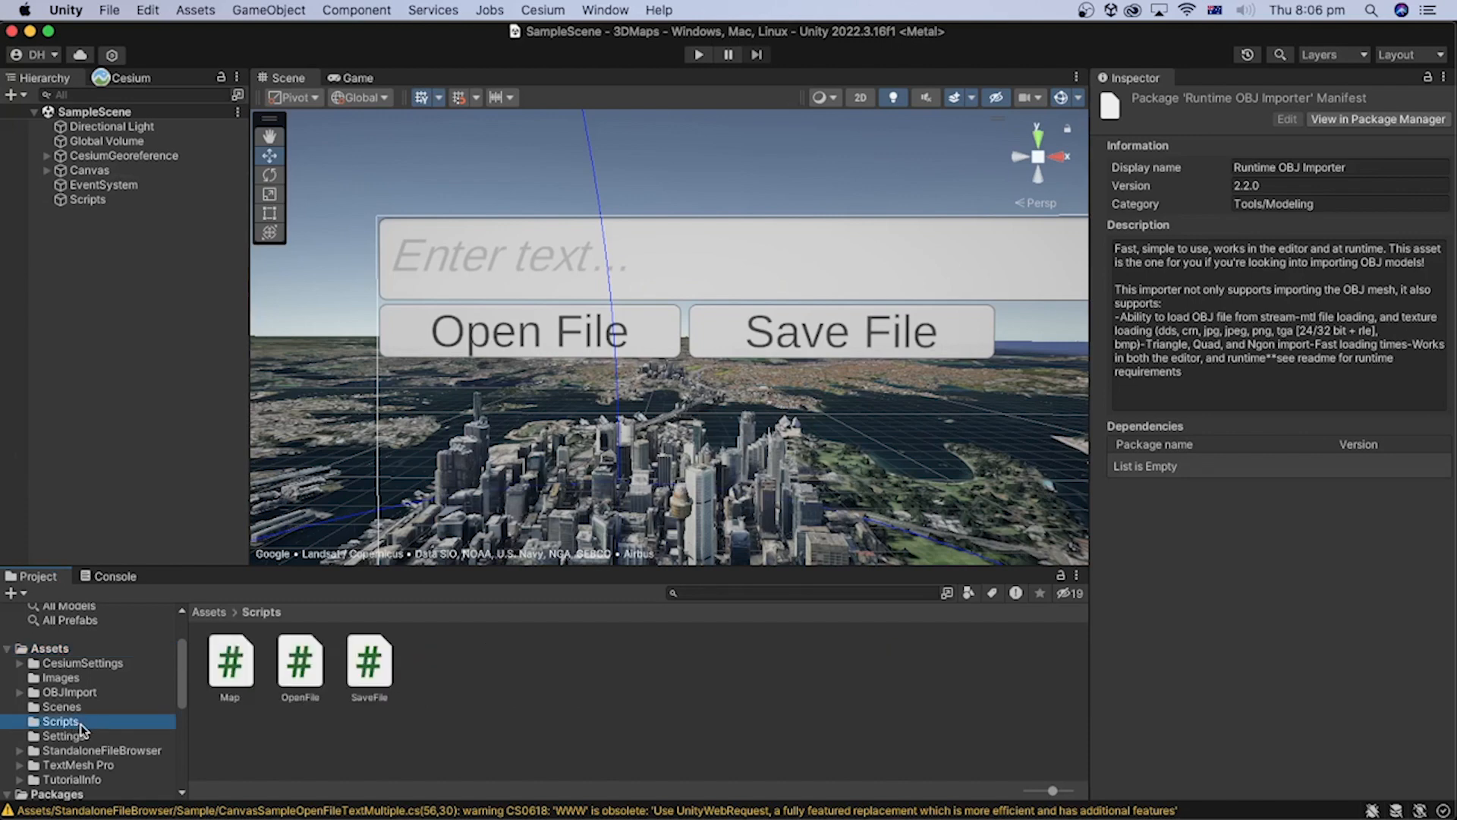
{"action": "mouse_move", "coordinate": [316, 679]}
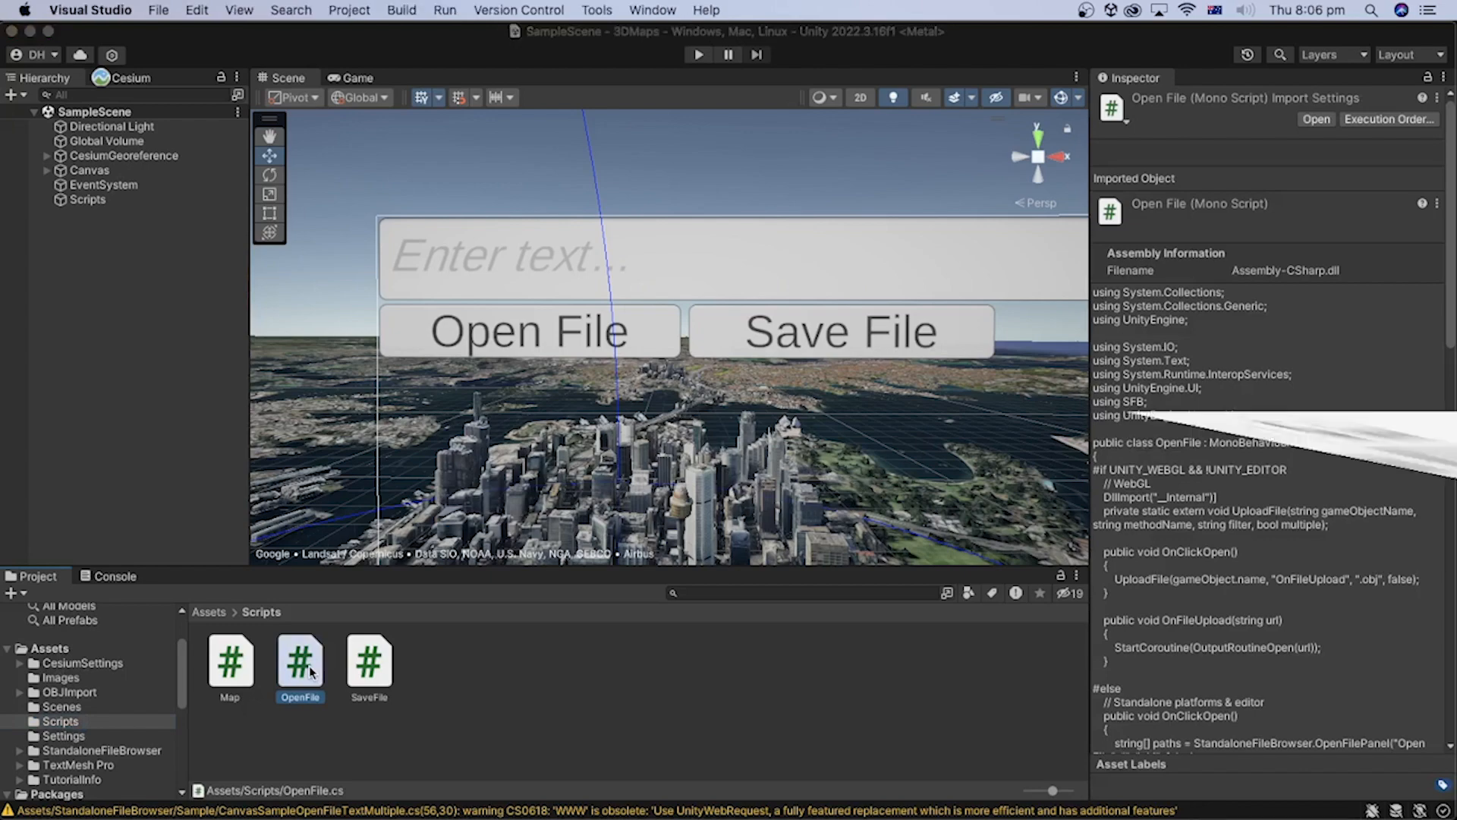
{"action": "double_click", "coordinate": [299, 661]}
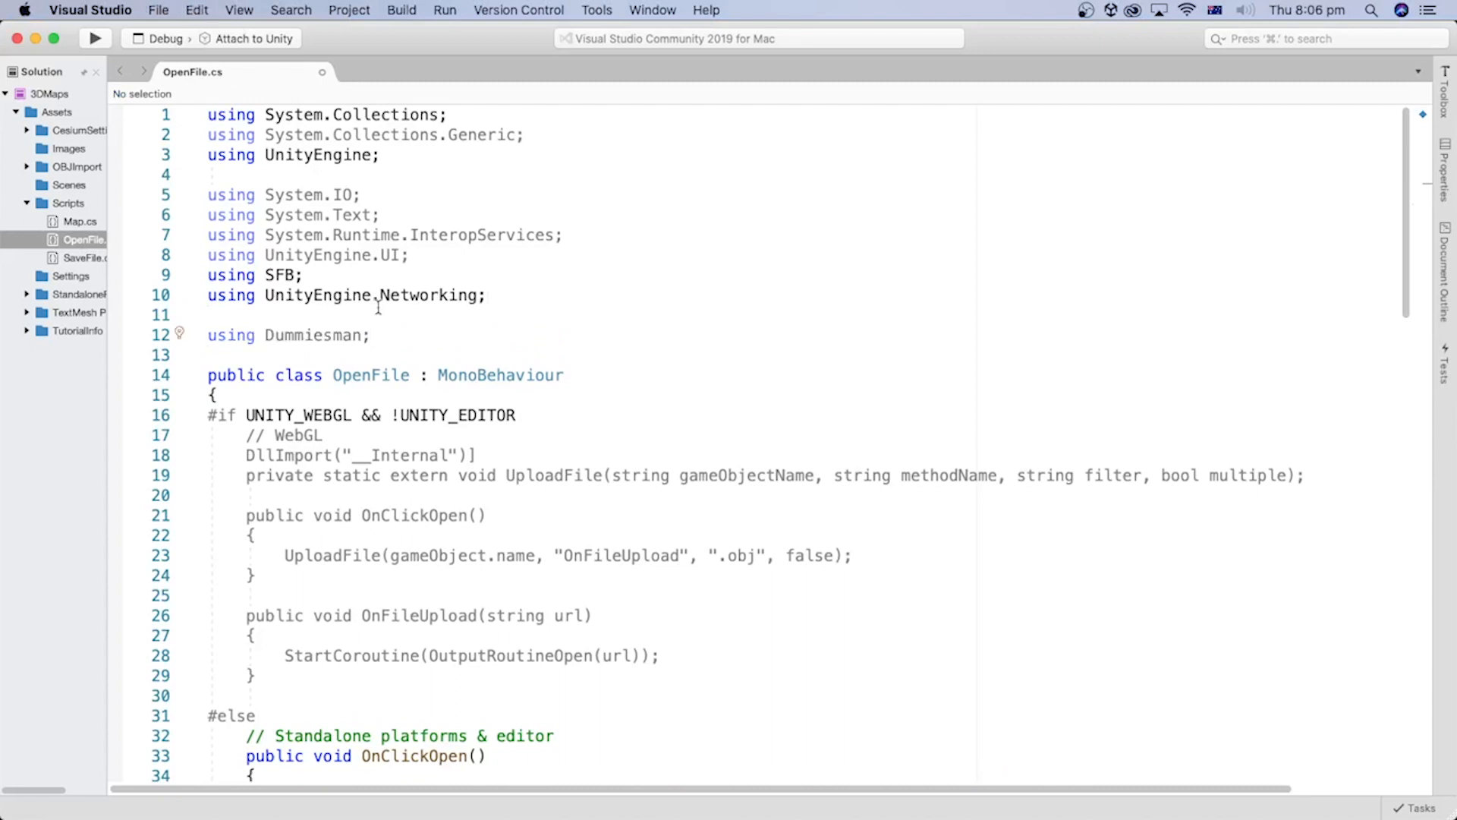
- Insert a 'using CesiumForUnity;' line right after 'using Dummiesman;' in OpenFile.cs
{"action": "double_click", "coordinate": [313, 334]}
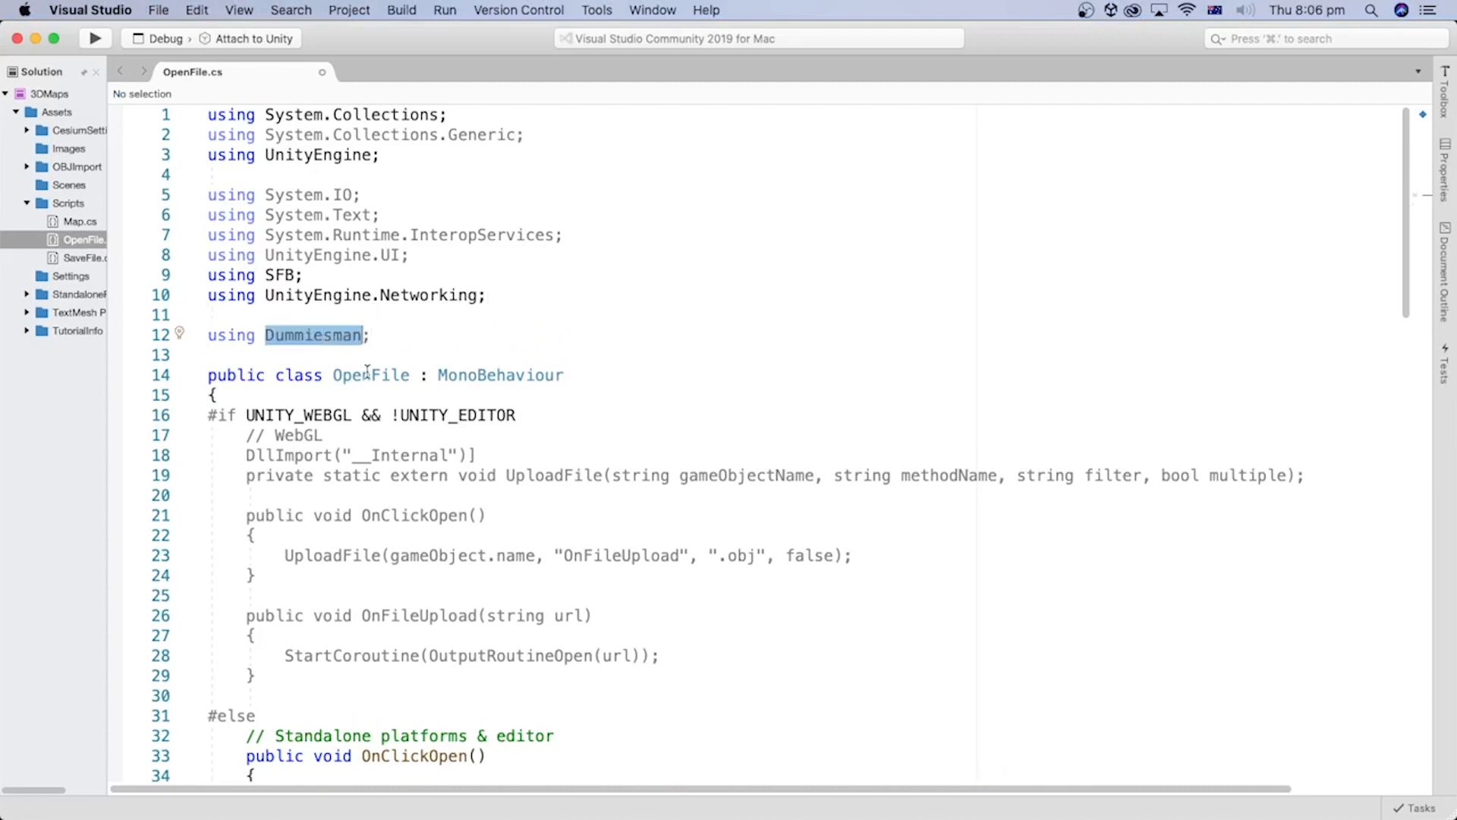
{"action": "key", "text": "Return"}
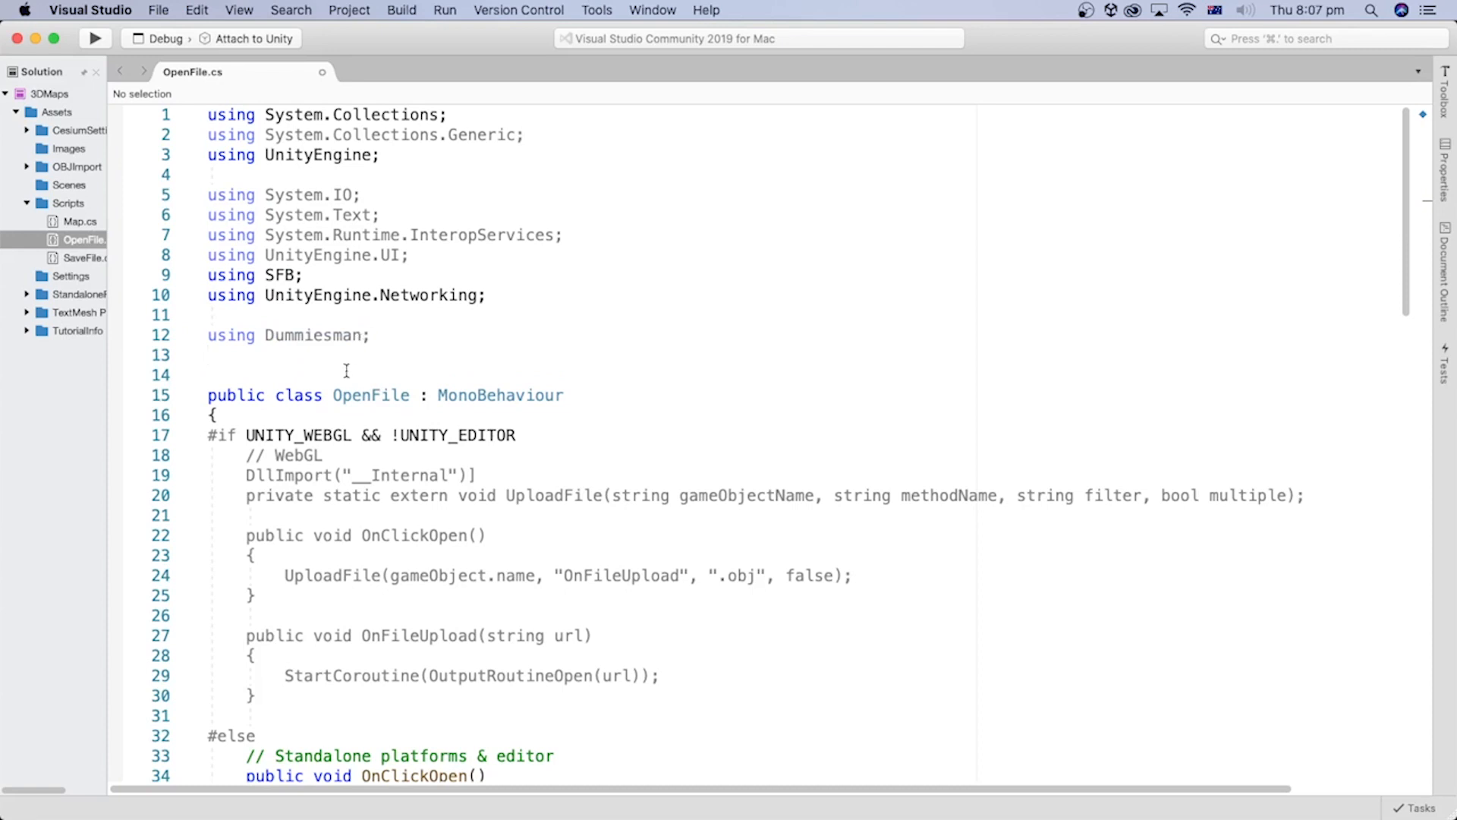
{"action": "type", "text": "using CesiumForUnity;"}
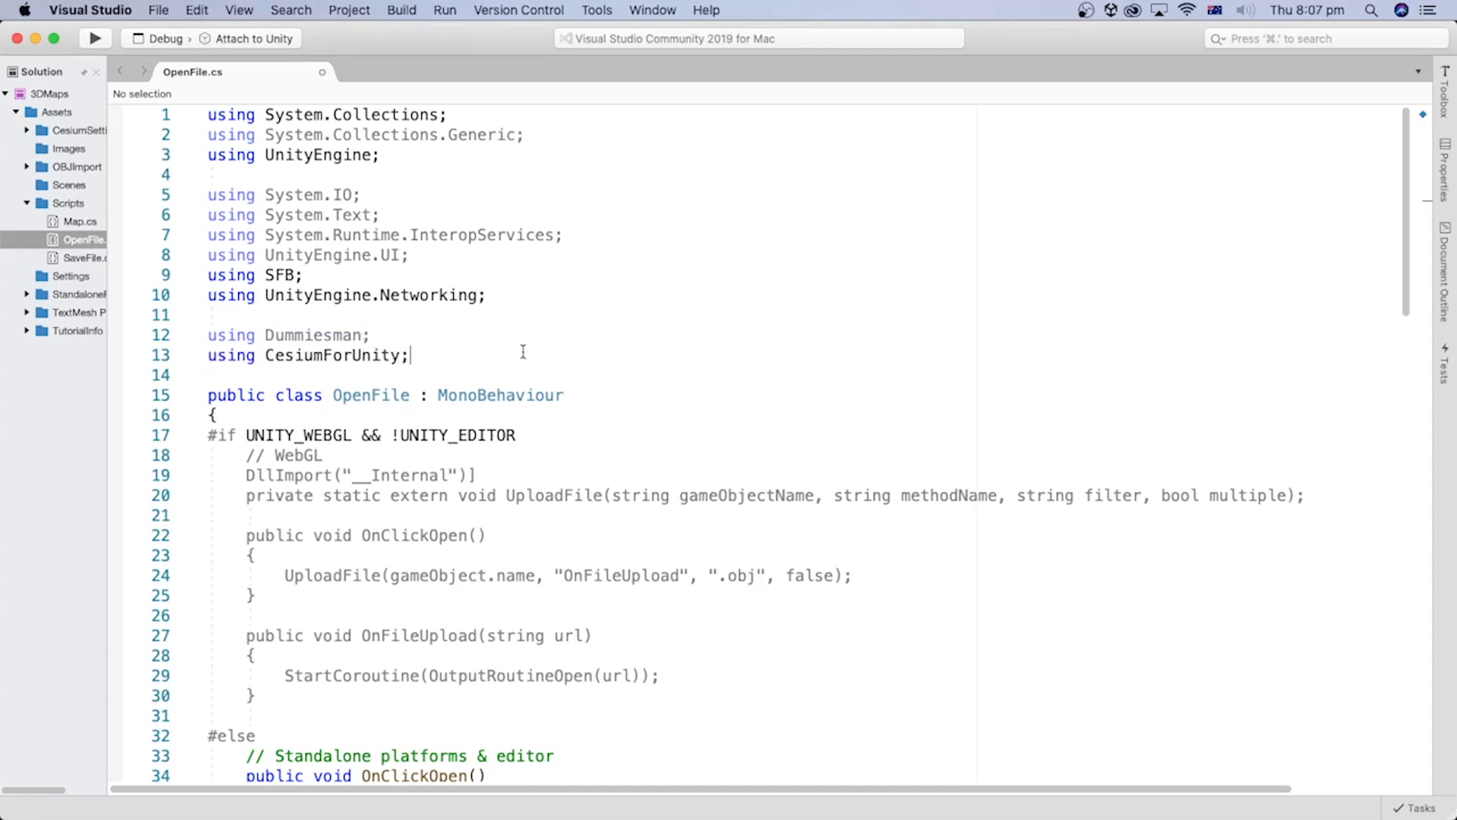
{"action": "double_click", "coordinate": [332, 355]}
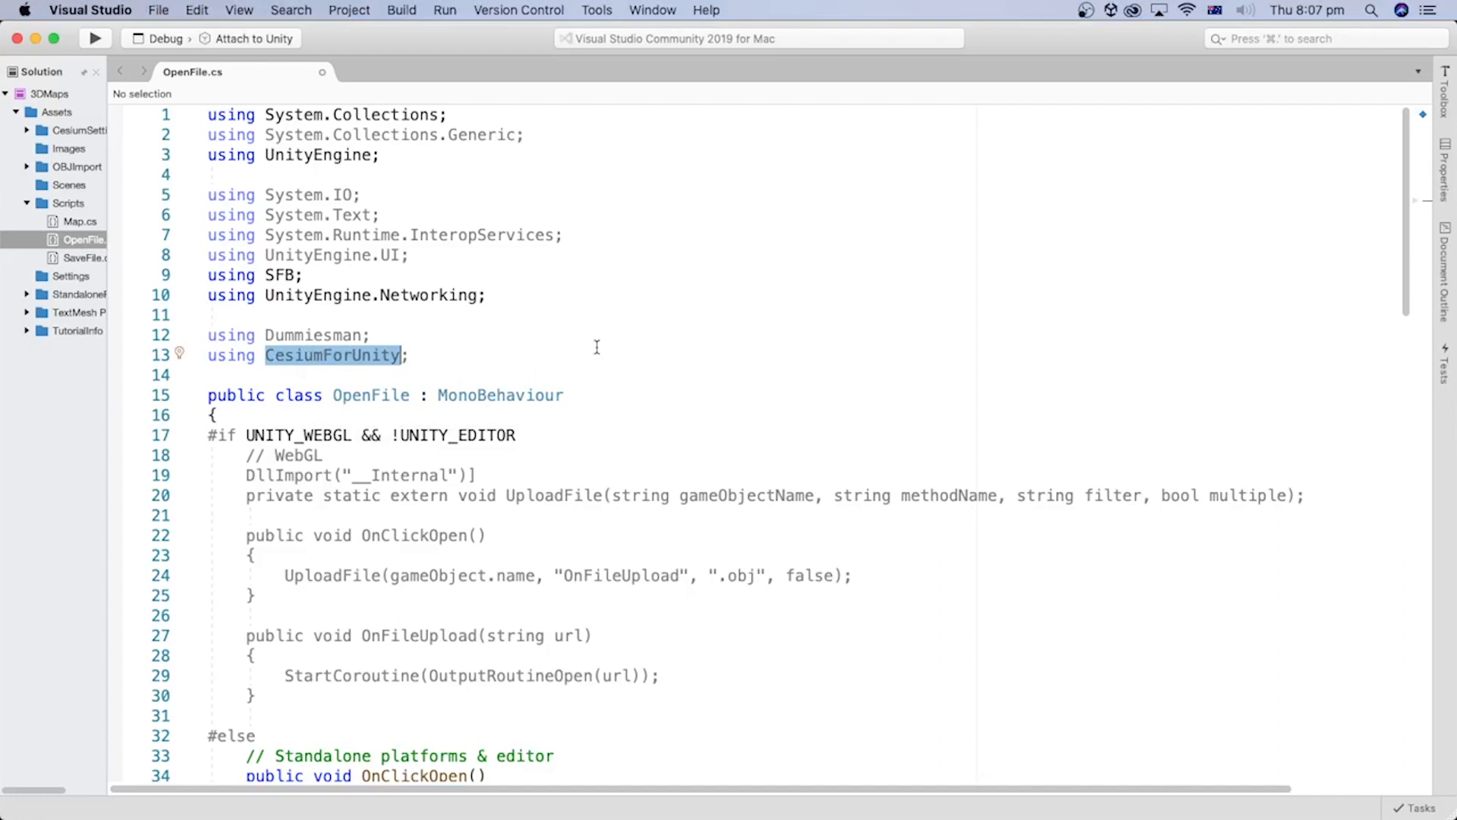
{"action": "mouse_move", "coordinate": [556, 352]}
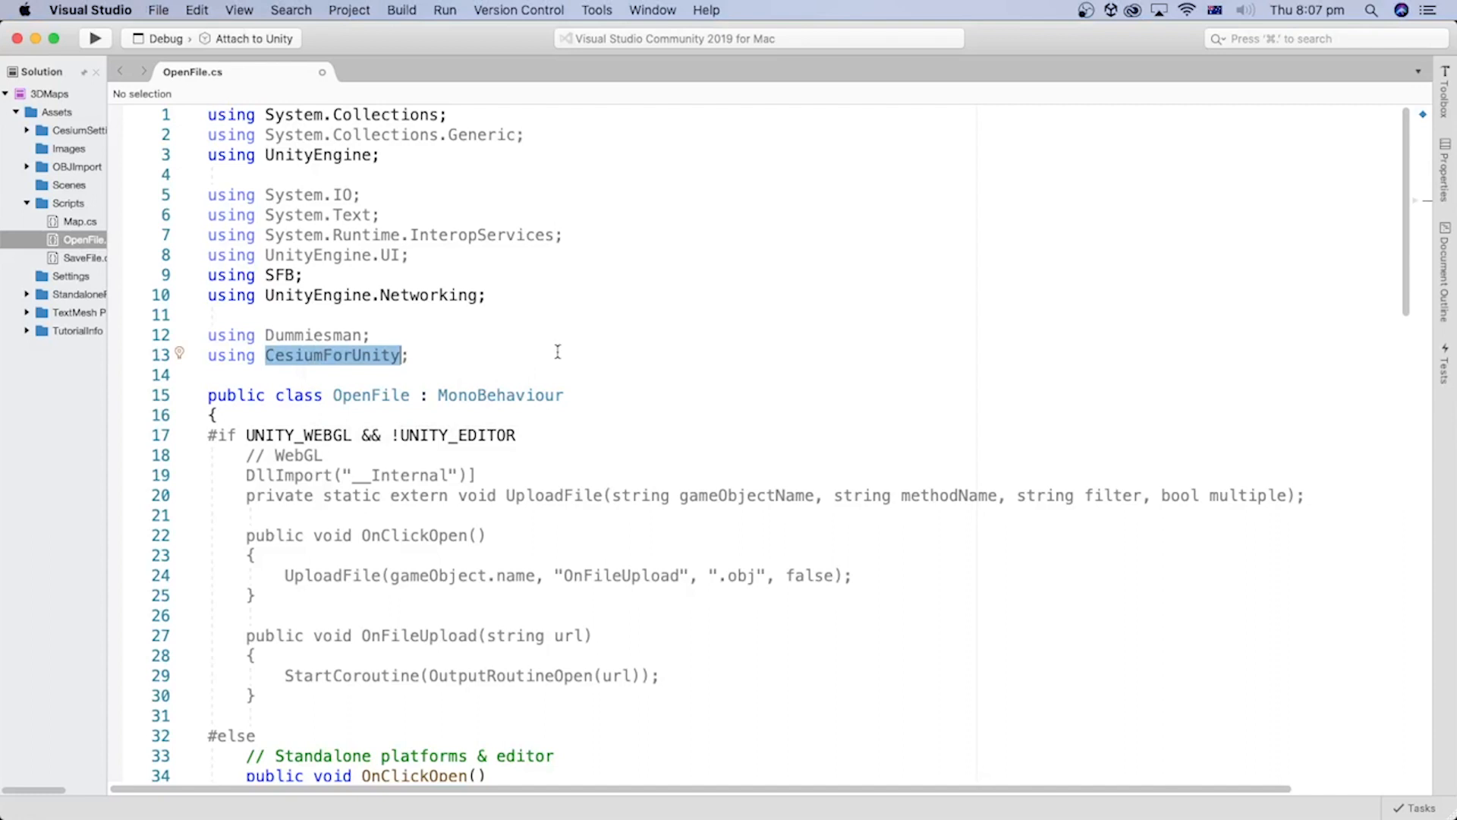
{"action": "left_click", "coordinate": [565, 355]}
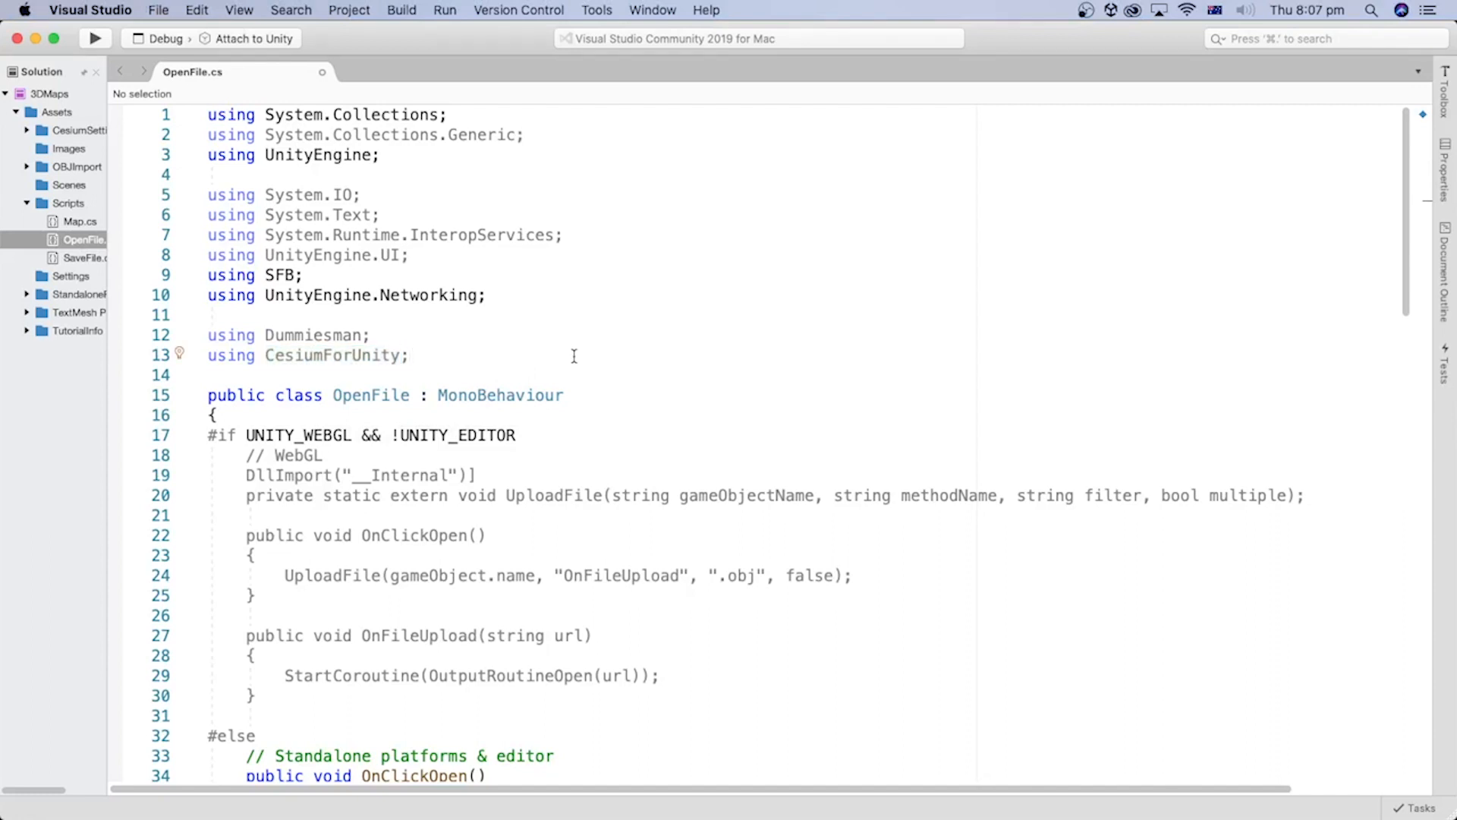
{"action": "mouse_move", "coordinate": [409, 369]}
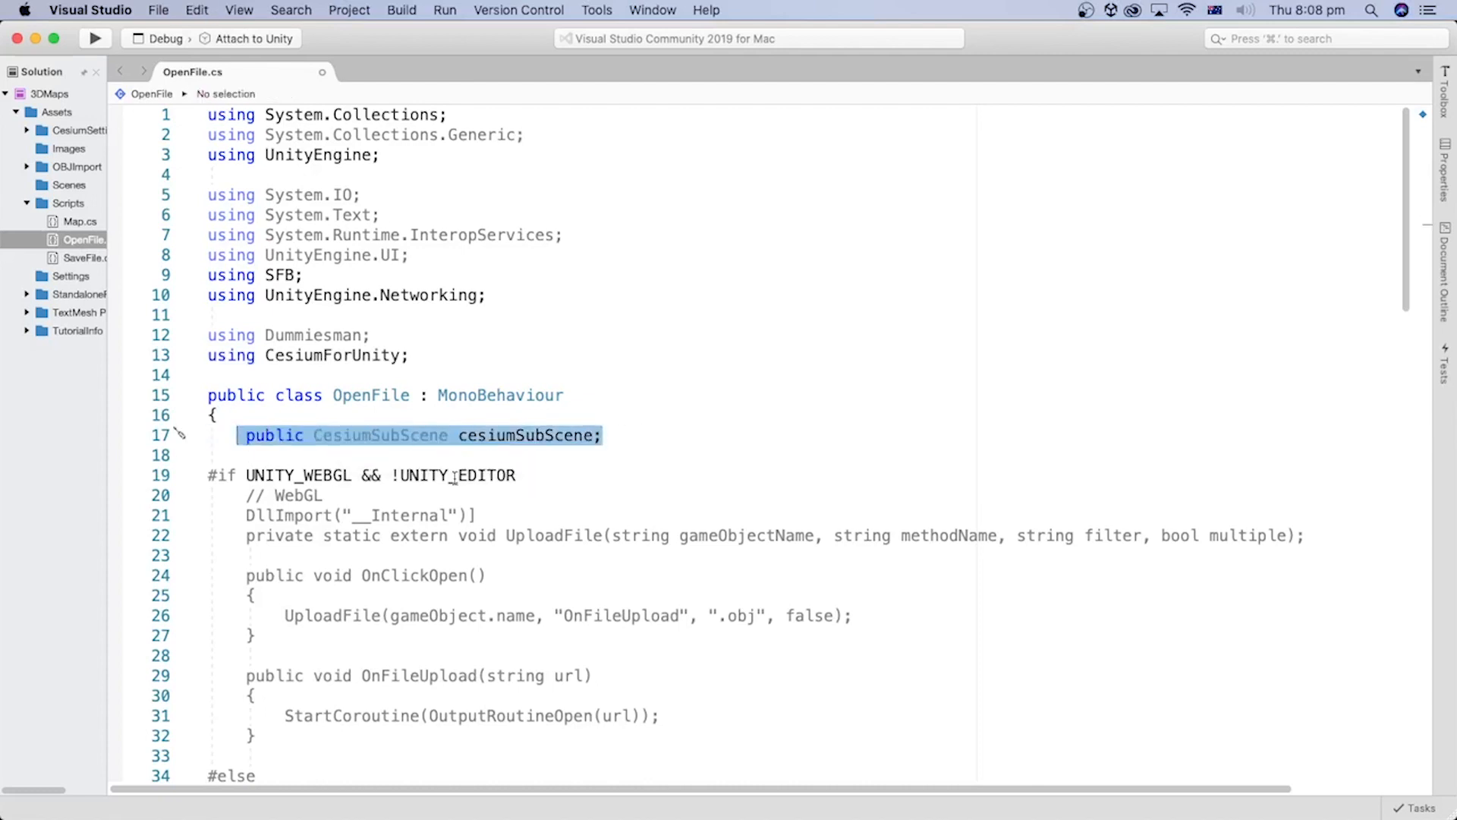
{"action": "mouse_move", "coordinate": [635, 448]}
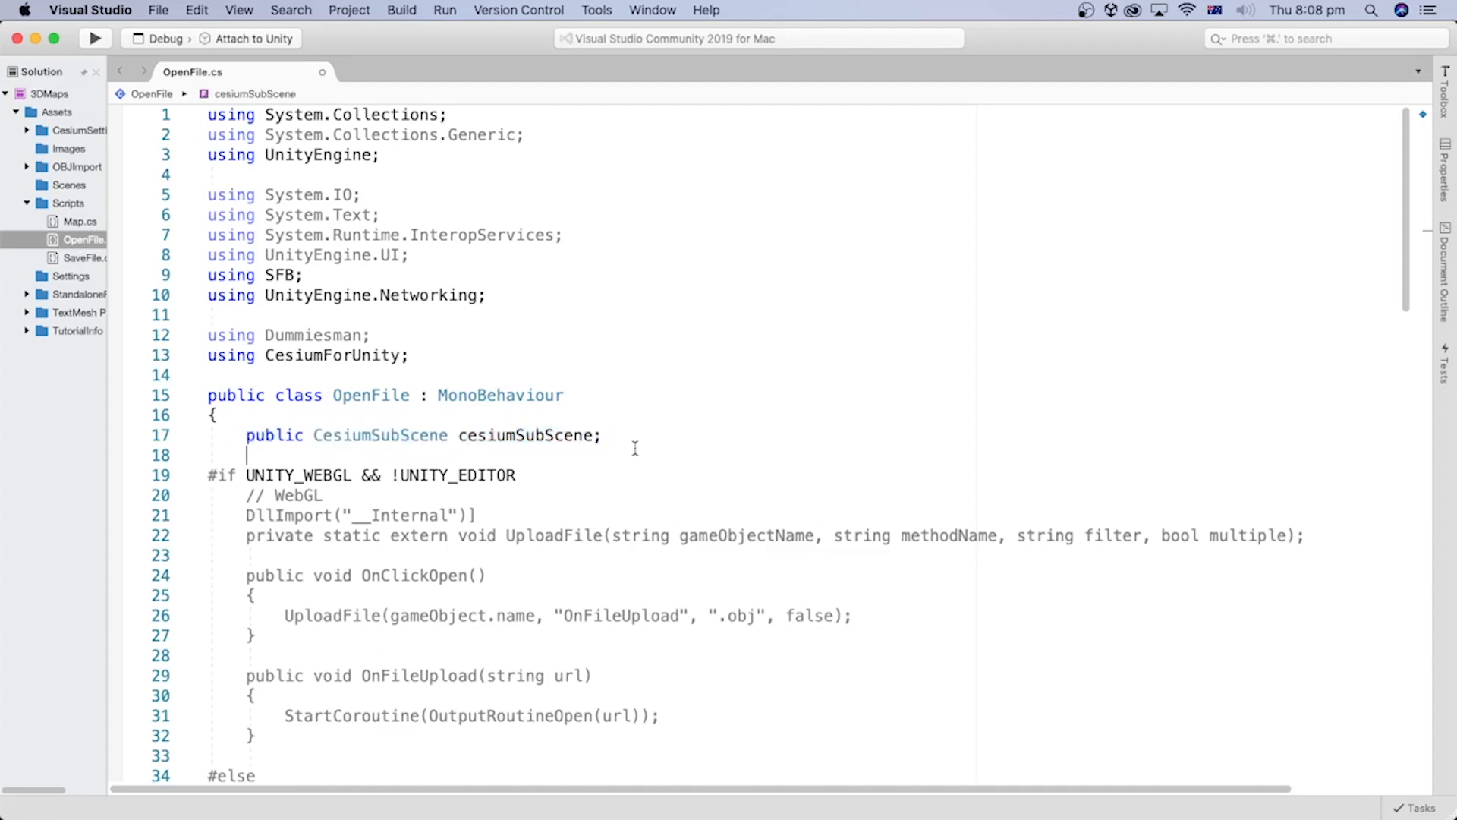
- Add 'public CesiumGeoreference cesiumGeoreference;' on the line after the cesiumSubScene field
{"action": "double_click", "coordinate": [525, 435]}
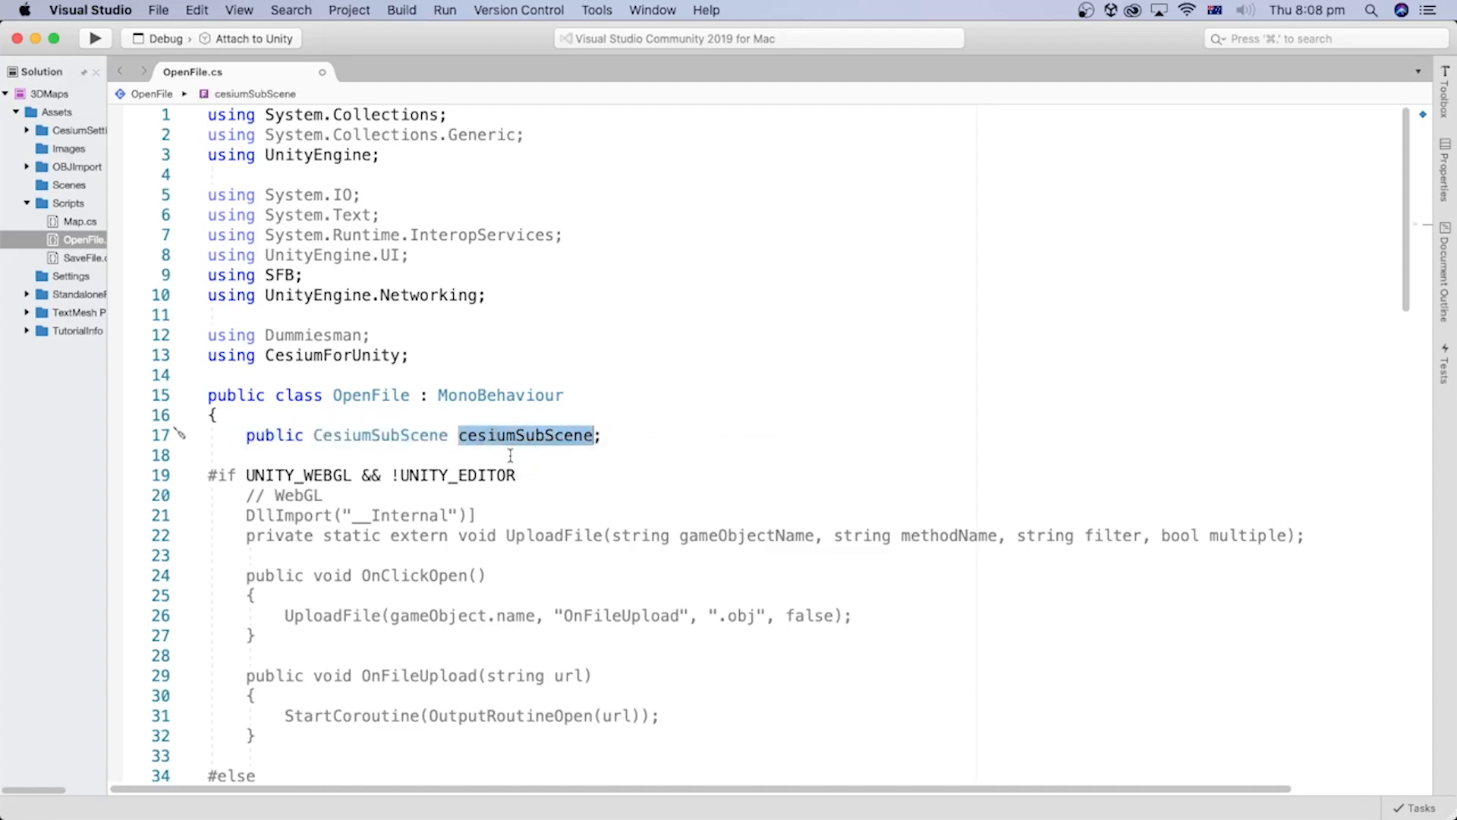
{"action": "mouse_move", "coordinate": [542, 456]}
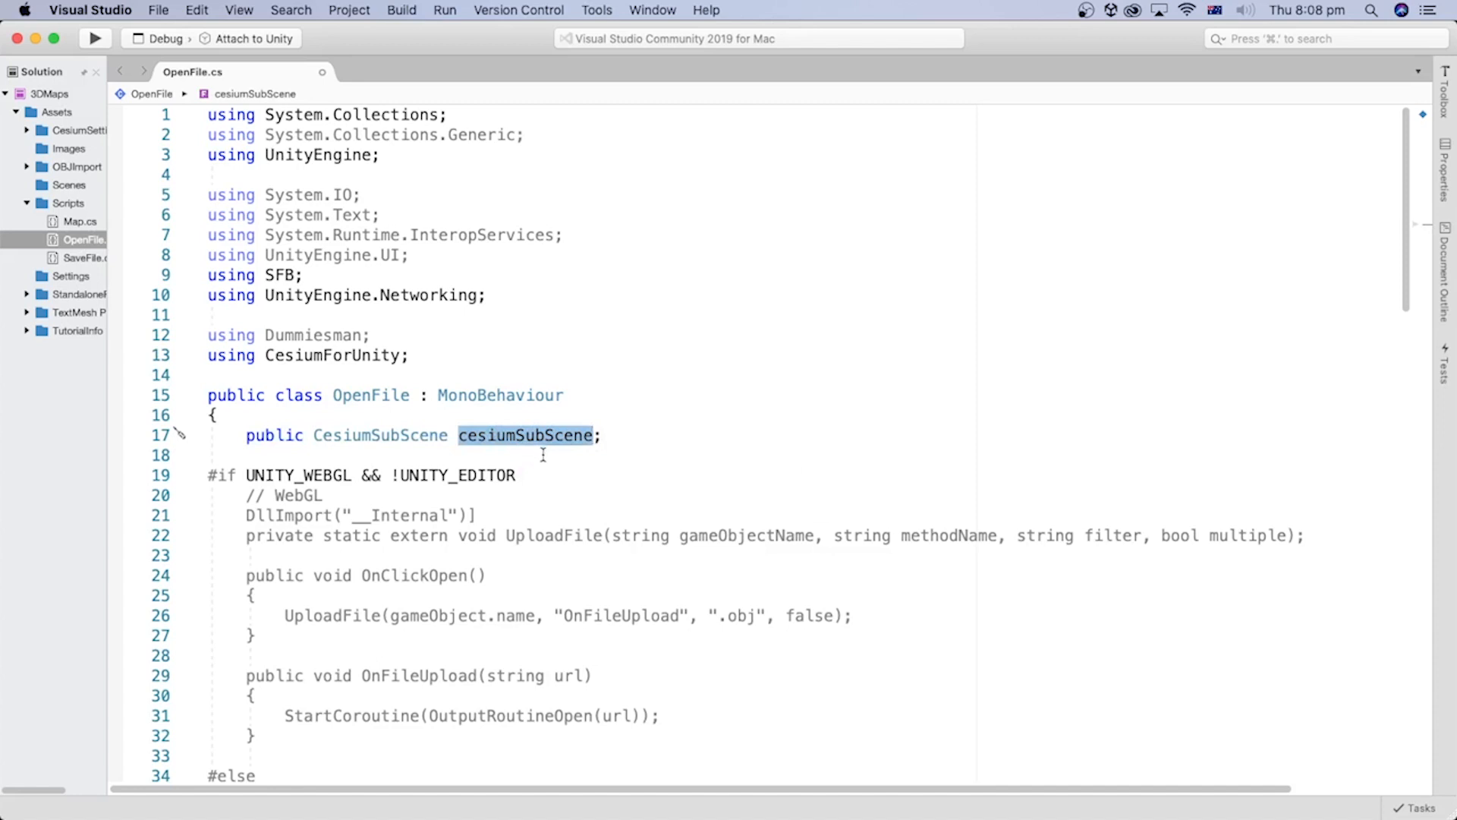
{"action": "left_click", "coordinate": [609, 435]}
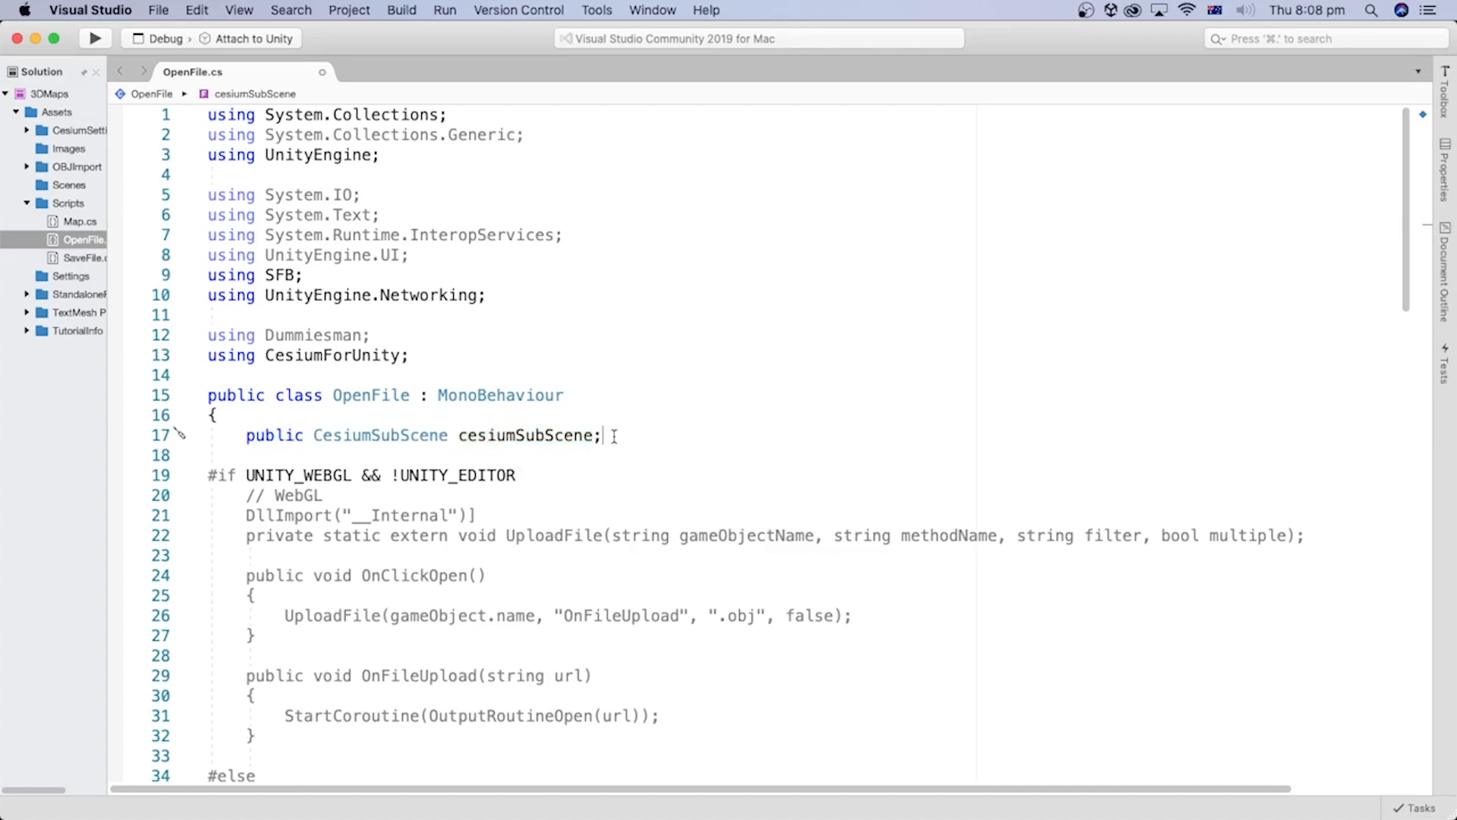
{"action": "type", "text": "public CesiumGeoreference cesiumGeoreference;"}
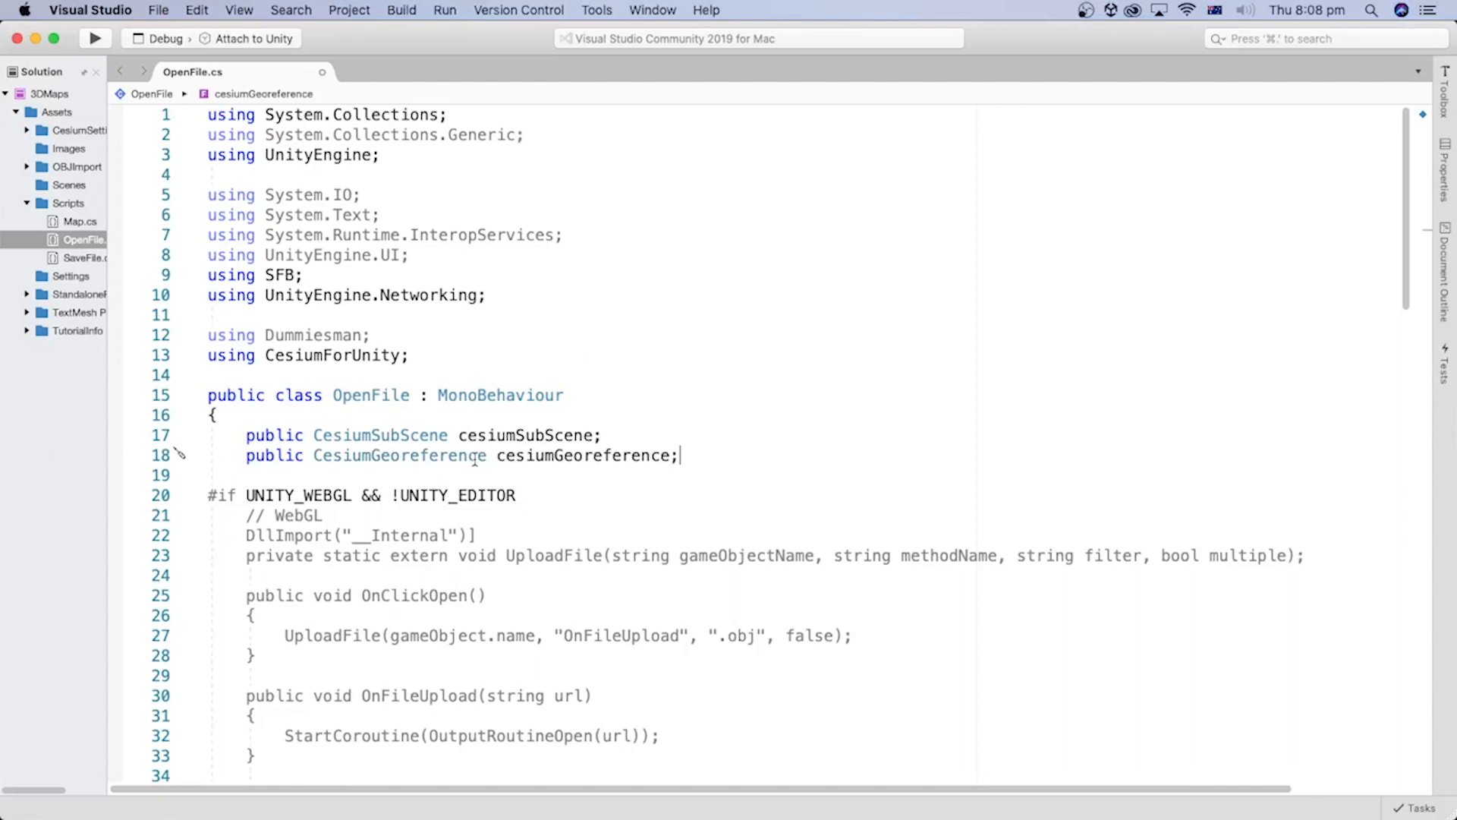
{"action": "triple_click", "coordinate": [446, 456]}
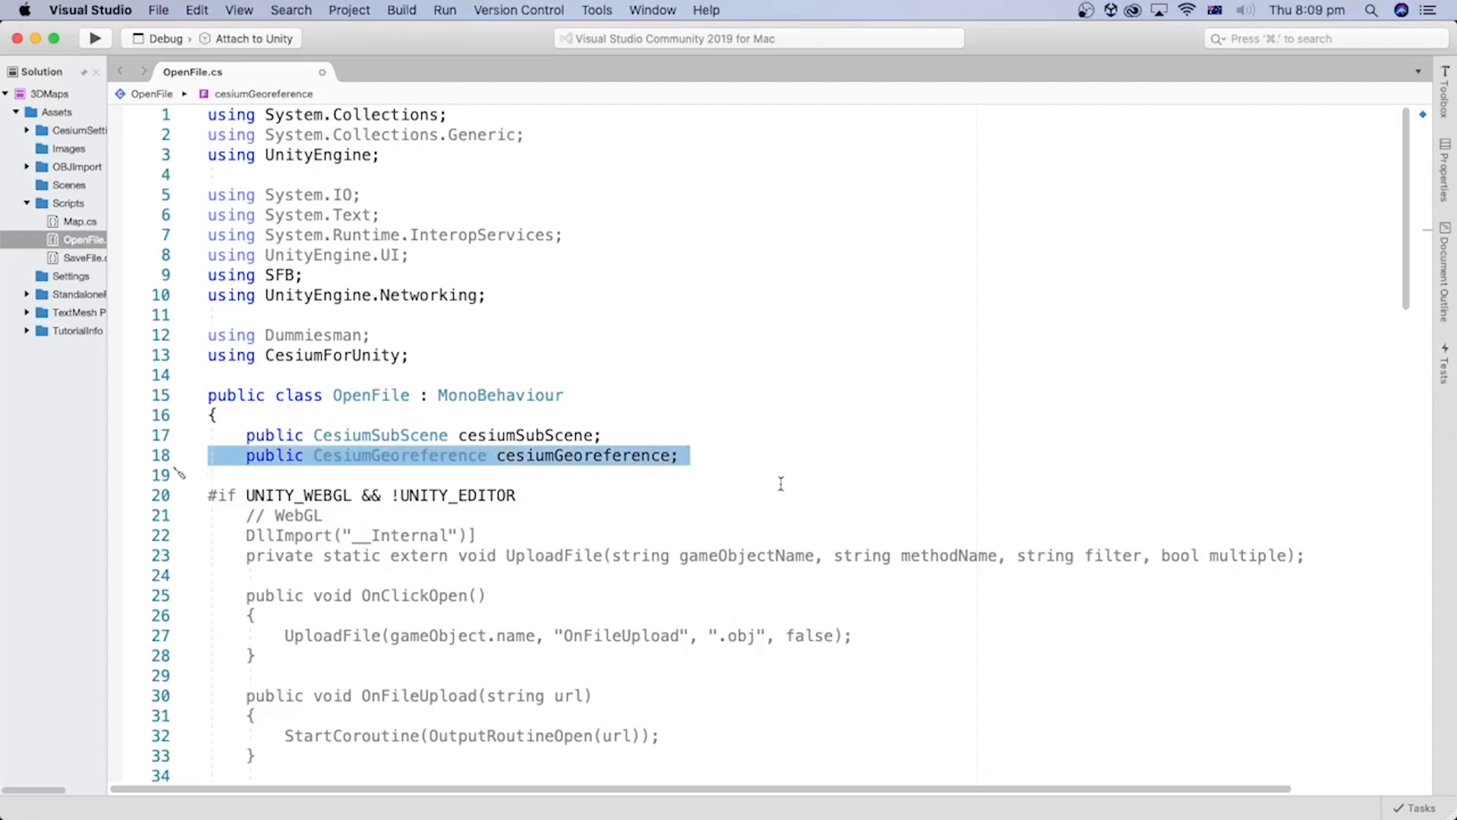
{"action": "mouse_move", "coordinate": [583, 456]}
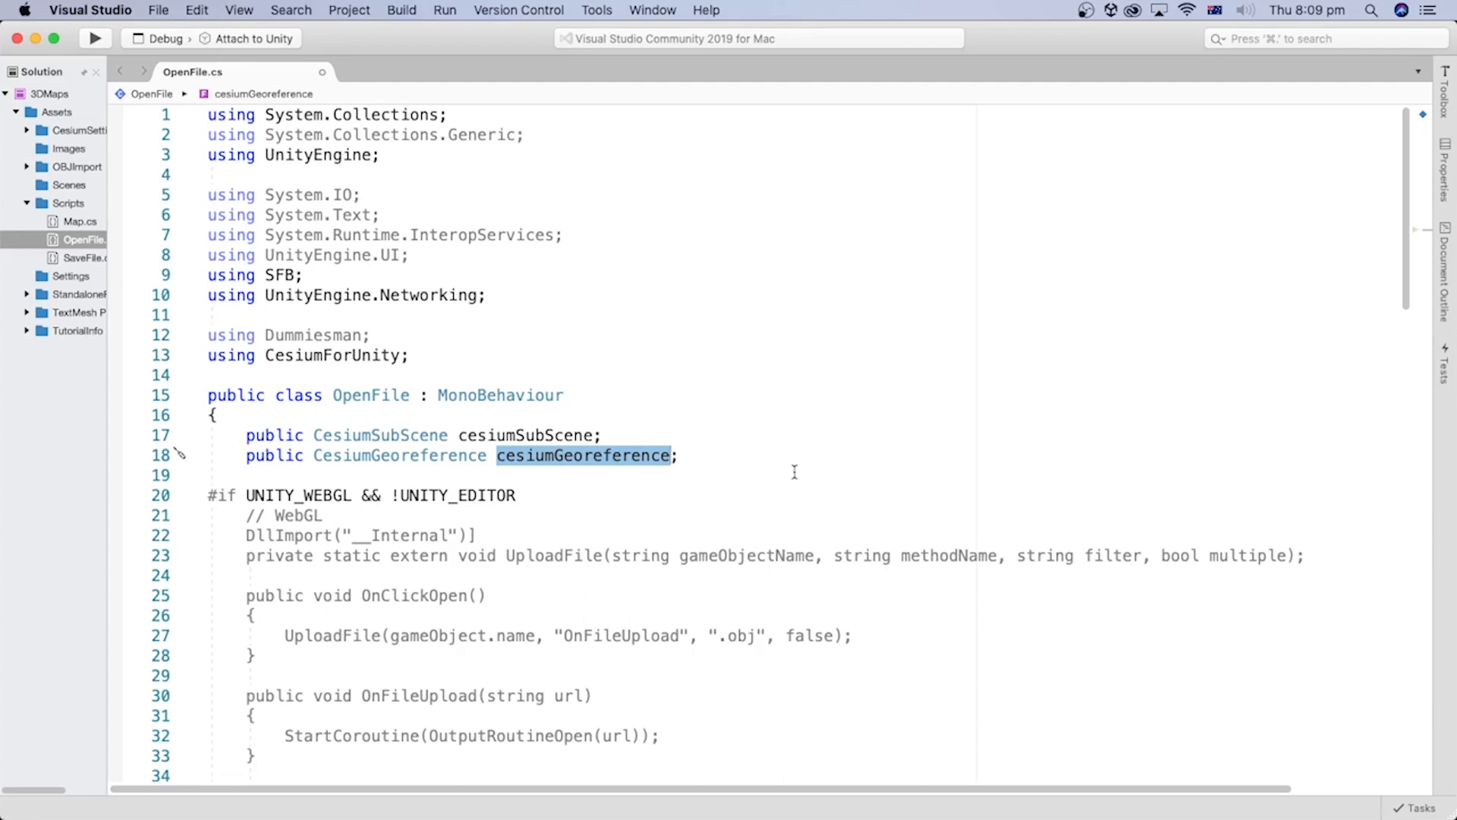
- Comment out the downloaded-text Debug.Log line with //
{"action": "scroll", "scroll_direction": "down", "scroll_amount": 3}
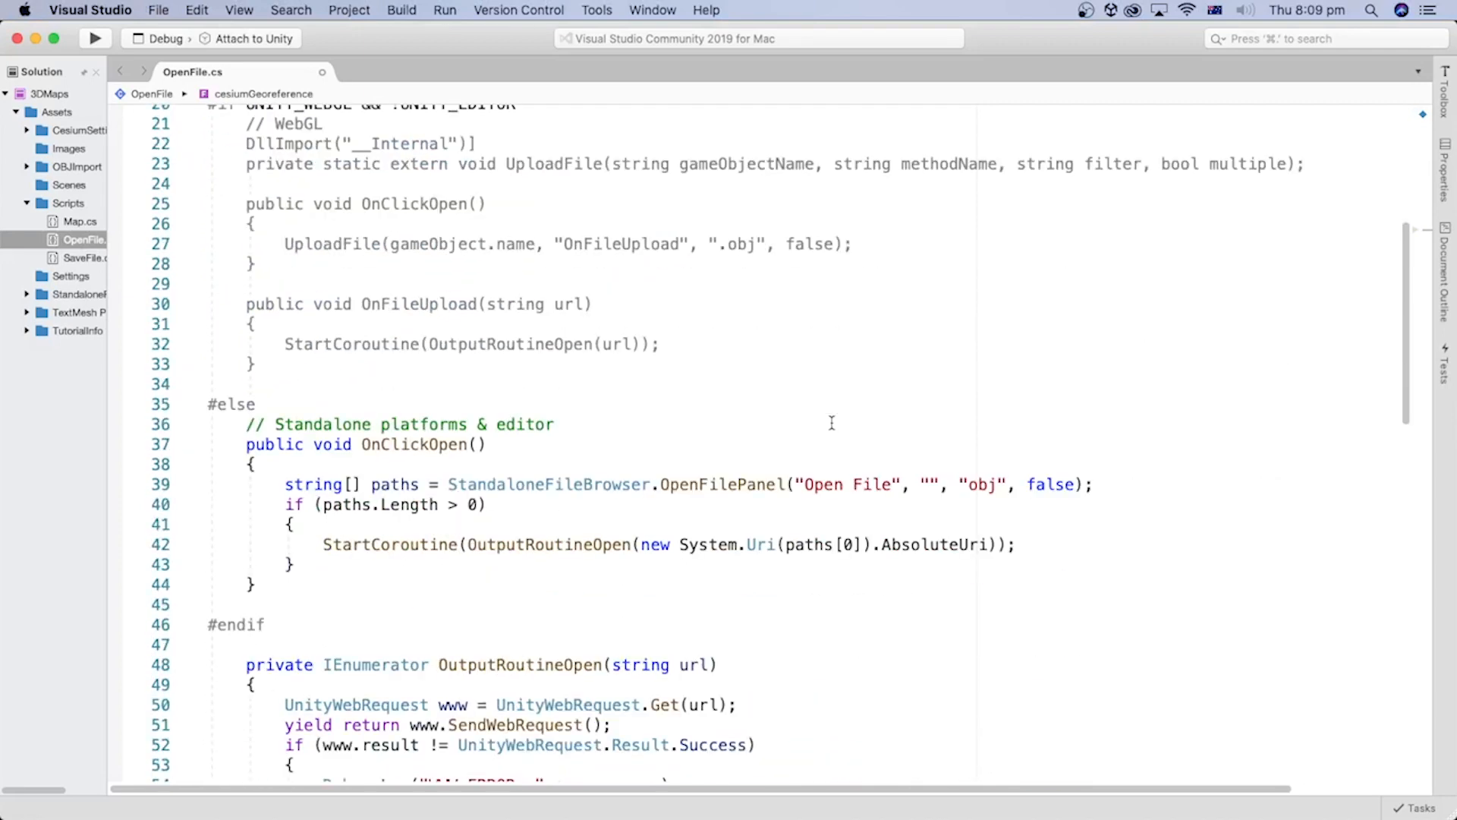
{"action": "scroll", "scroll_direction": "down", "scroll_amount": 3}
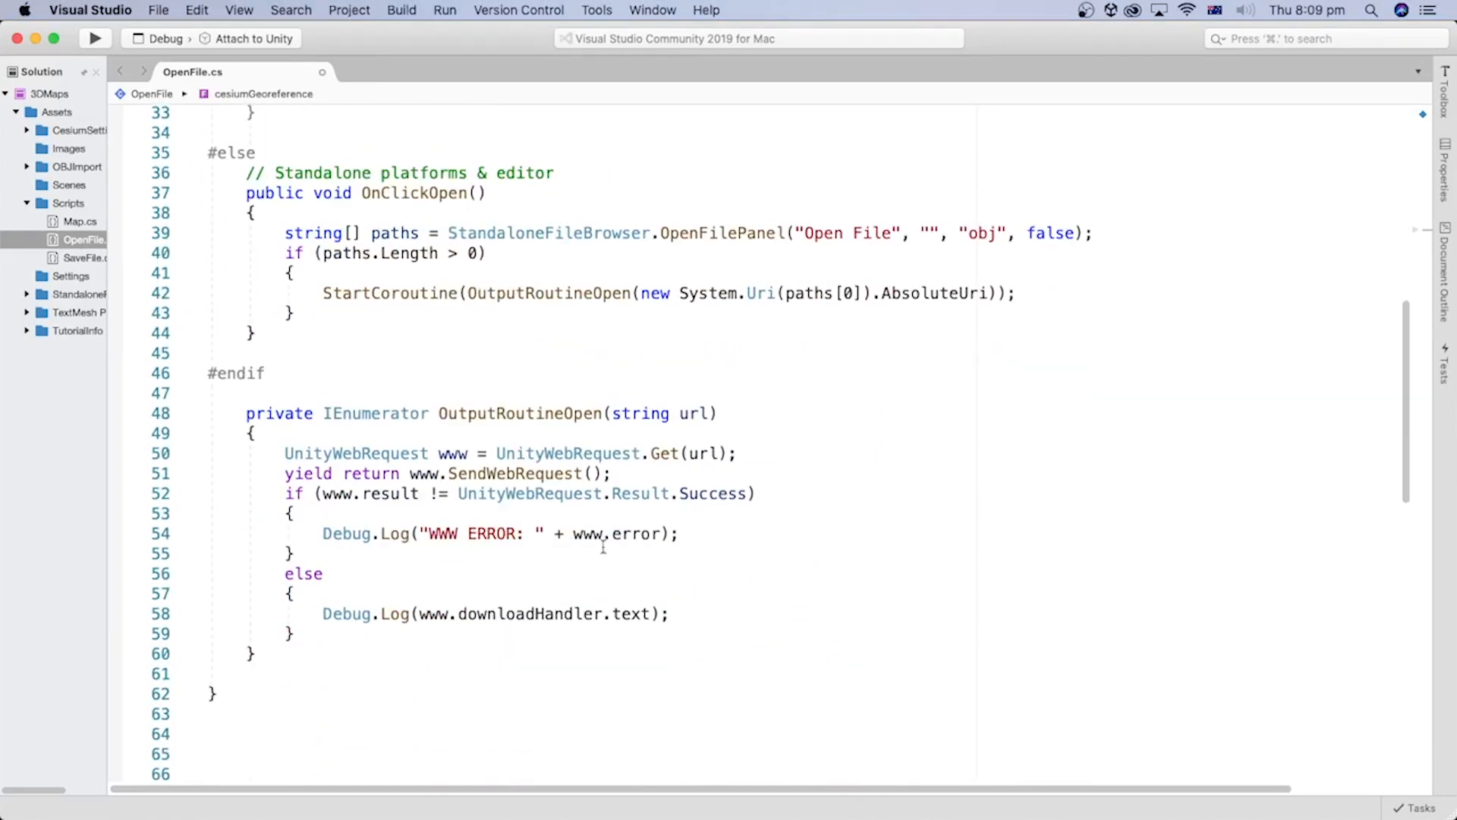
{"action": "left_click", "coordinate": [526, 613]}
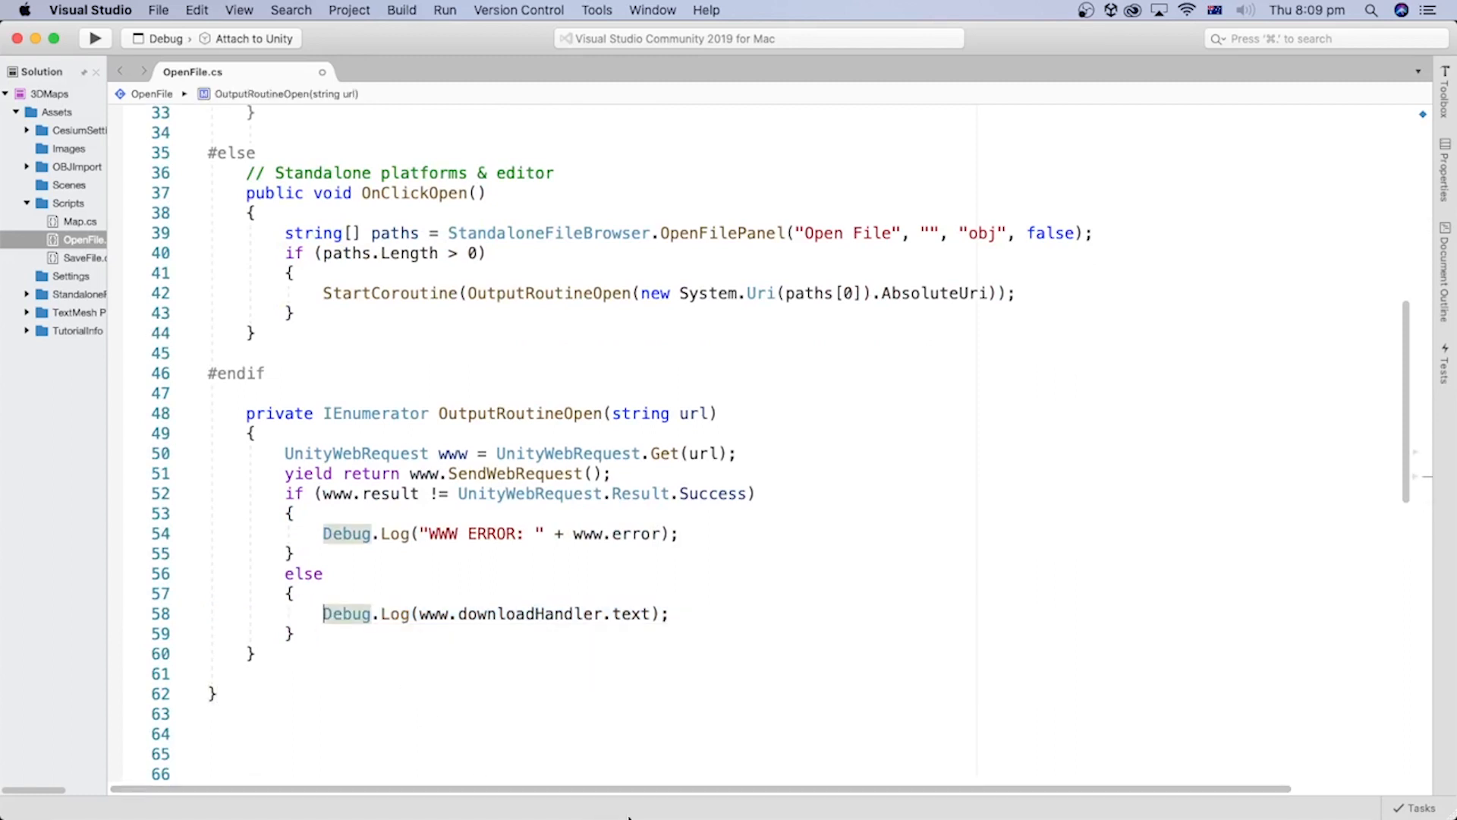
{"action": "type", "text": "//"}
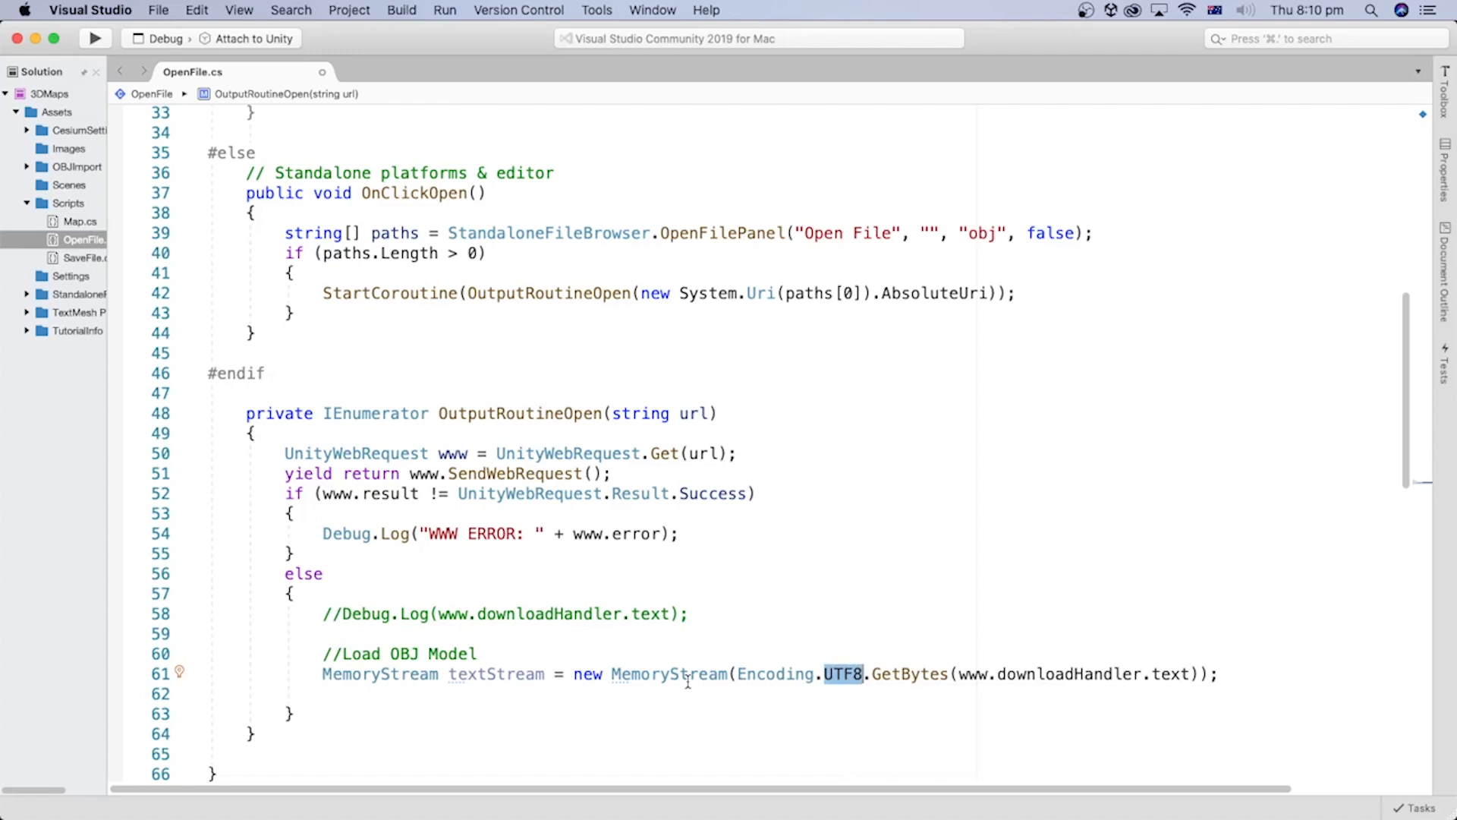
- Review the MemoryStream textStream line built from Encoding.UTF8.GetBytes
{"action": "double_click", "coordinate": [497, 674]}
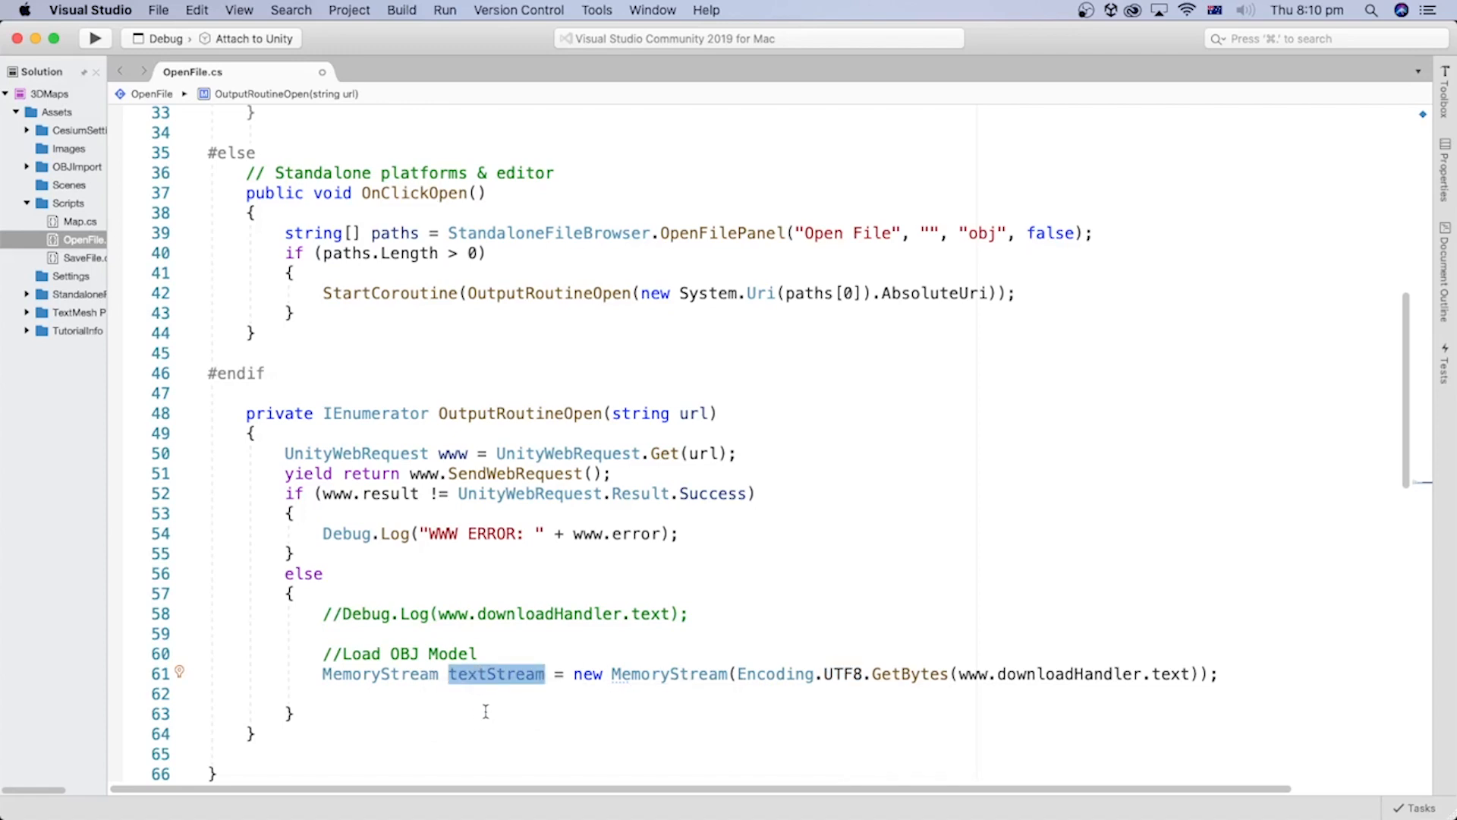
{"action": "scroll", "scroll_direction": "down", "scroll_amount": 3}
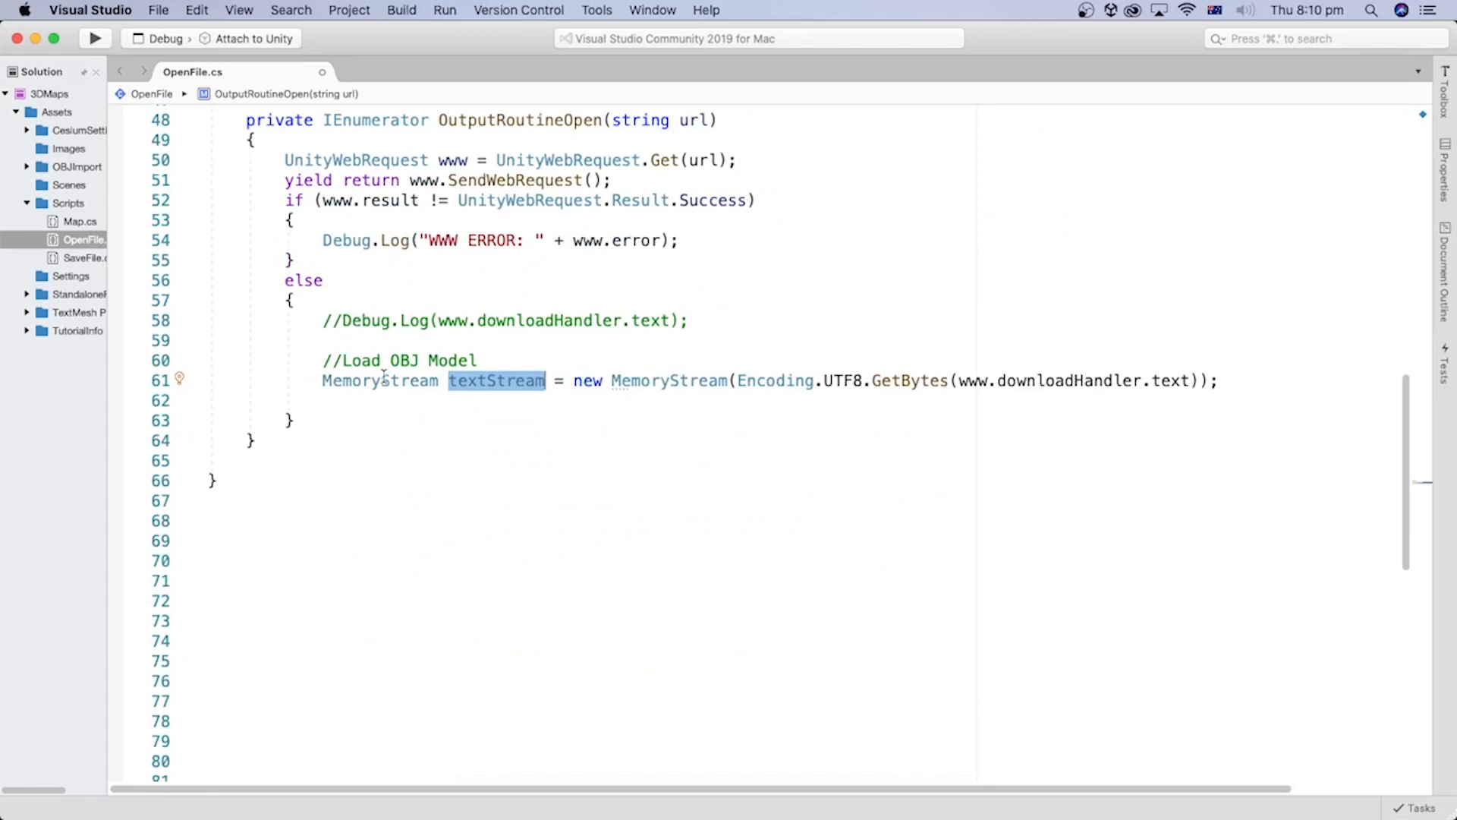
{"action": "double_click", "coordinate": [380, 381]}
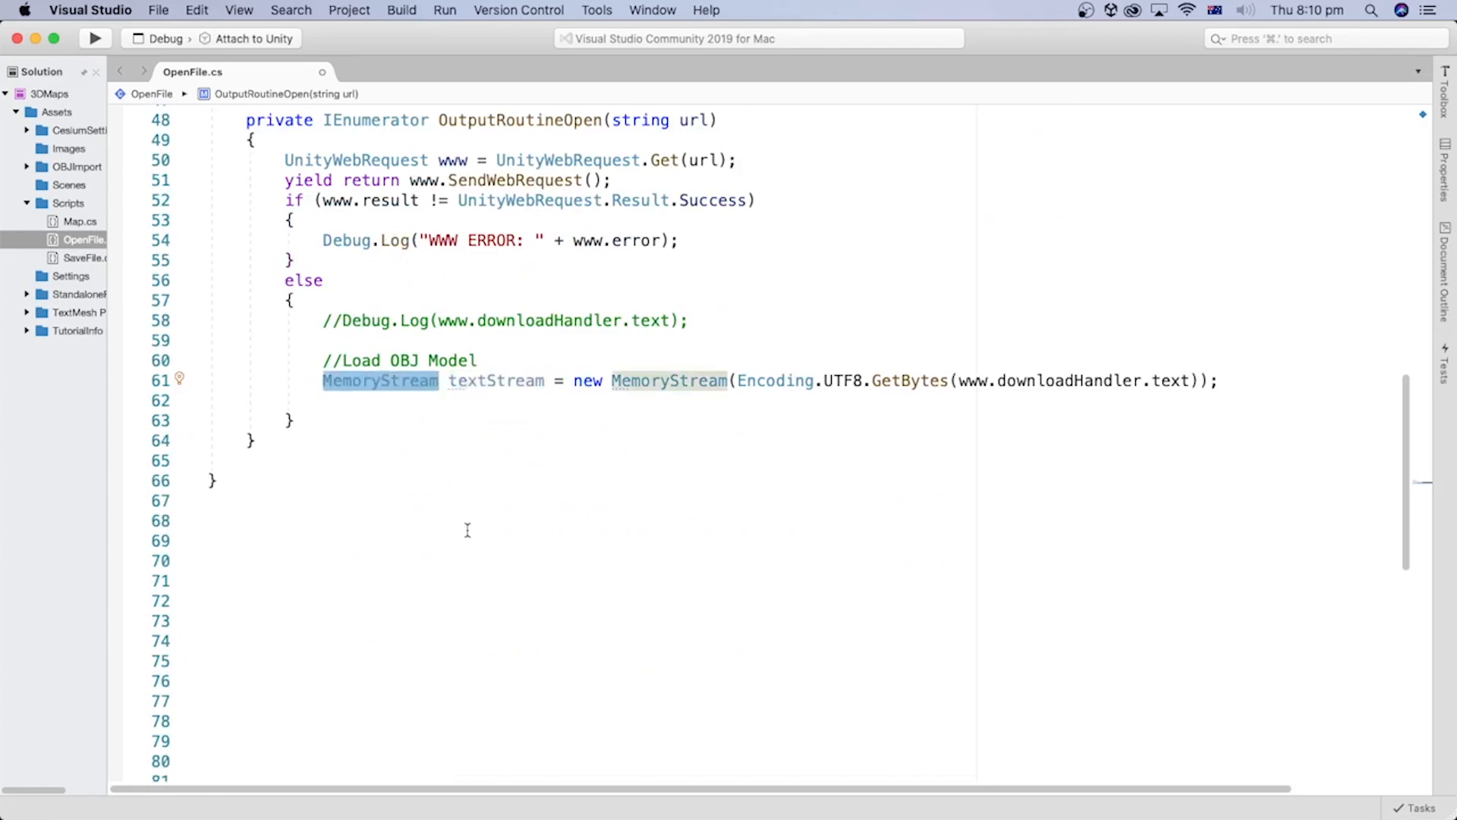
{"action": "mouse_move", "coordinate": [894, 398]}
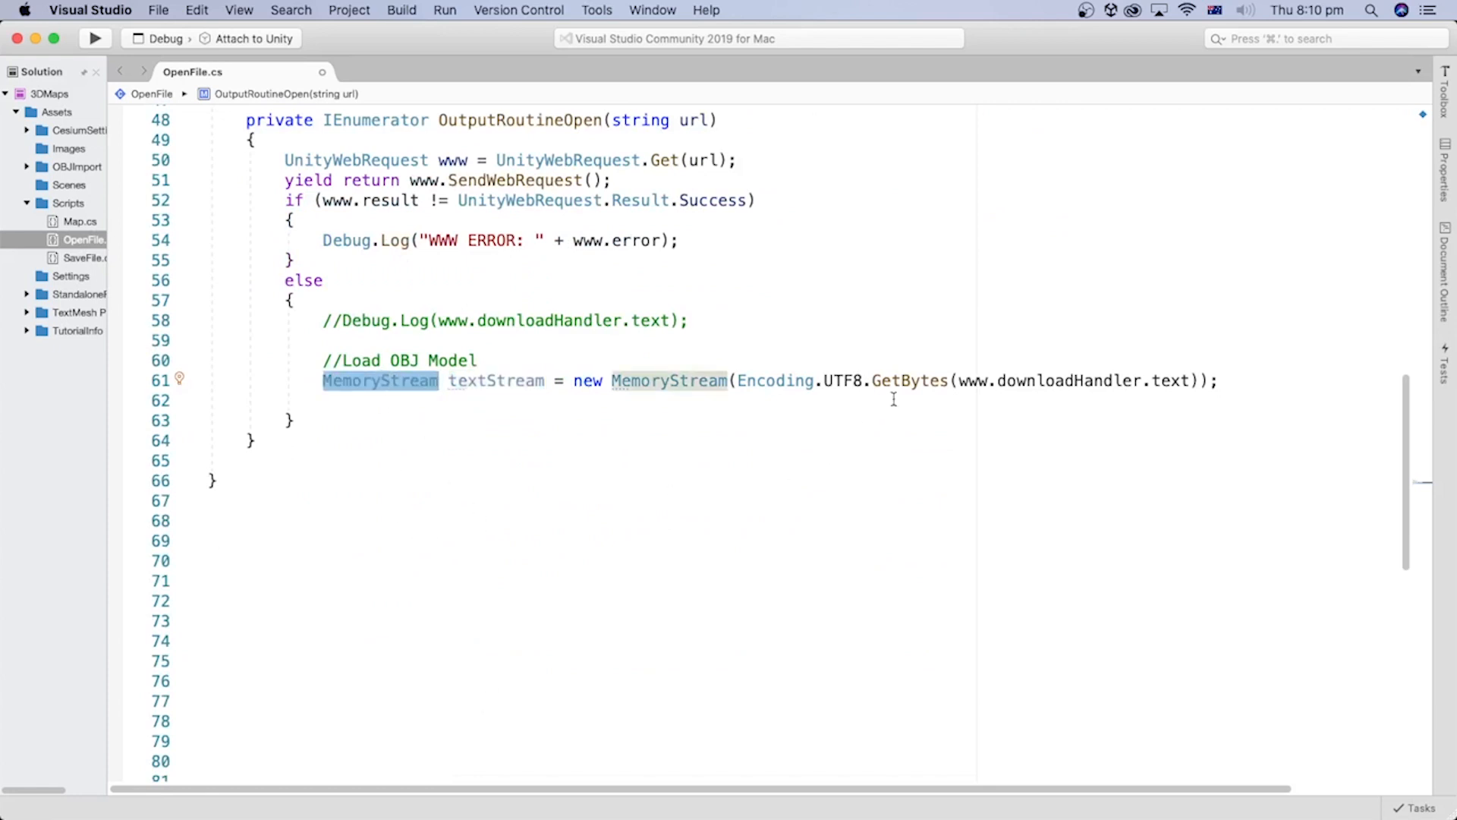
{"action": "double_click", "coordinate": [909, 380]}
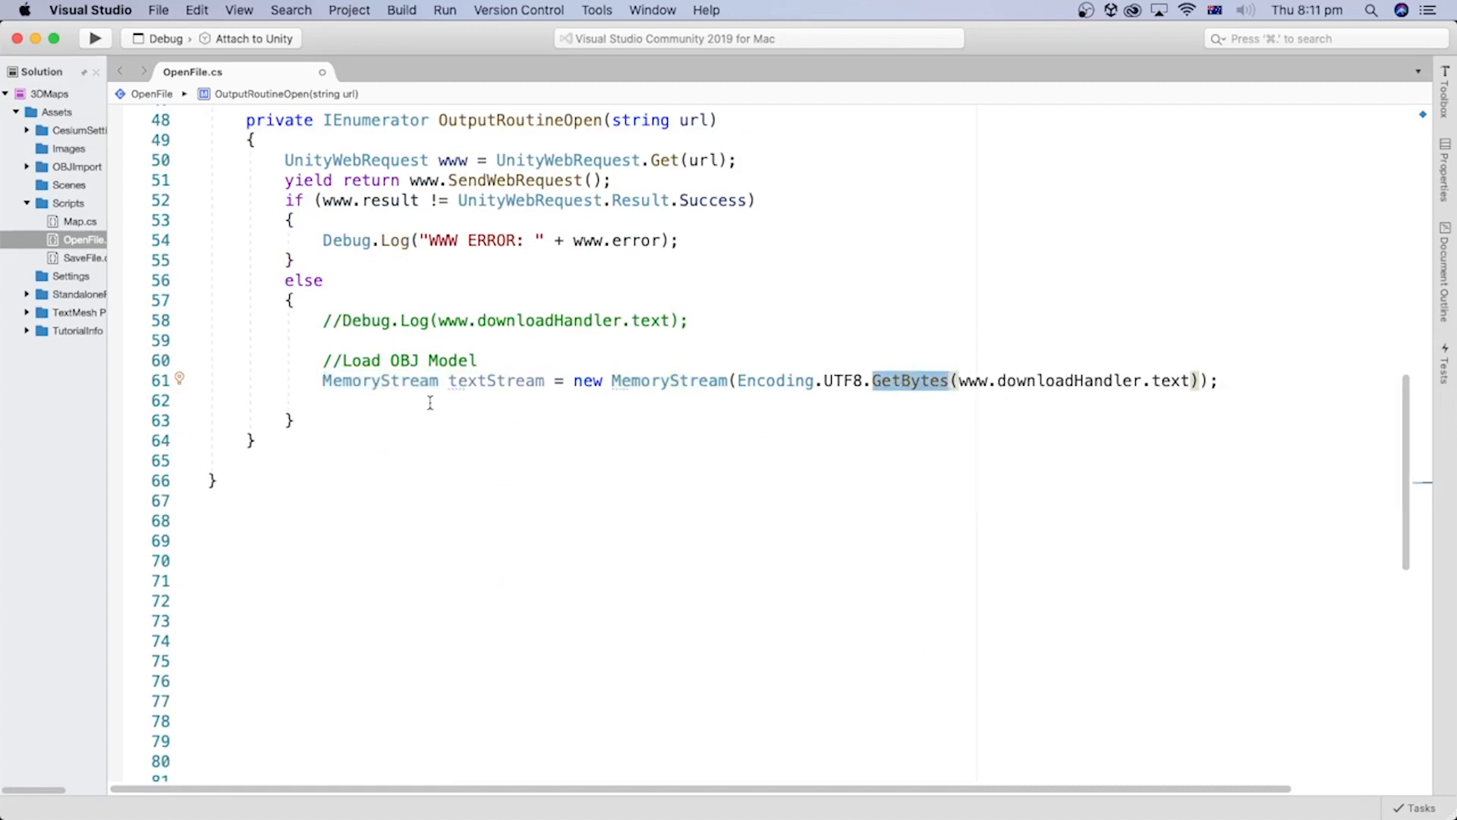
{"action": "double_click", "coordinate": [380, 380]}
{"action": "type", "text": "GameObject model = new OBJLoader().Load(textStream);"}
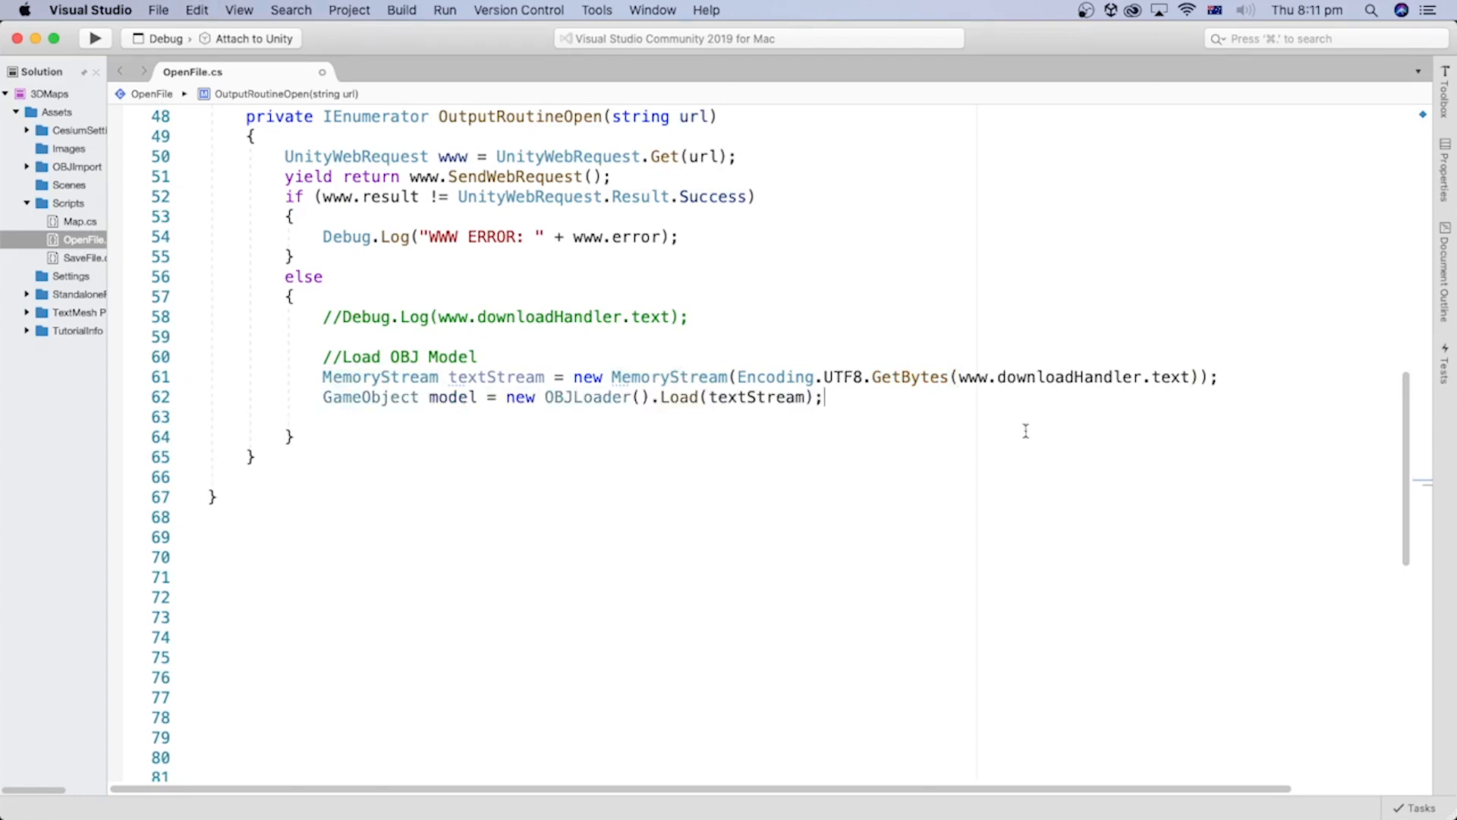
- Review the 'new OBJLoader().Load(textStream)' model line and the Dummiesman import
{"action": "double_click", "coordinate": [448, 397]}
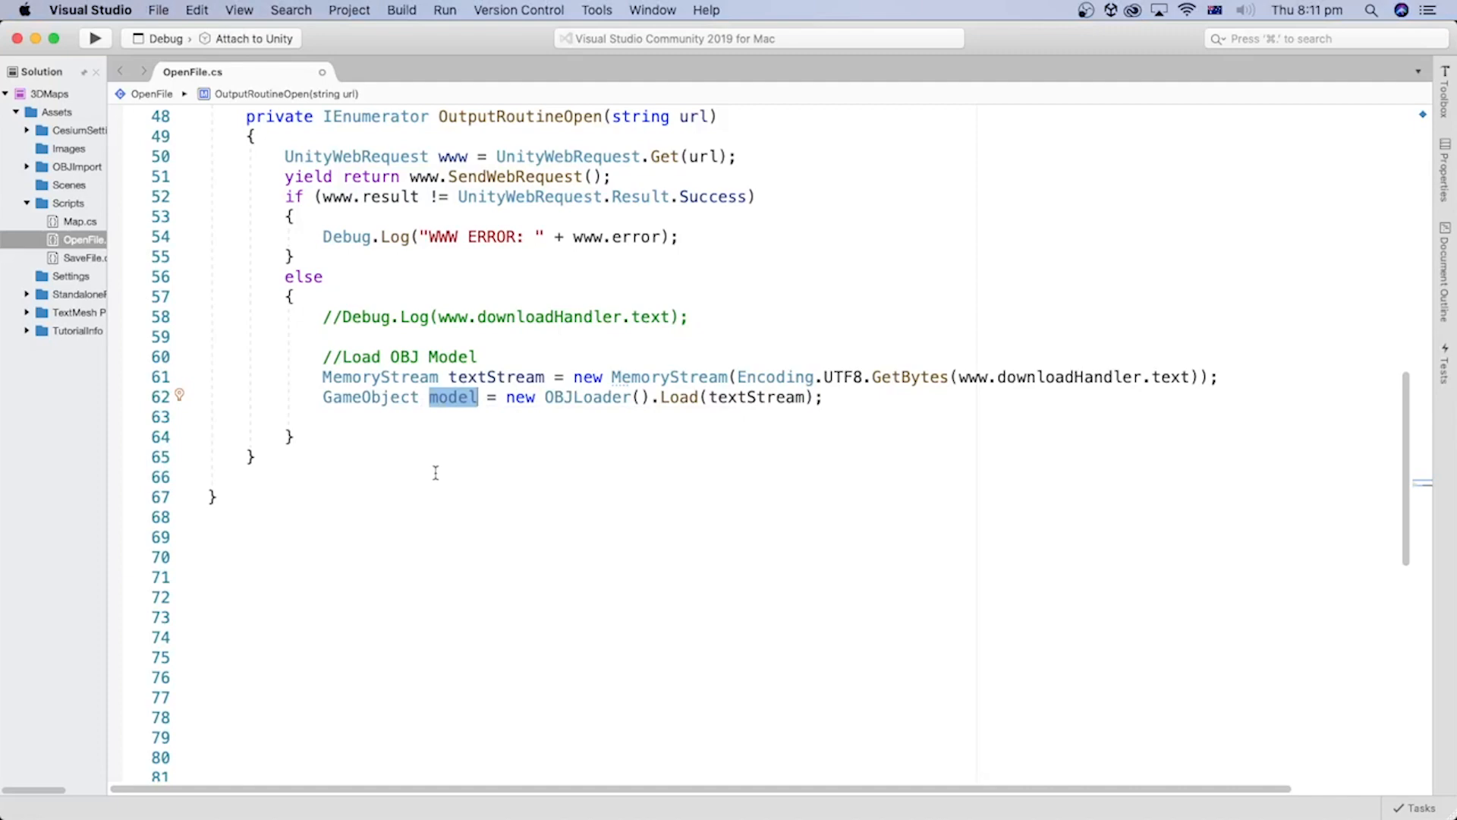
{"action": "mouse_move", "coordinate": [587, 401]}
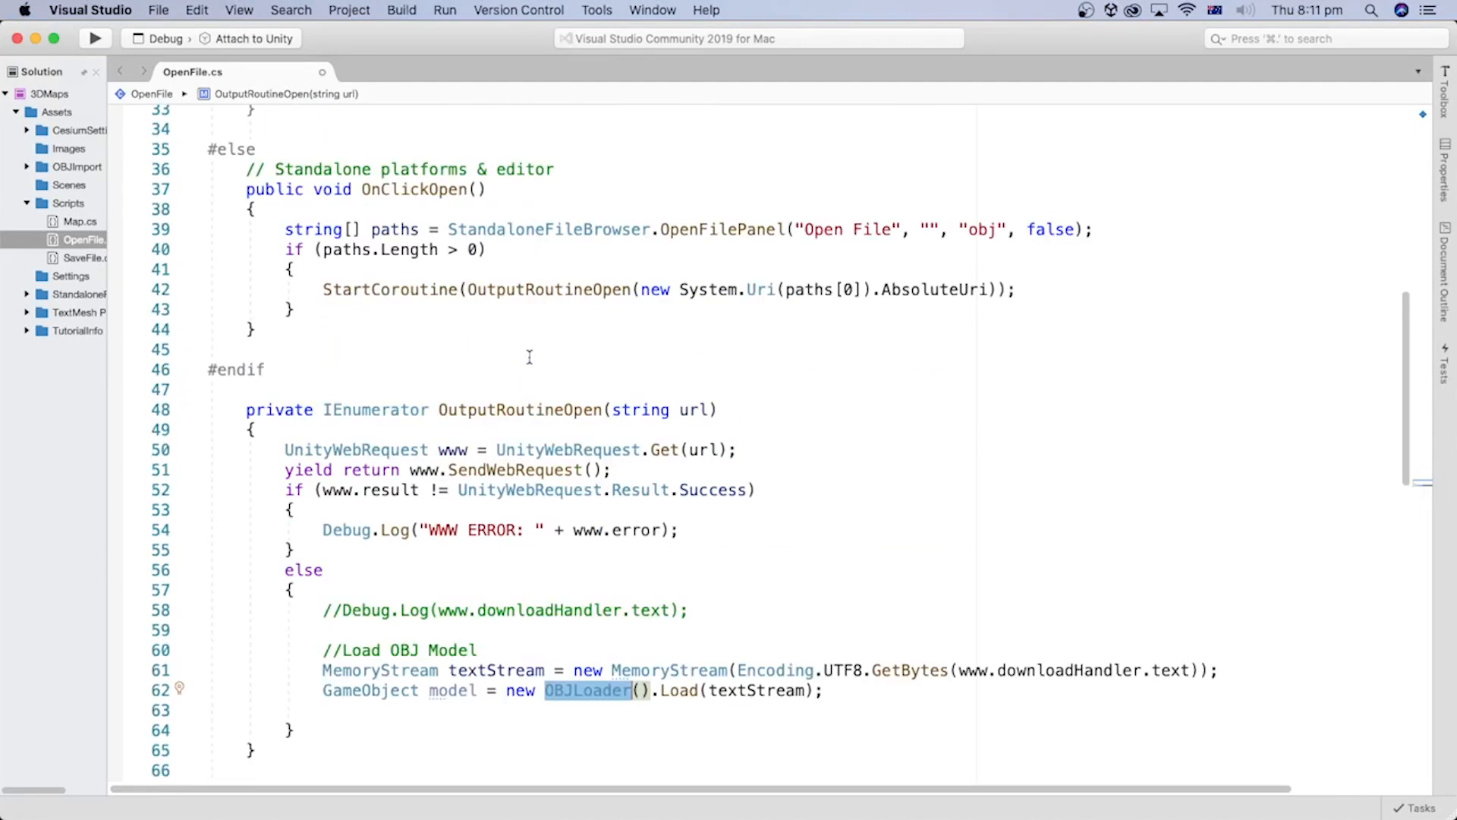
{"action": "scroll", "scroll_direction": "up", "scroll_amount": 3}
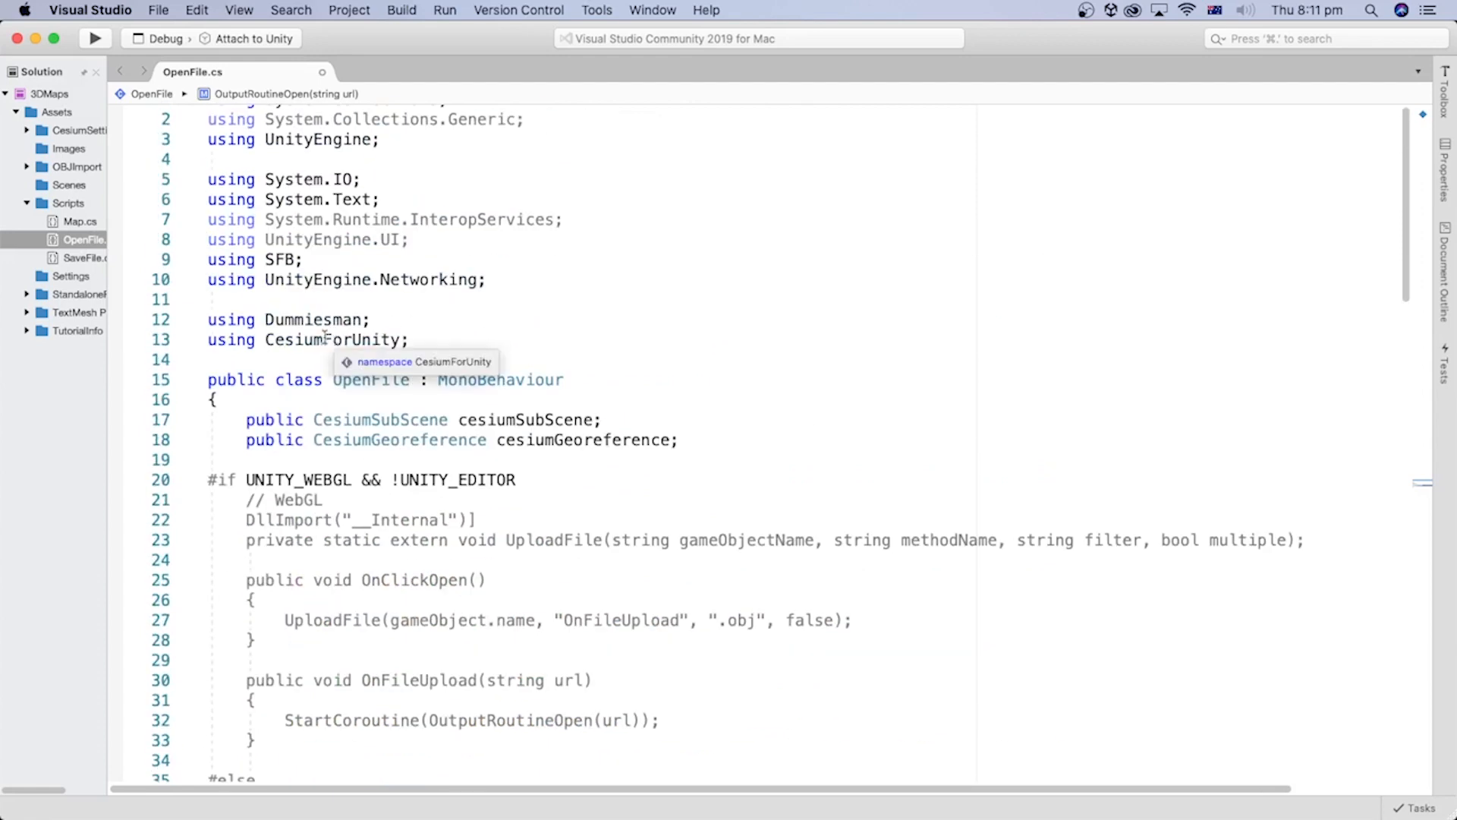
{"action": "double_click", "coordinate": [313, 318]}
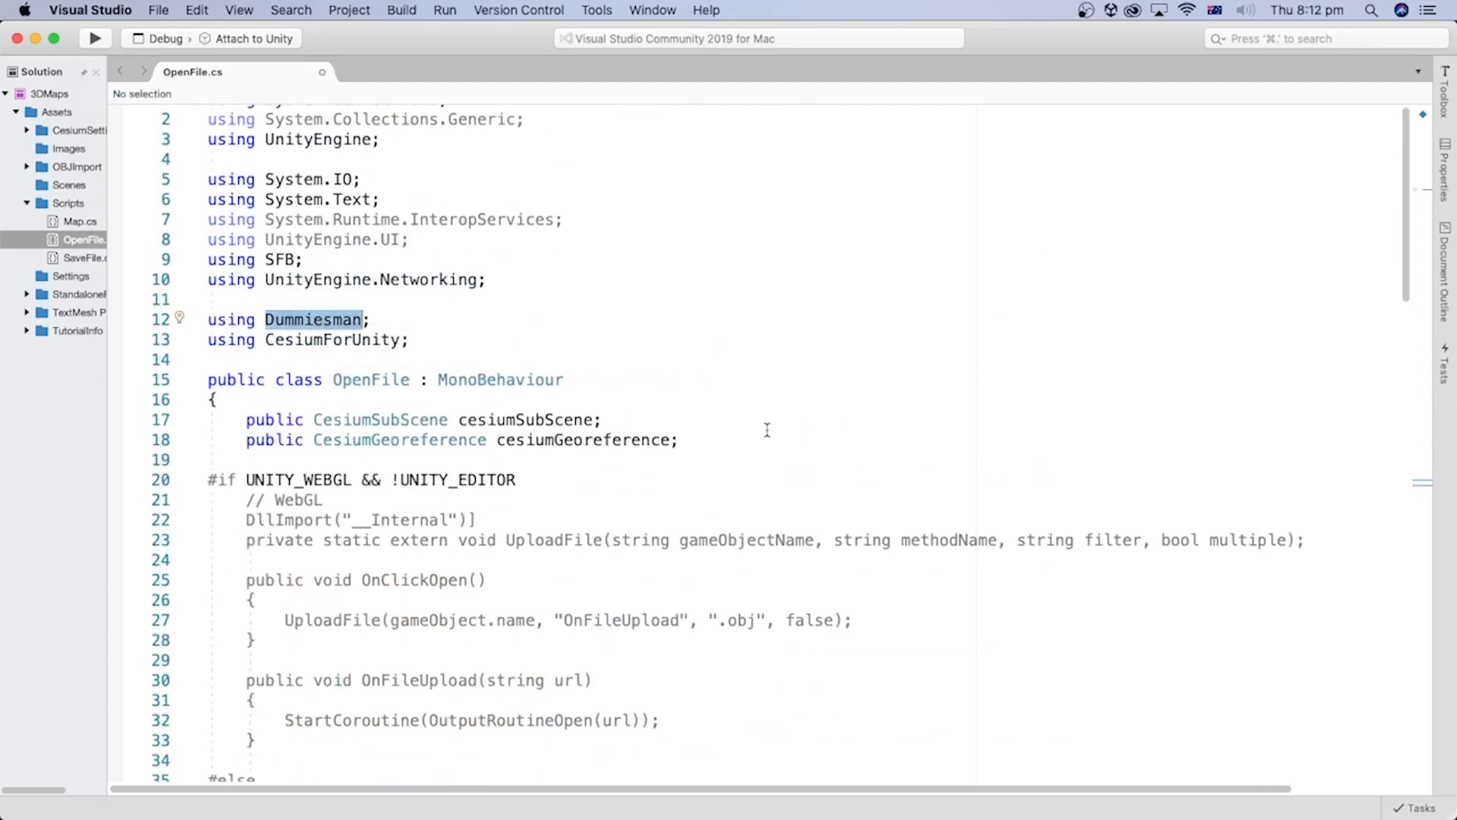
{"action": "scroll", "scroll_direction": "down", "scroll_amount": 3}
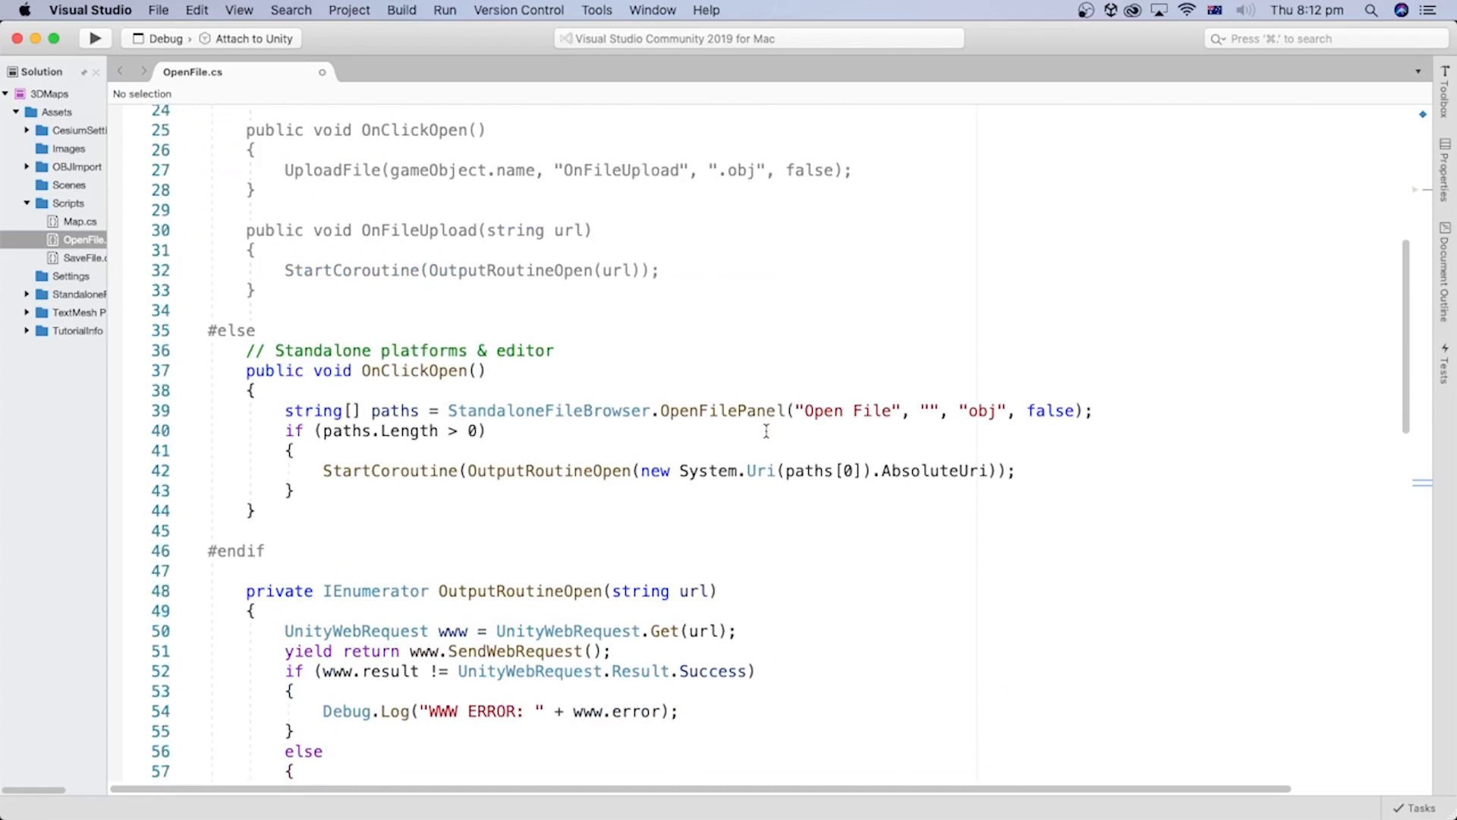
{"action": "scroll", "scroll_direction": "down", "scroll_amount": 3}
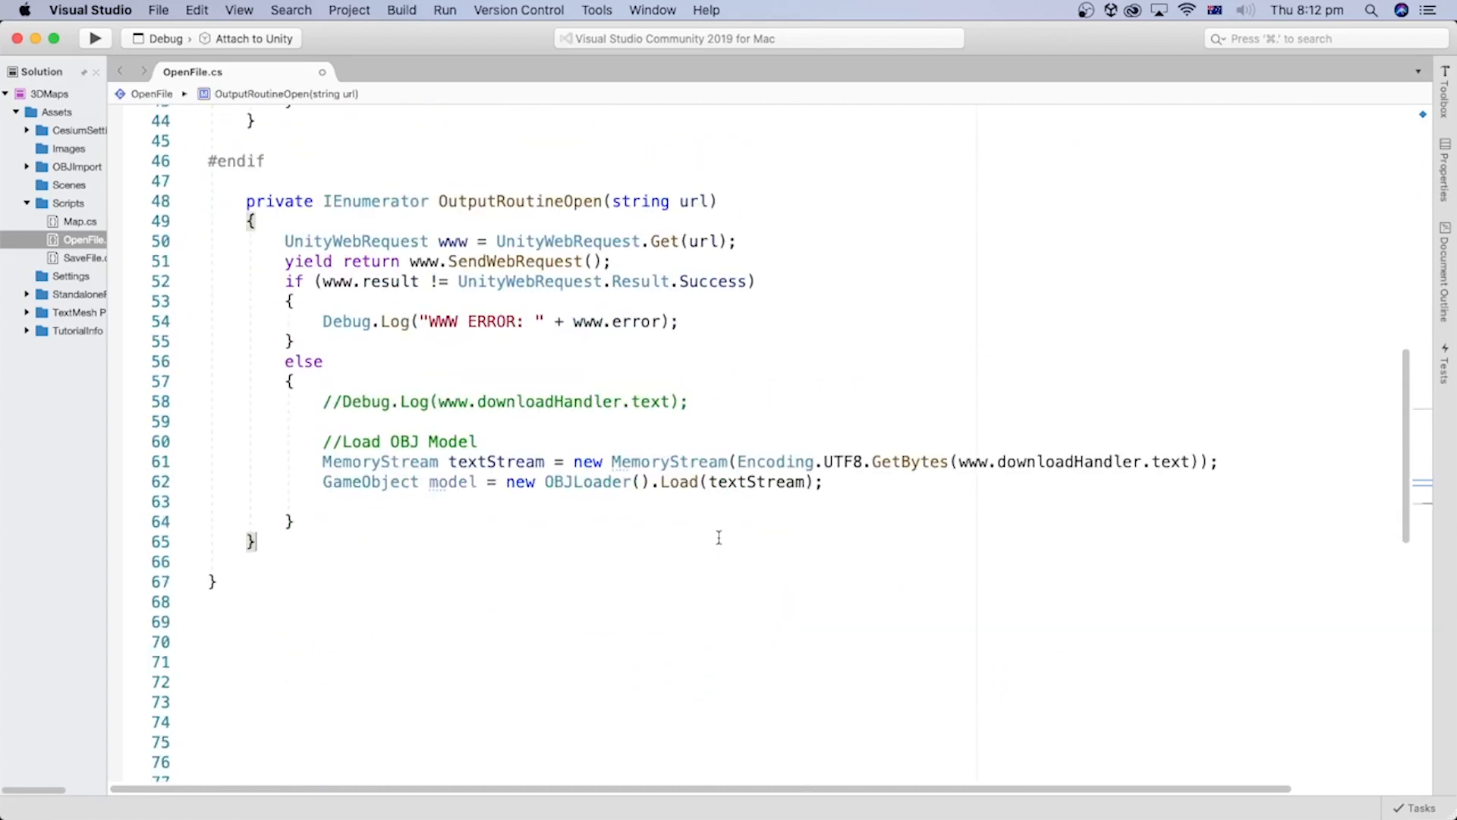
{"action": "double_click", "coordinate": [585, 481]}
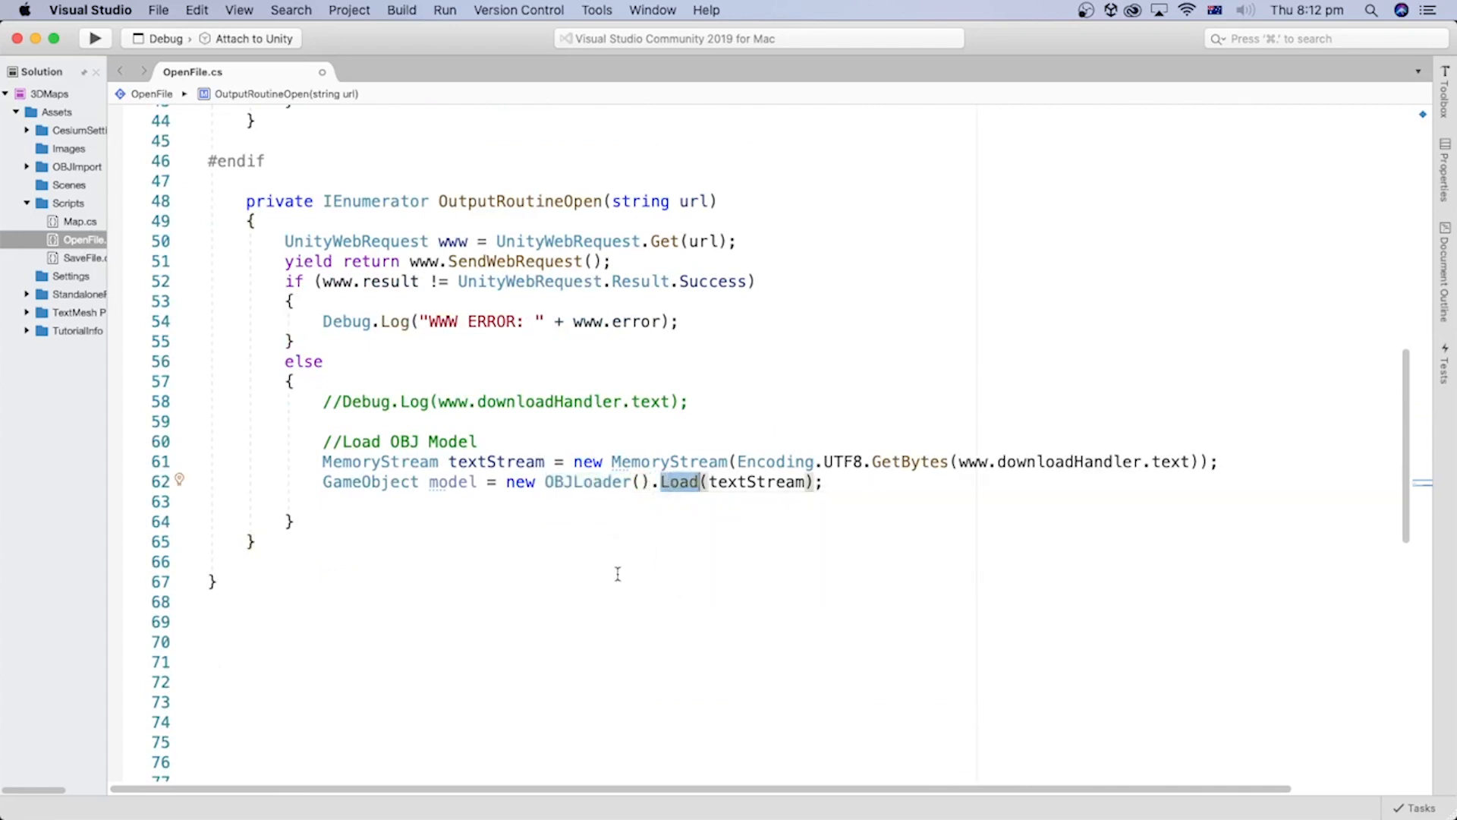
{"action": "double_click", "coordinate": [757, 481]}
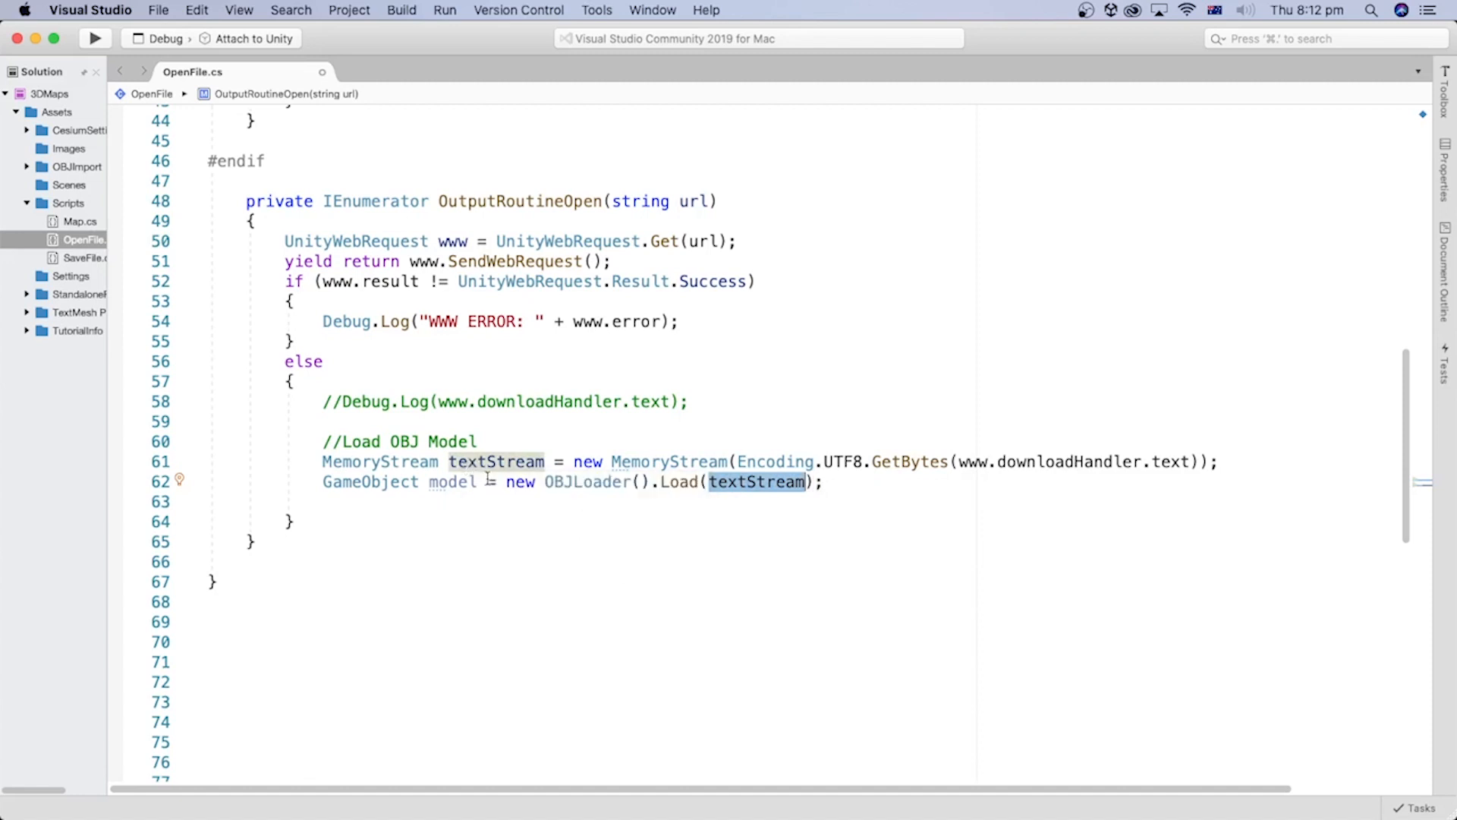
- Add model.transform.localScale = new Vector3(1, 1, 1) with a comment on OBJLoader's -1 X scale
{"action": "type", "text": "model.transform.localScale = new Vector3(1, 1, 1); // OBJLoader set X scale as -1 by default"}
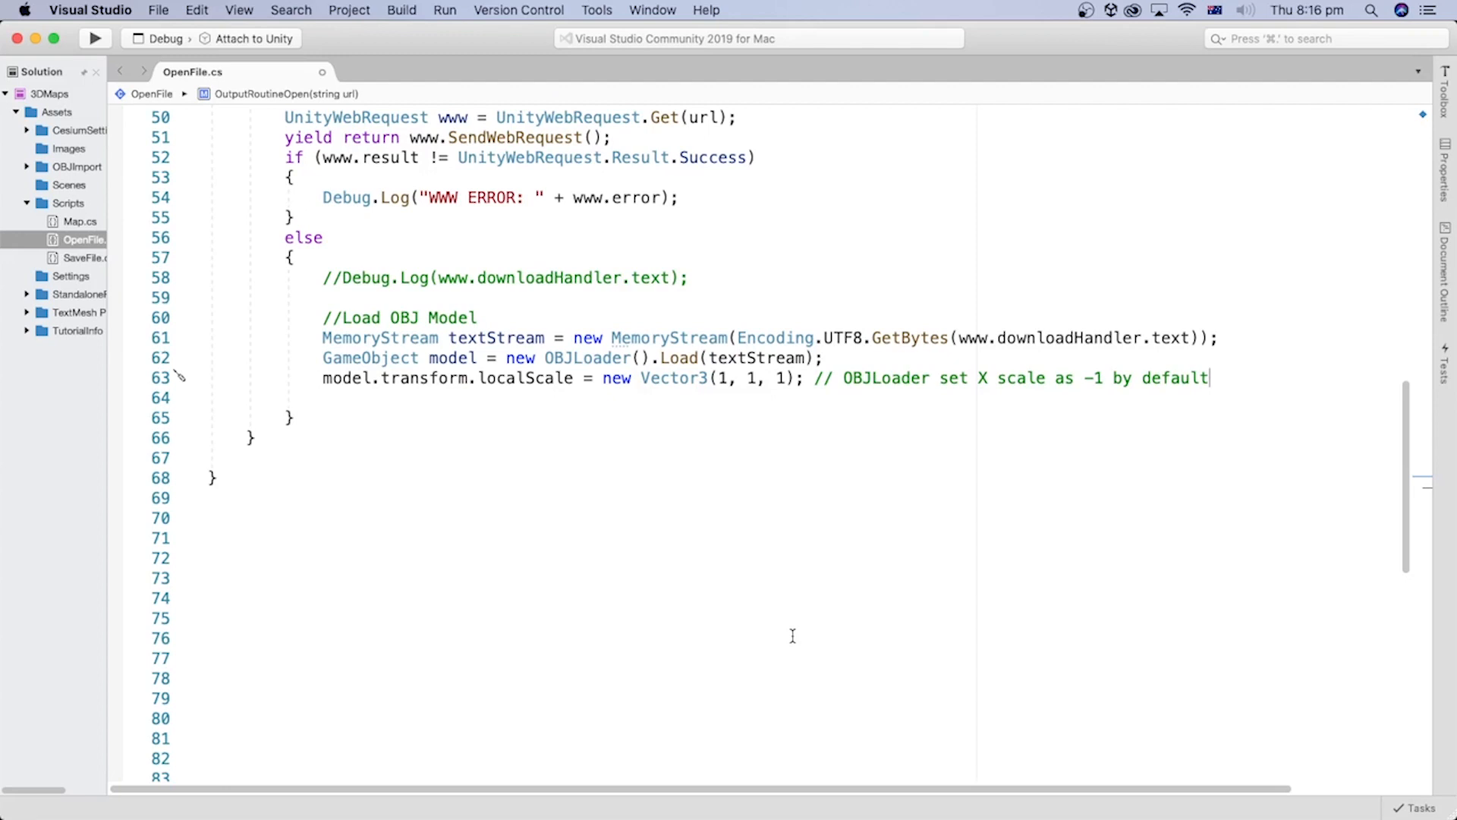
{"action": "mouse_move", "coordinate": [576, 411]}
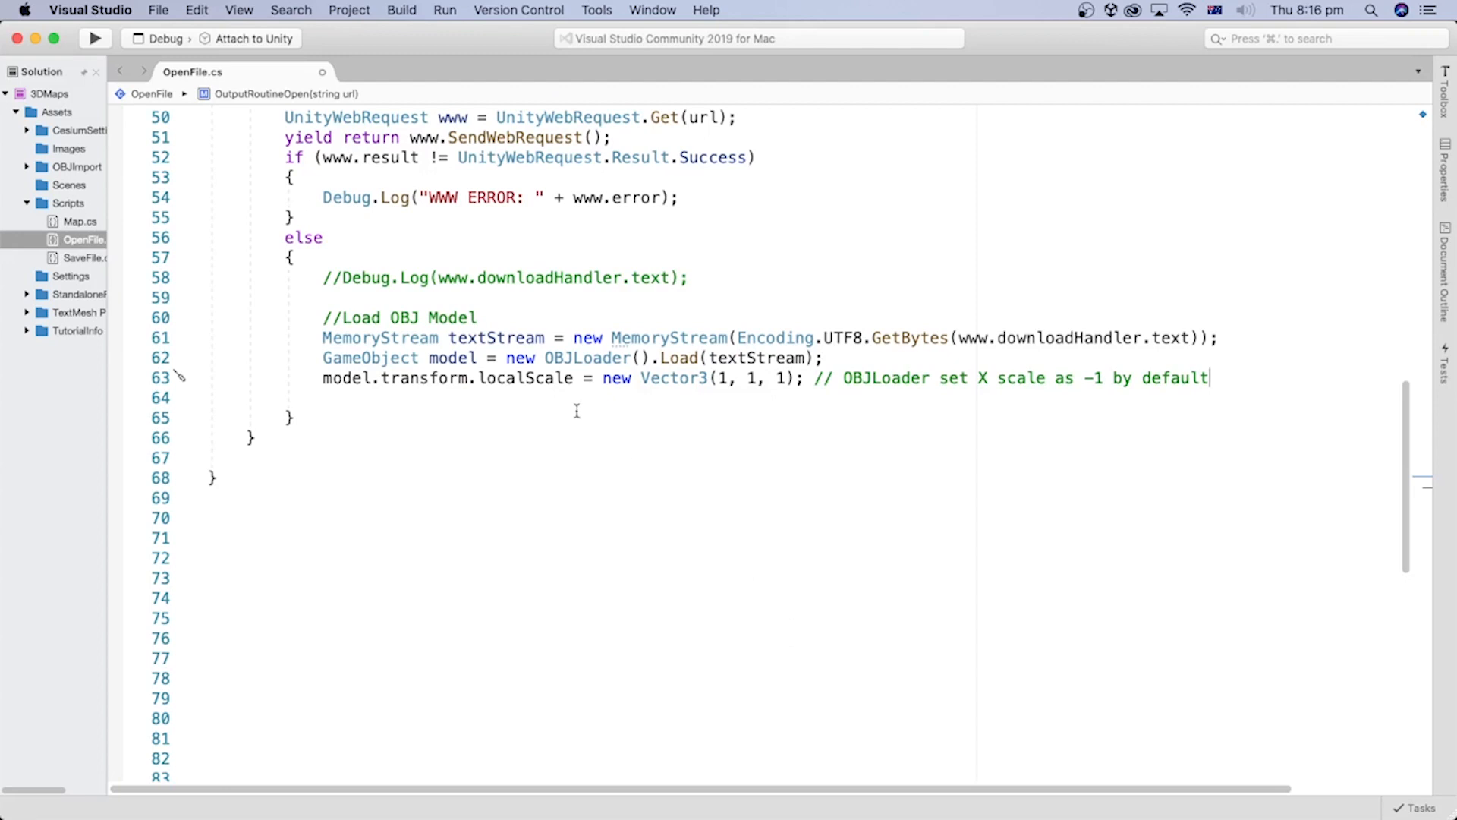
{"action": "mouse_move", "coordinate": [528, 378]}
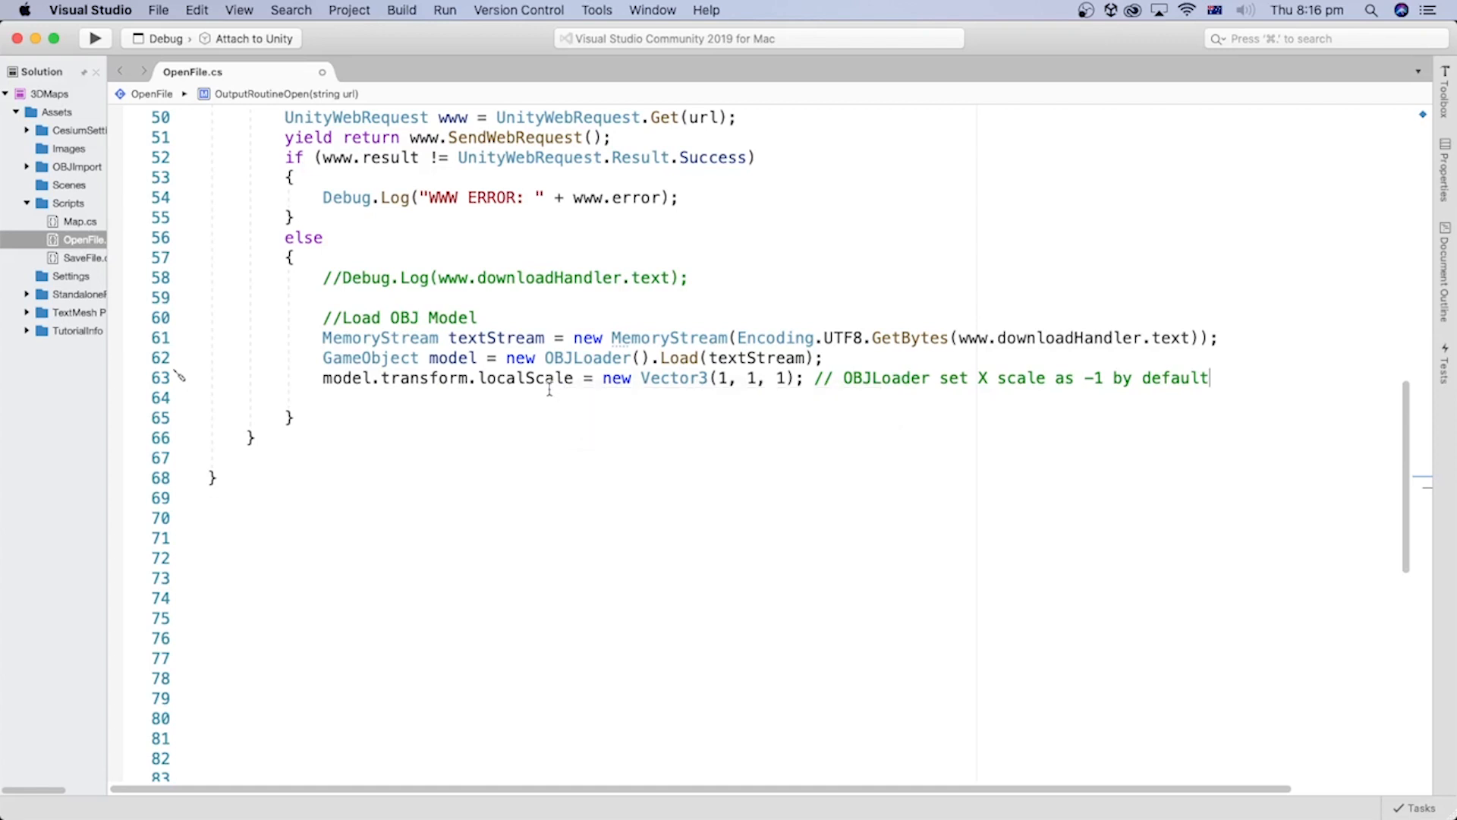
{"action": "mouse_move", "coordinate": [674, 377]}
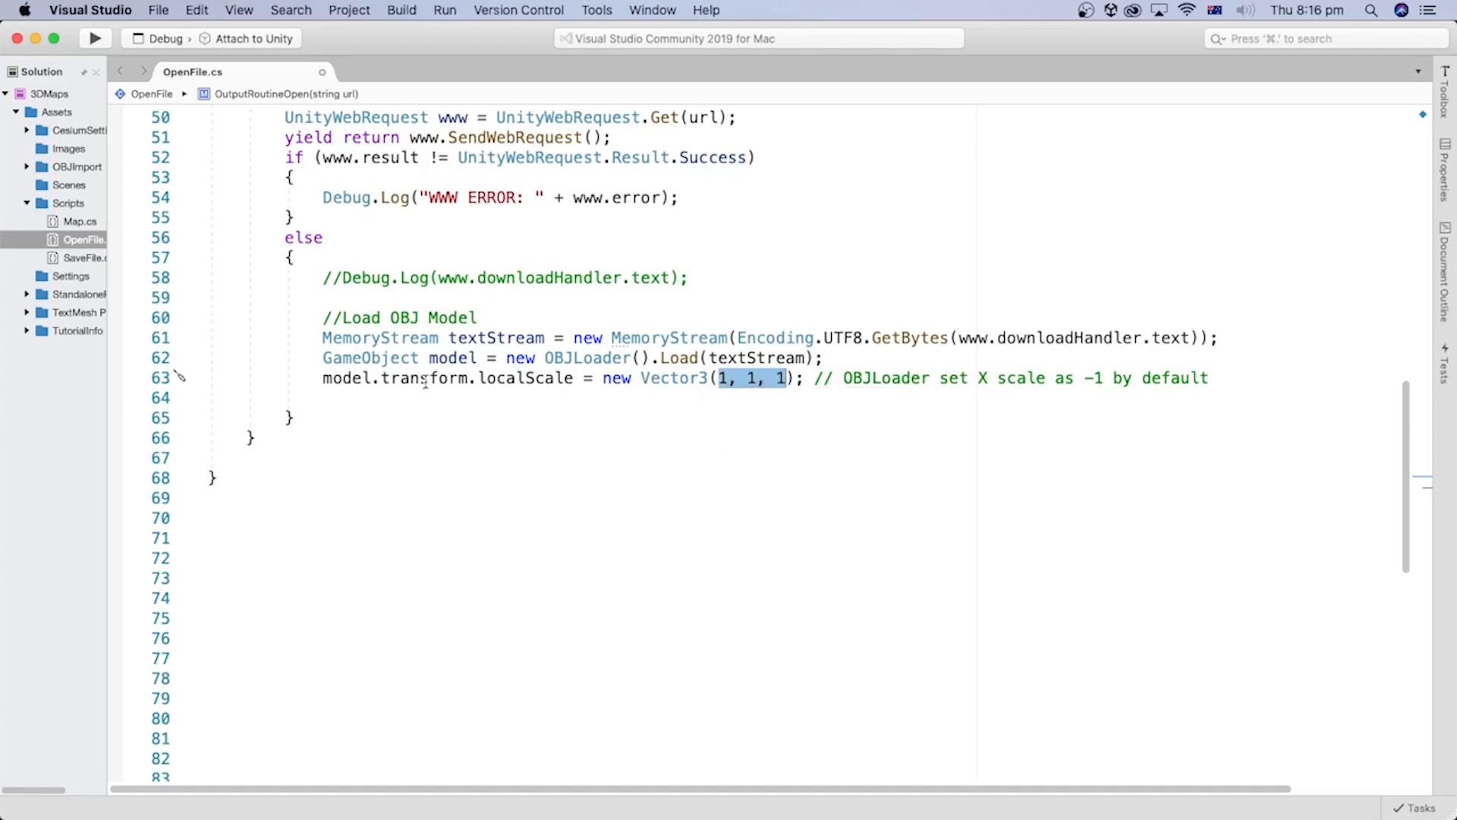
{"action": "double_click", "coordinate": [525, 378]}
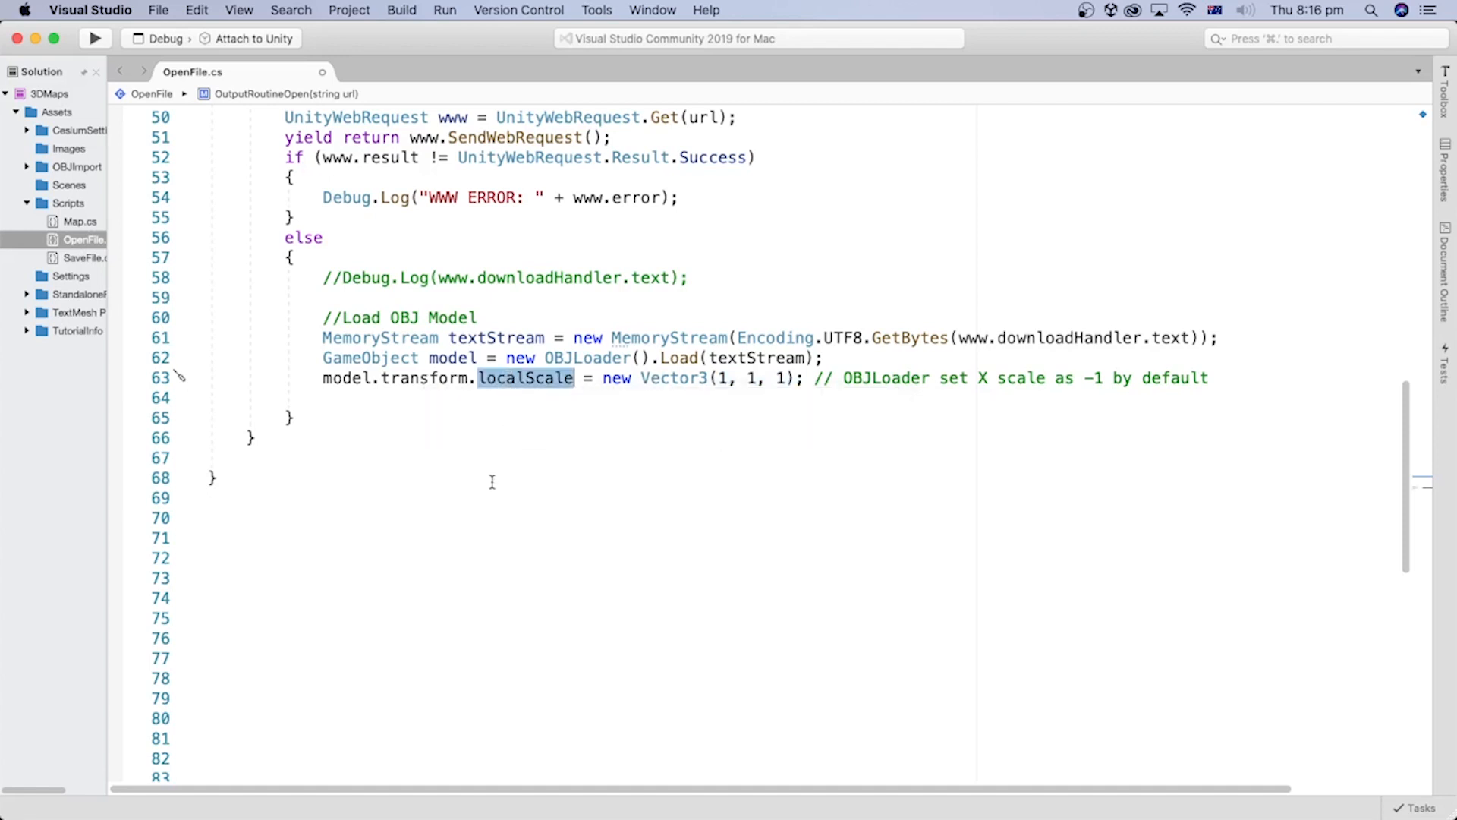
{"action": "mouse_move", "coordinate": [425, 378]}
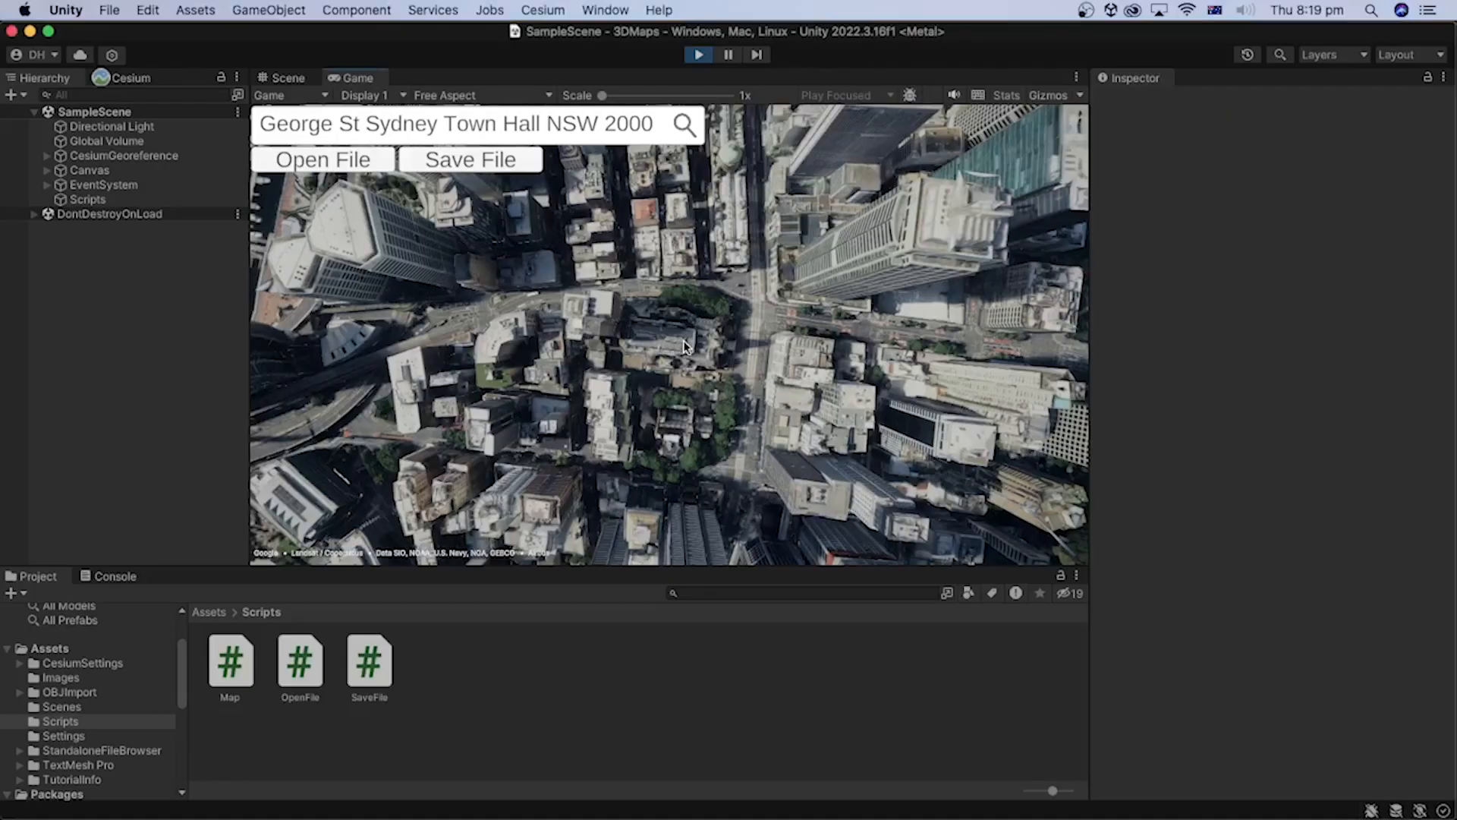
{"action": "mouse_move", "coordinate": [684, 351]}
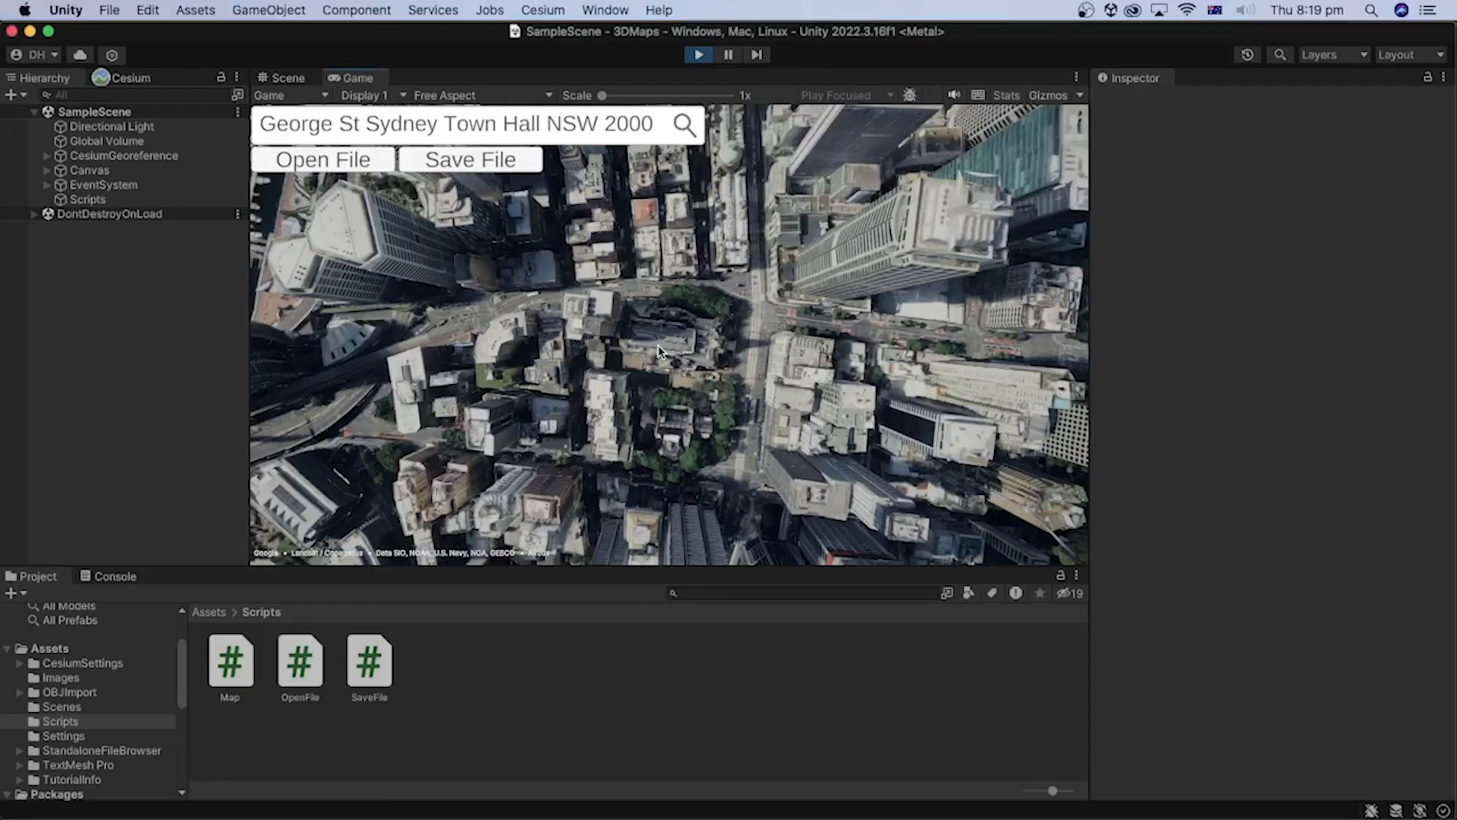
{"action": "mouse_move", "coordinate": [695, 326]}
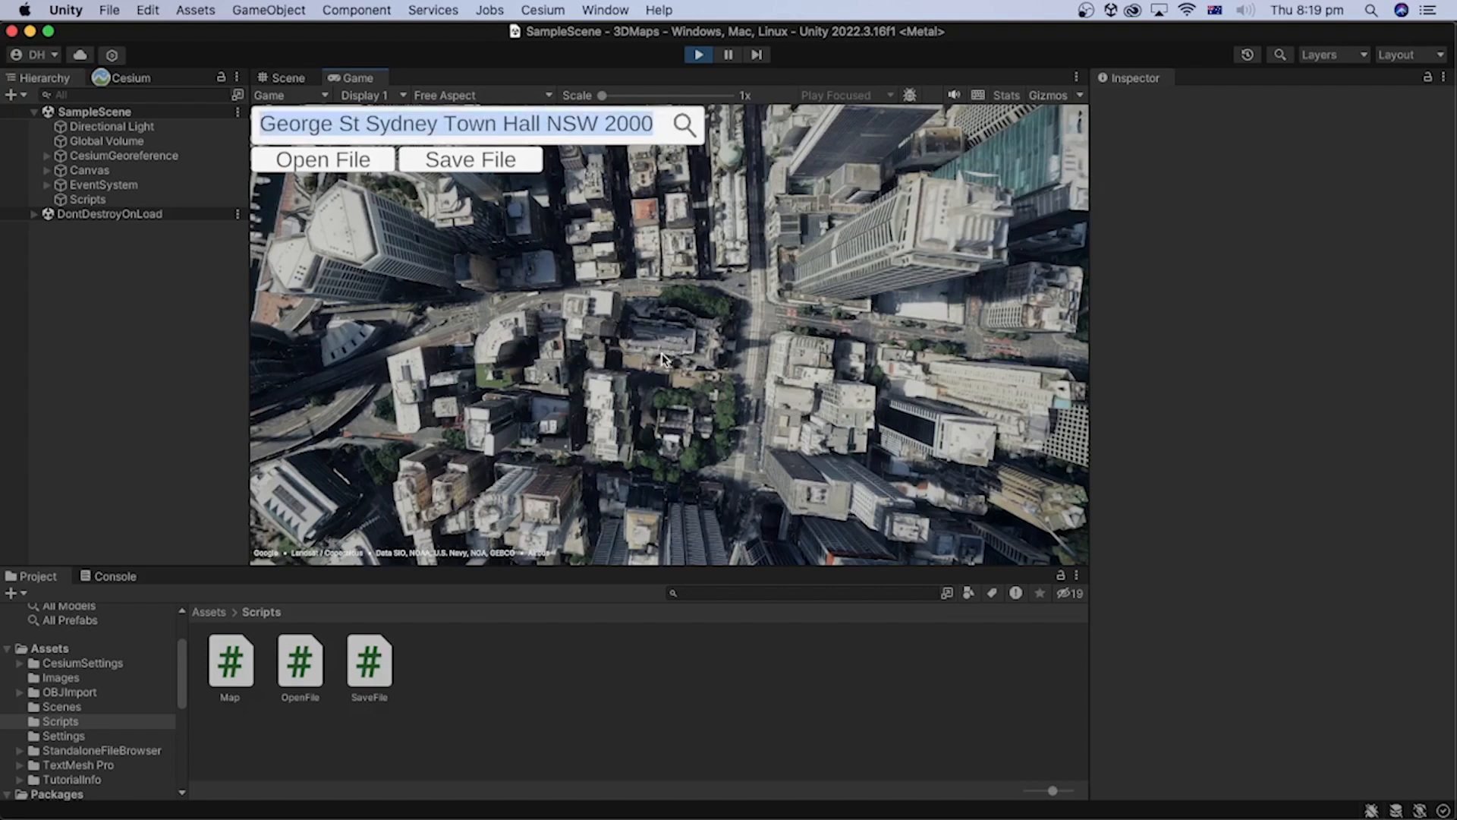
{"action": "mouse_move", "coordinate": [344, 178]}
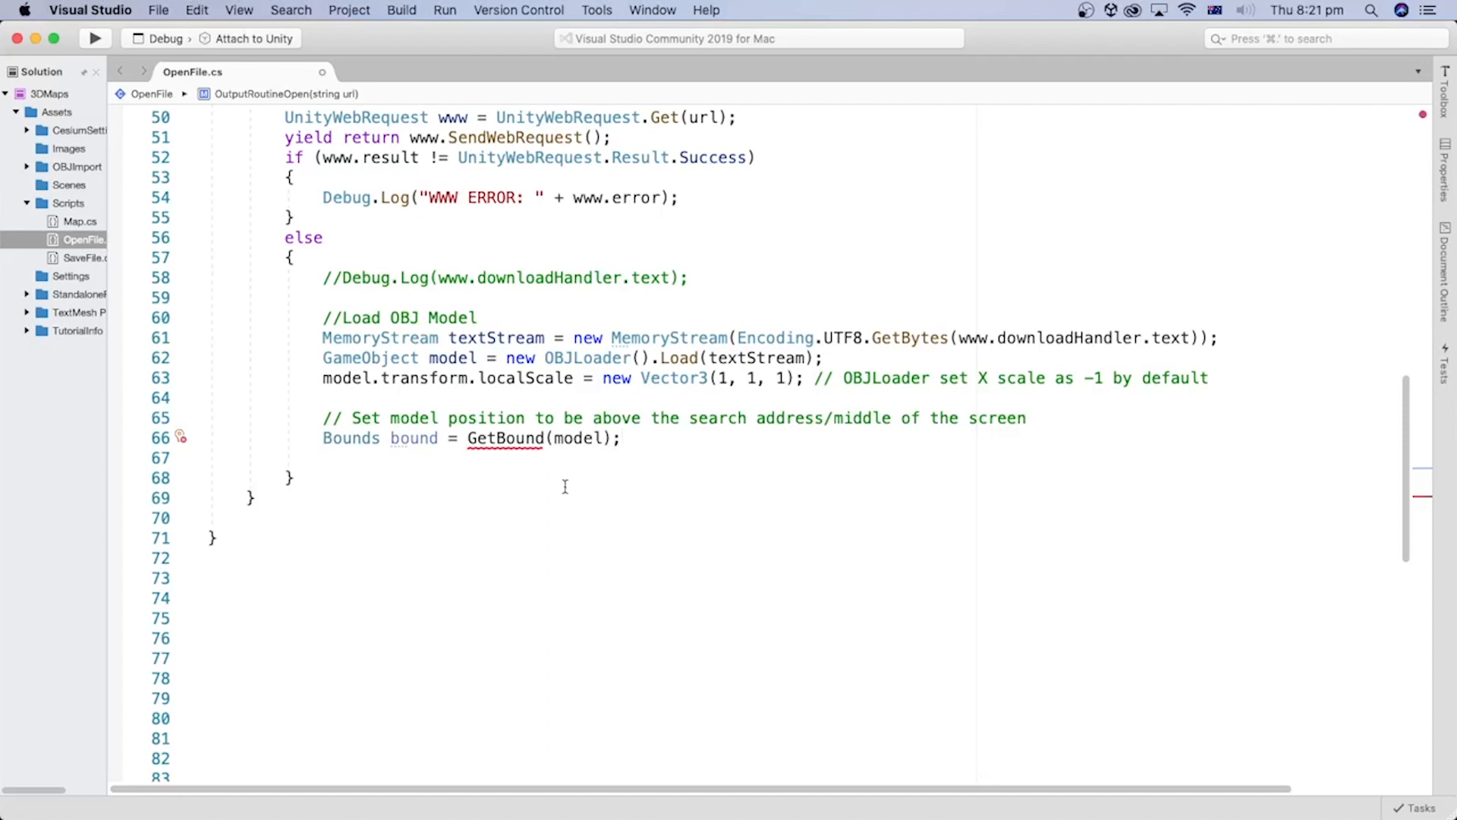
{"action": "mouse_move", "coordinate": [491, 481]}
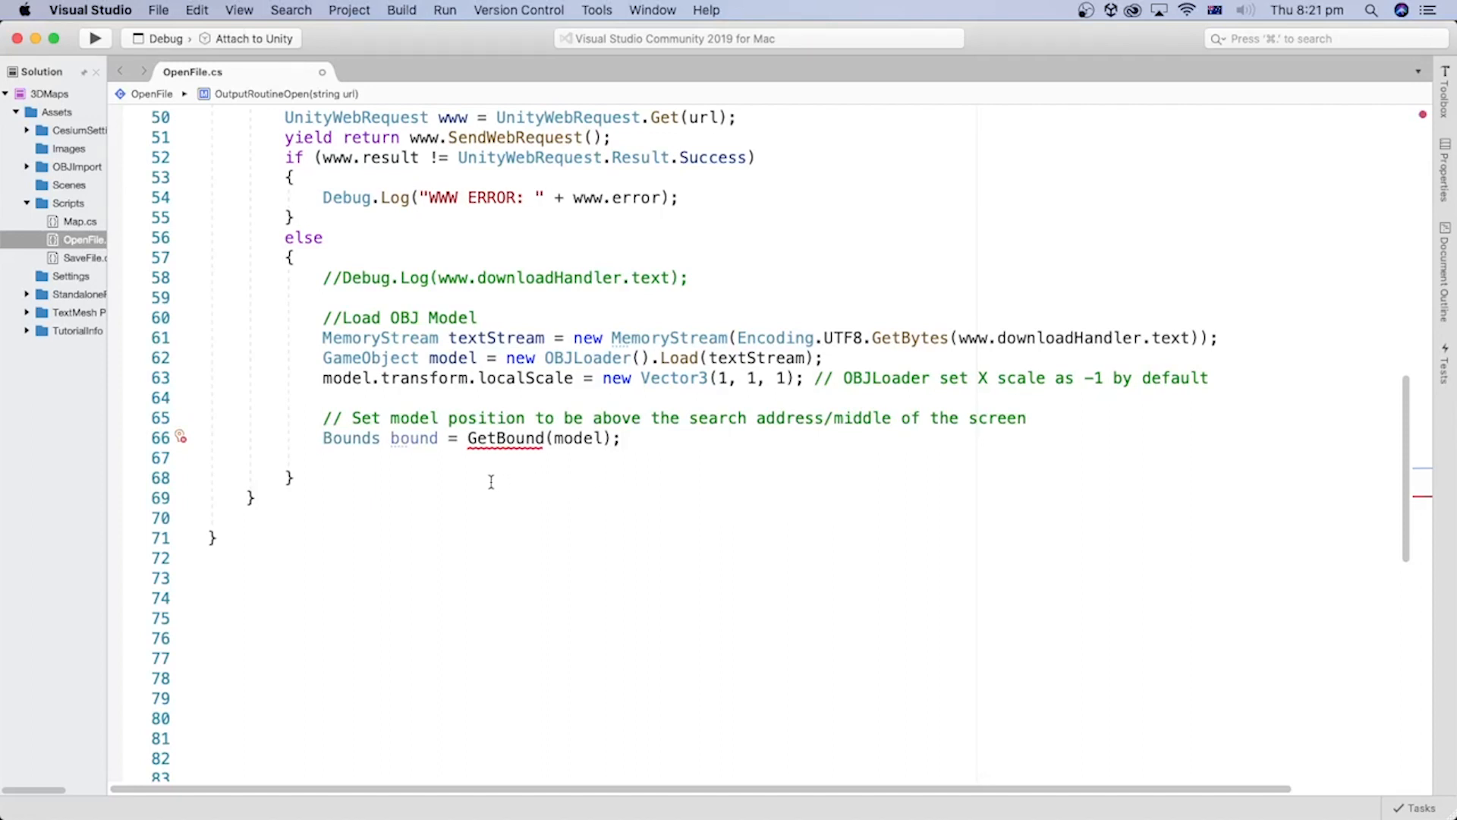
{"action": "mouse_move", "coordinate": [505, 437]}
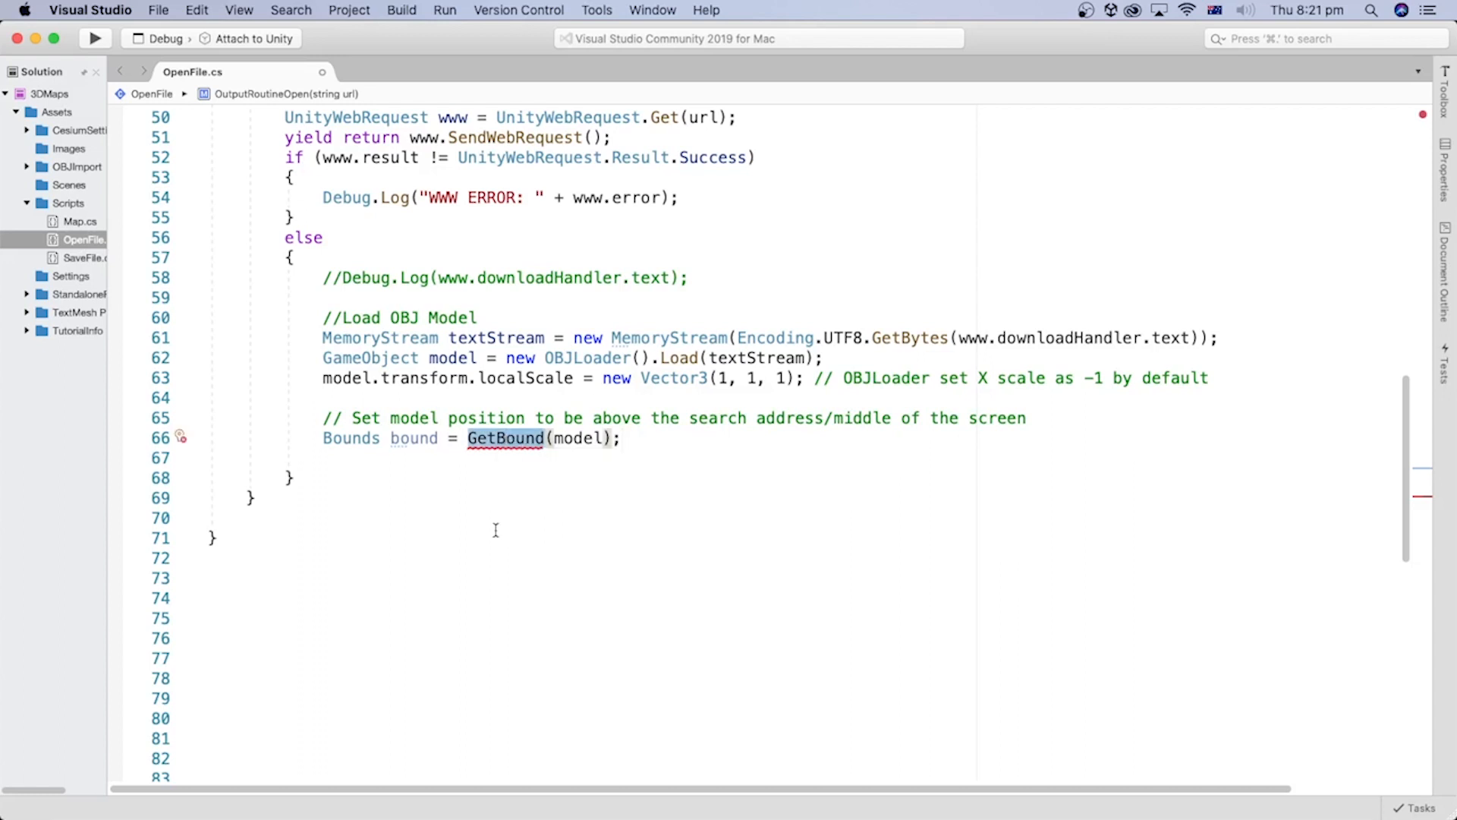
{"action": "double_click", "coordinate": [413, 438]}
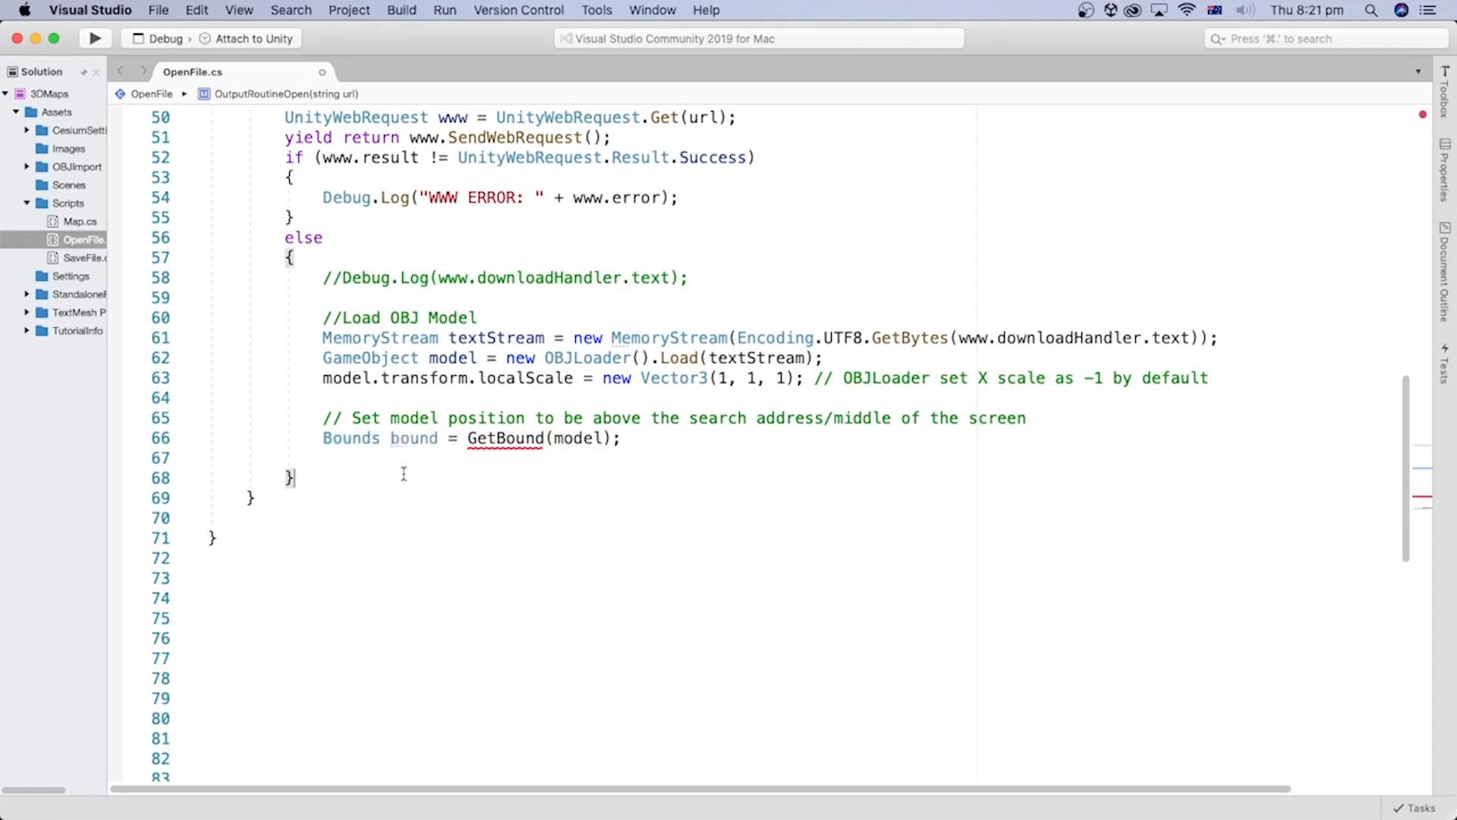
{"action": "mouse_move", "coordinate": [505, 438]}
{"action": "type", "text": "model.transform.localPosition = Vector3.zero - bound.center - new Vector3(0, (float)cesiumGeoreference.height, 0) + new Vector3(0, bound.size.y, 0);"}
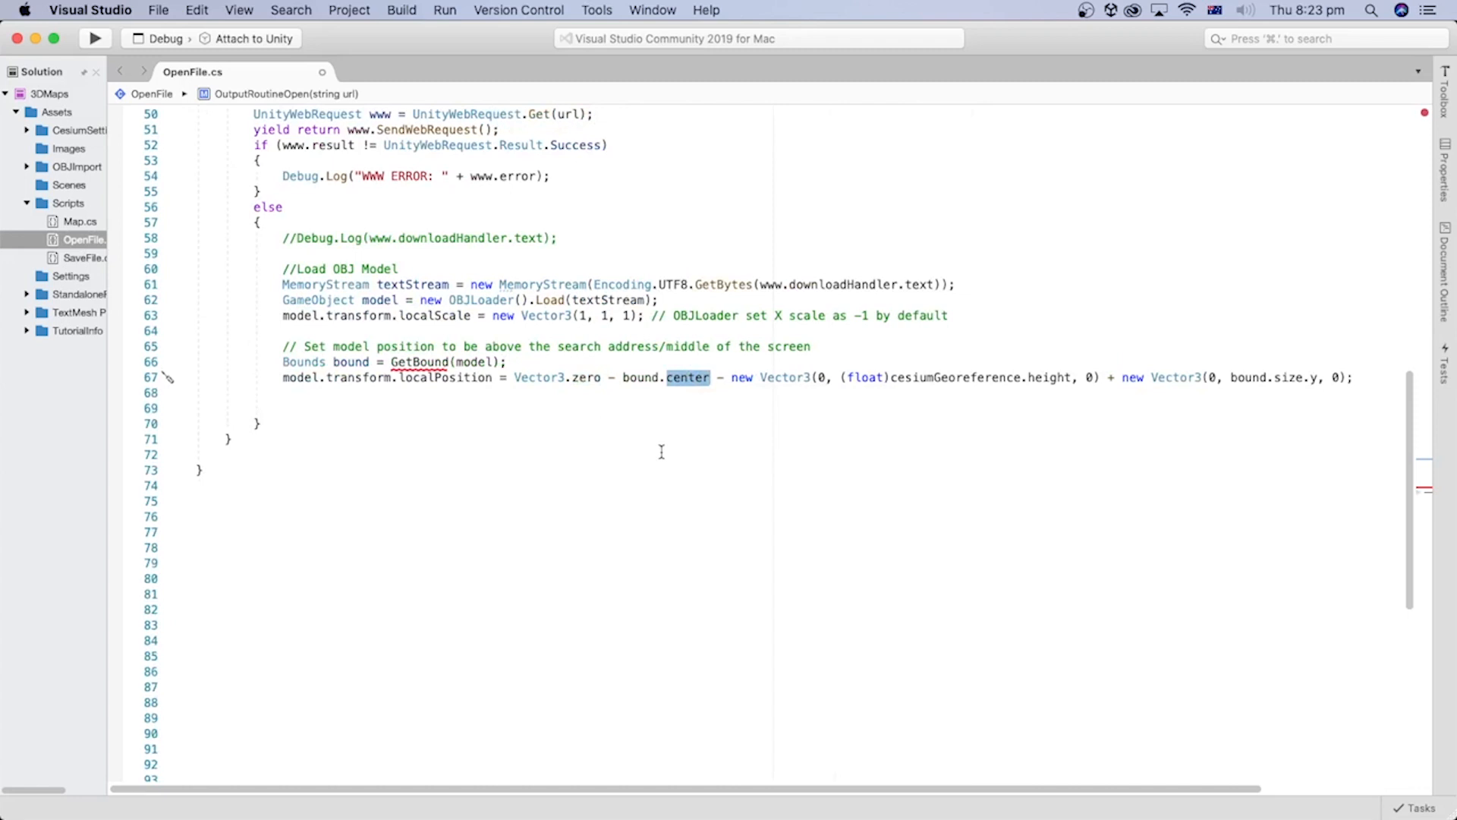
{"action": "mouse_move", "coordinate": [939, 377]}
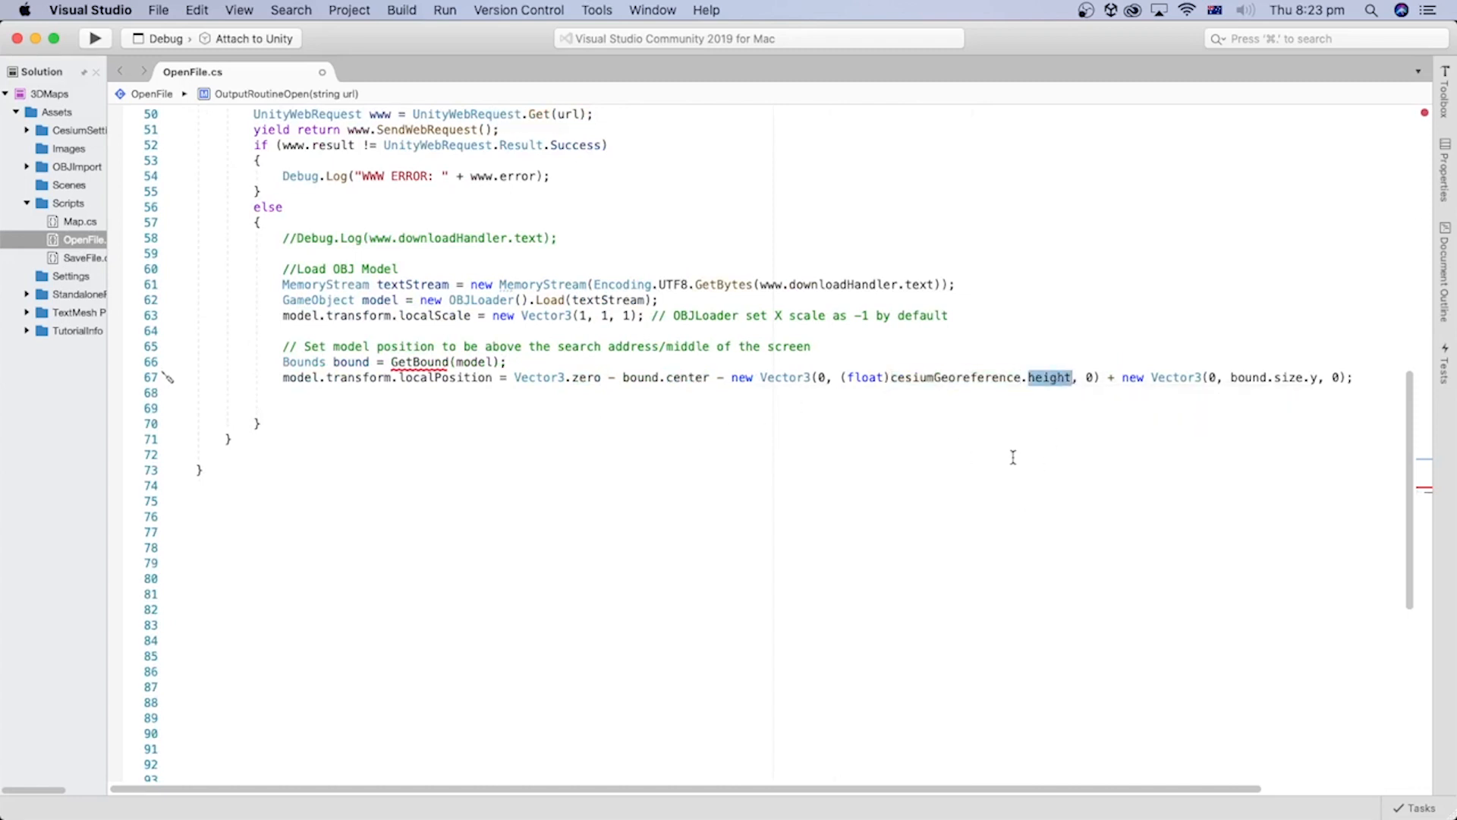
{"action": "mouse_move", "coordinate": [1069, 440]}
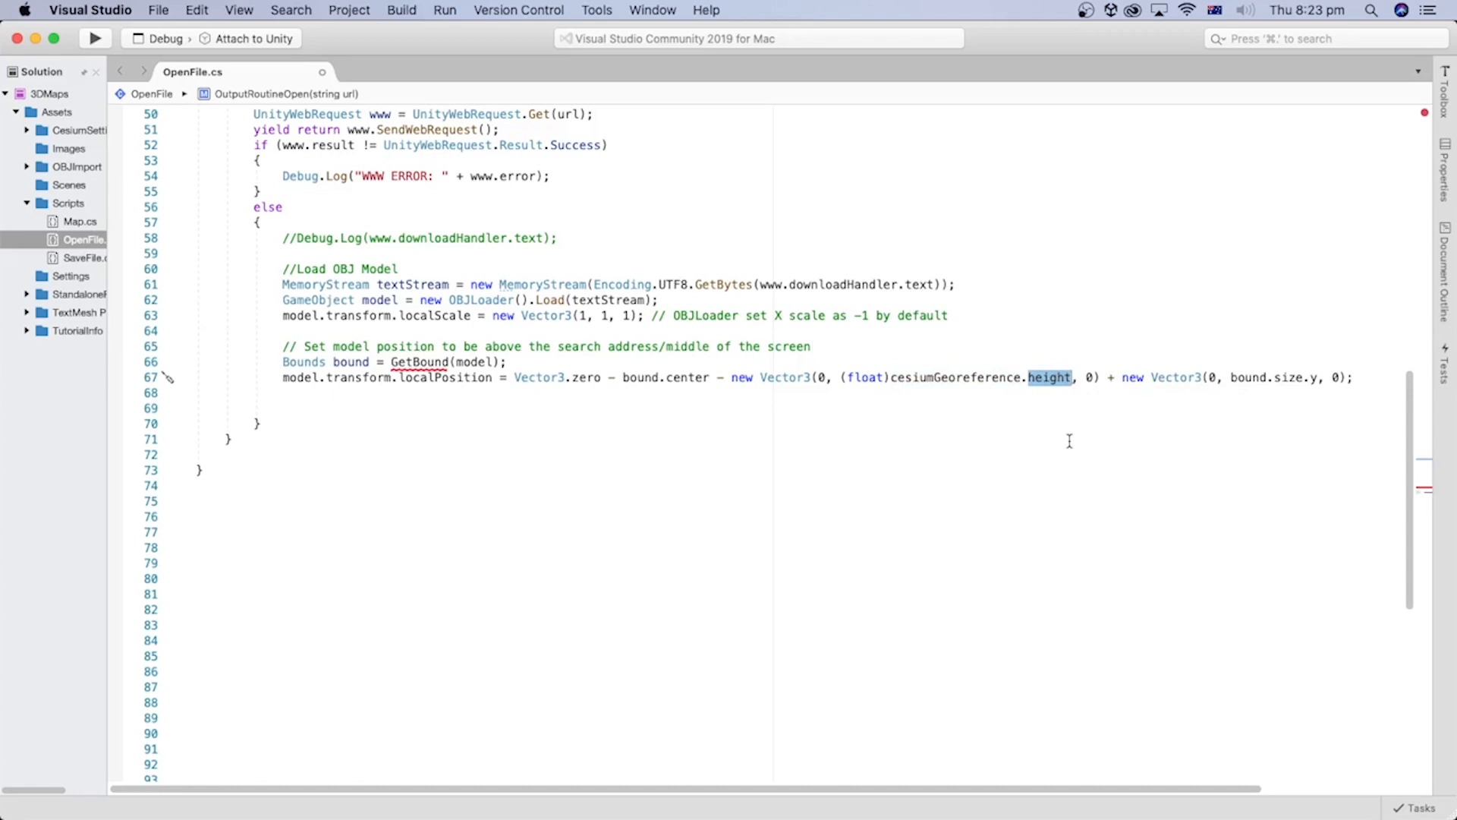
{"action": "mouse_move", "coordinate": [1310, 377]}
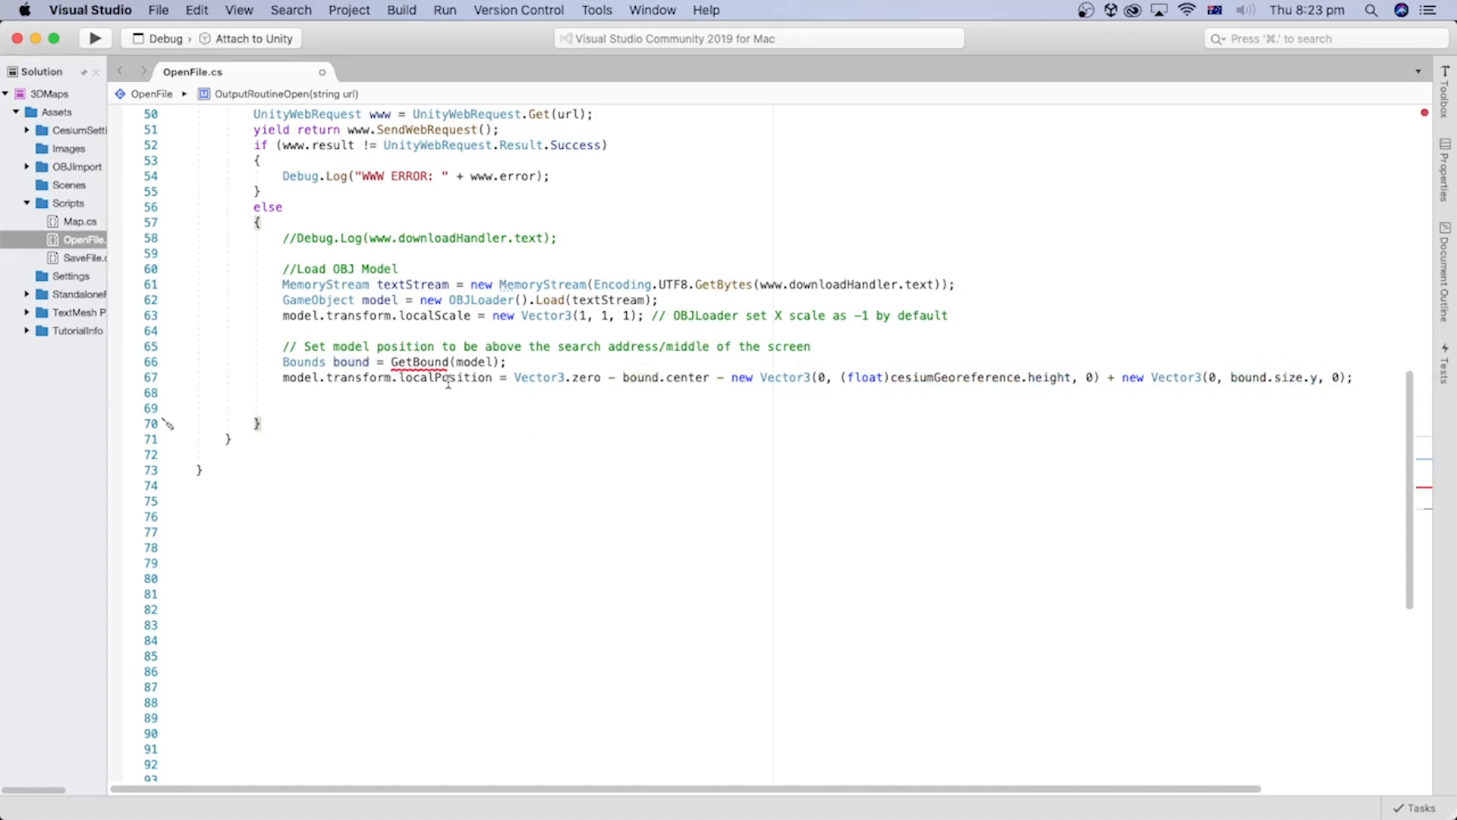
- Highlight a term in the localPosition line built from bound.center and georeference height
{"action": "double_click", "coordinate": [444, 377]}
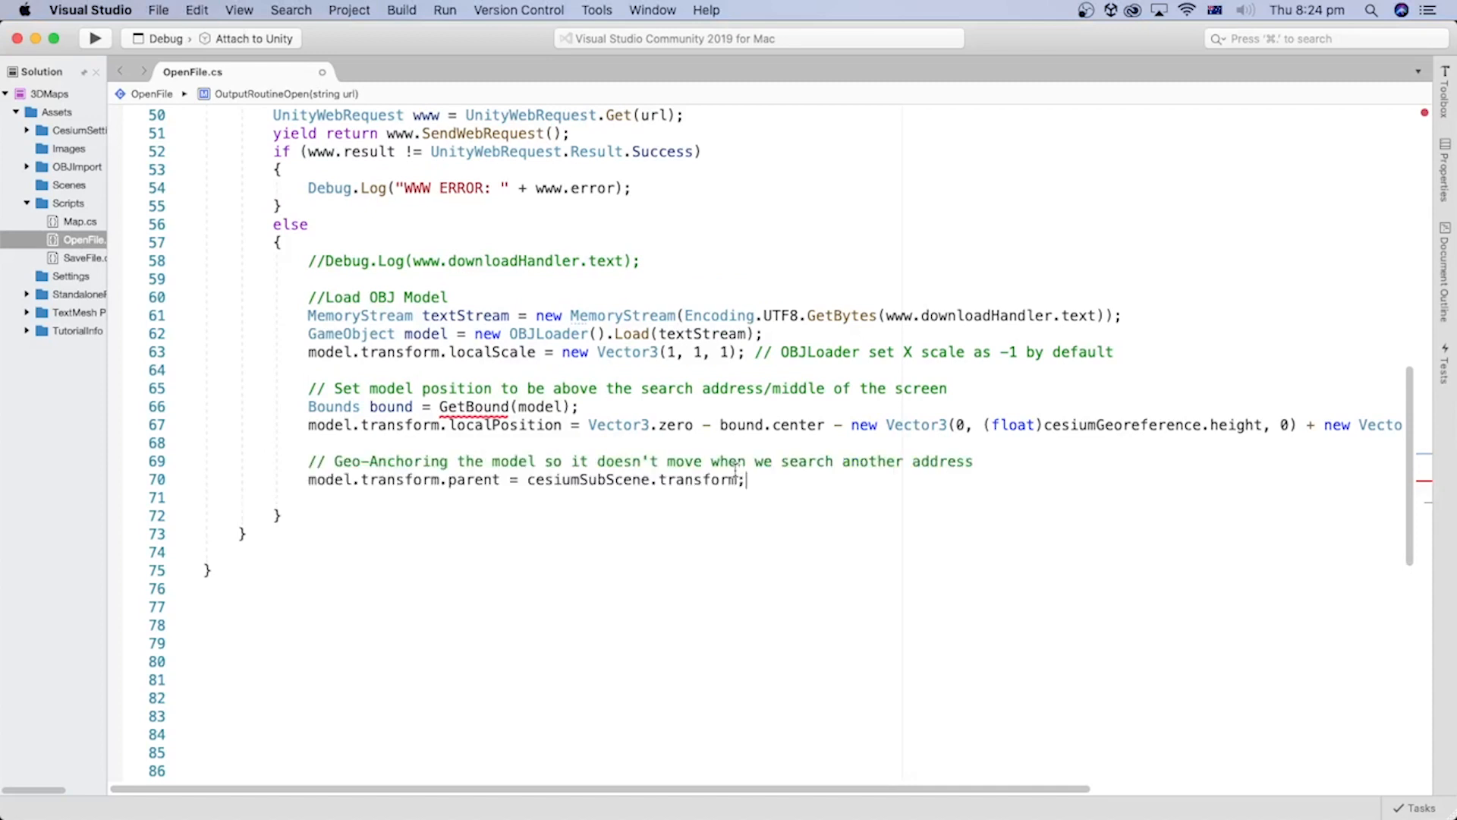
{"action": "mouse_move", "coordinate": [632, 530]}
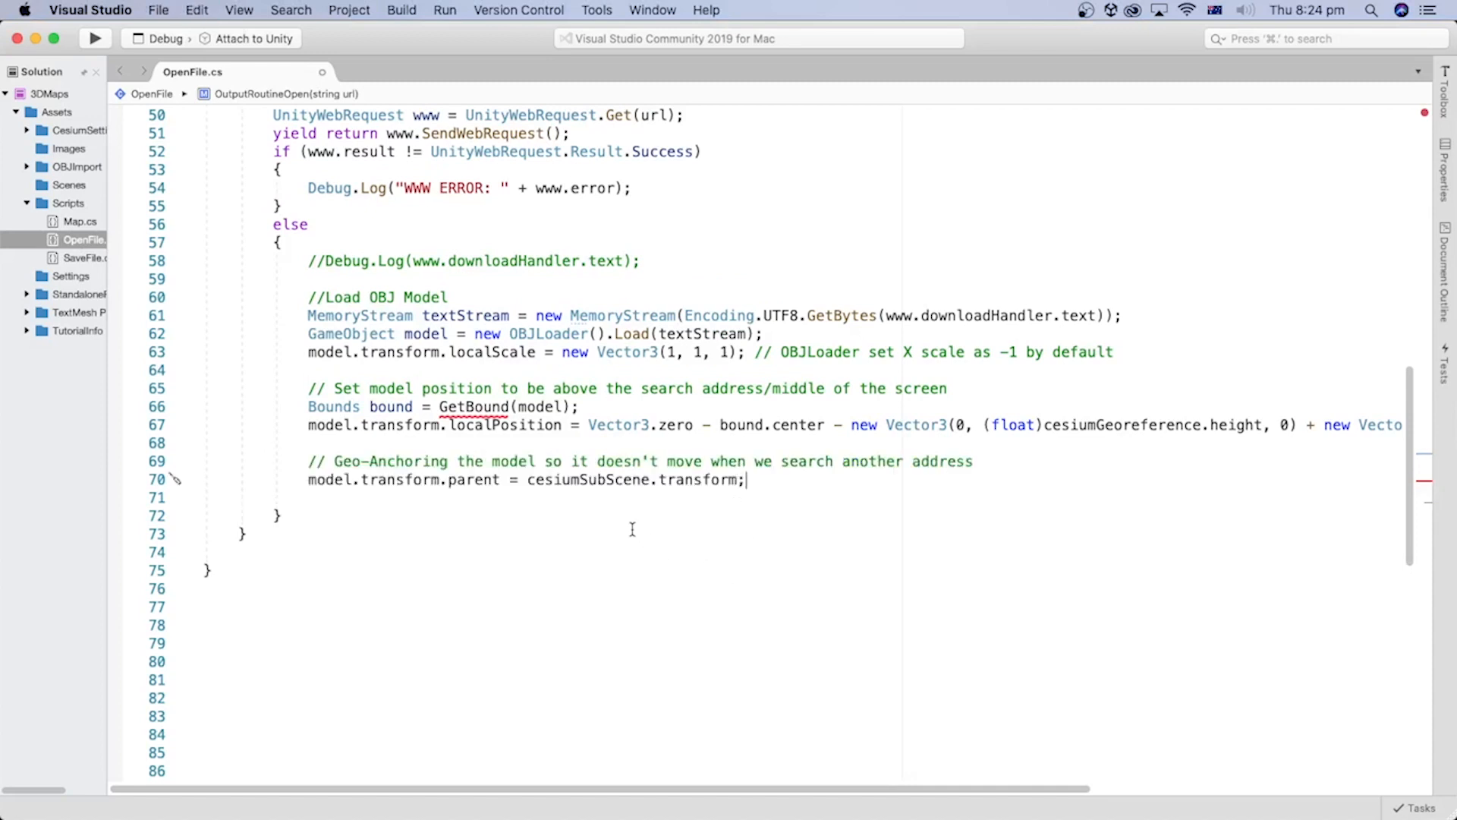
{"action": "mouse_move", "coordinate": [620, 521]}
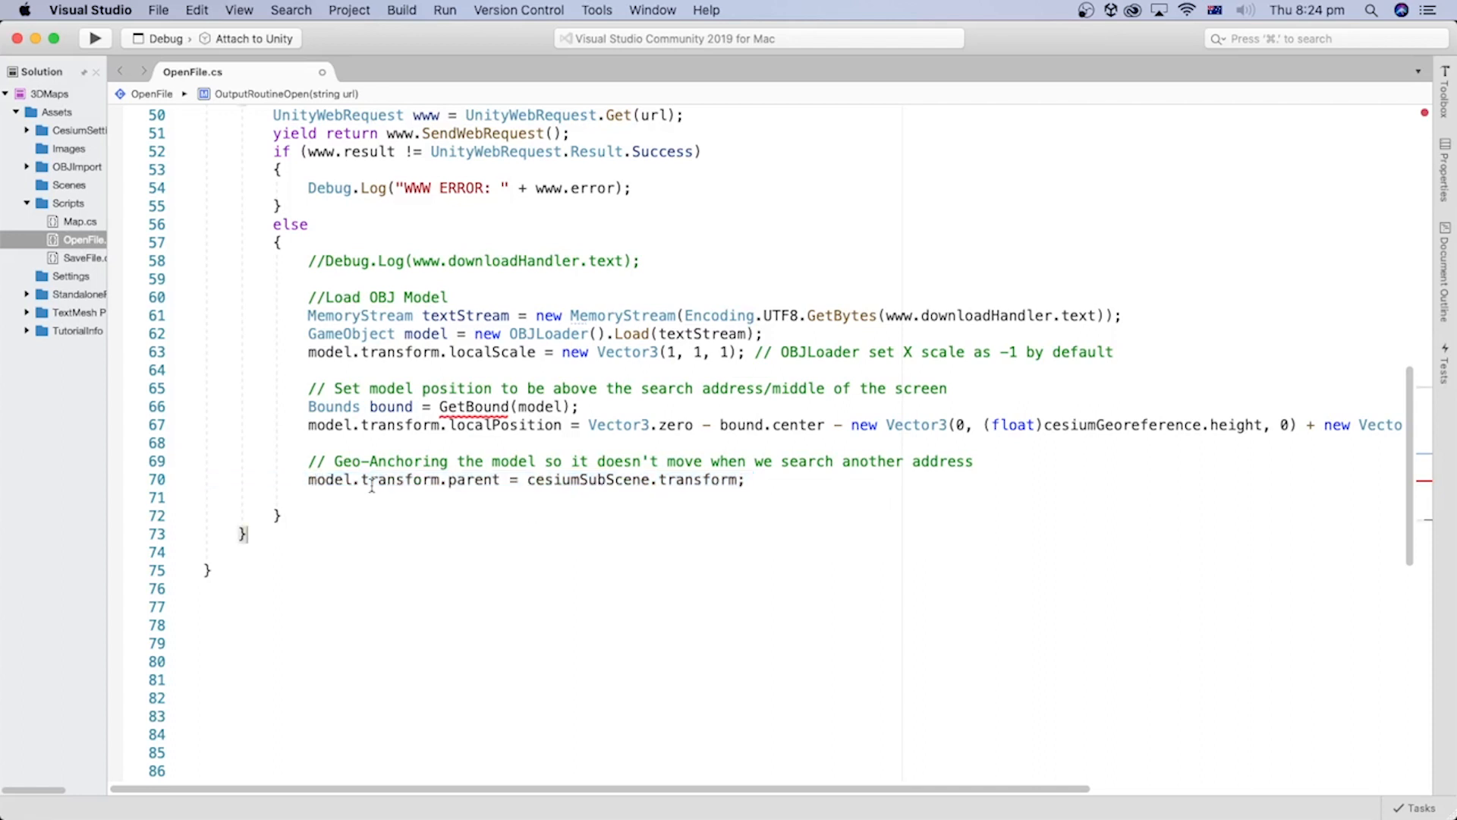
{"action": "mouse_move", "coordinate": [683, 480]}
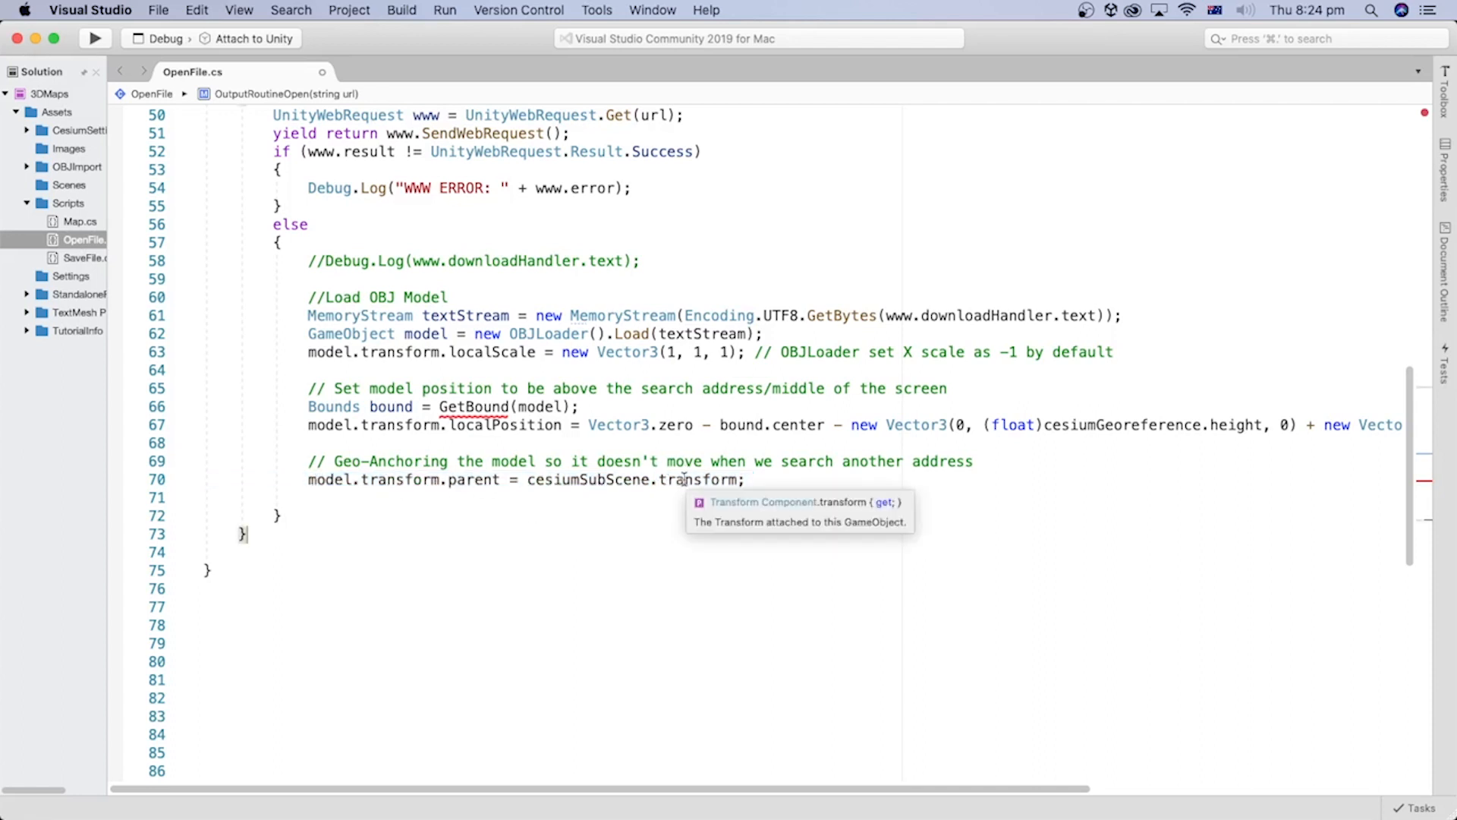
- Check the model.transform.parent = cesiumSubScene.transform line
{"action": "double_click", "coordinate": [588, 480]}
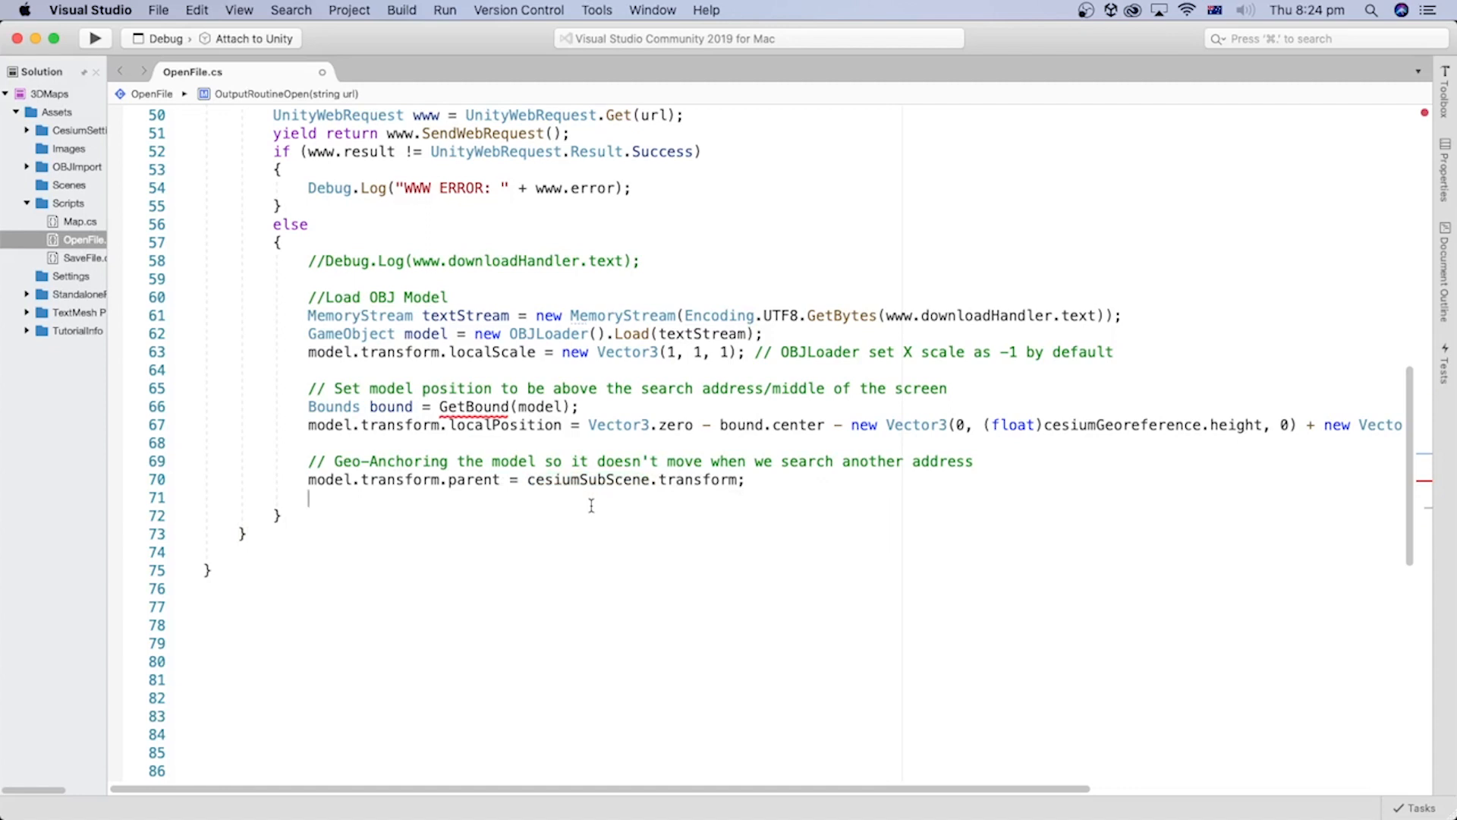
{"action": "mouse_move", "coordinate": [474, 479]}
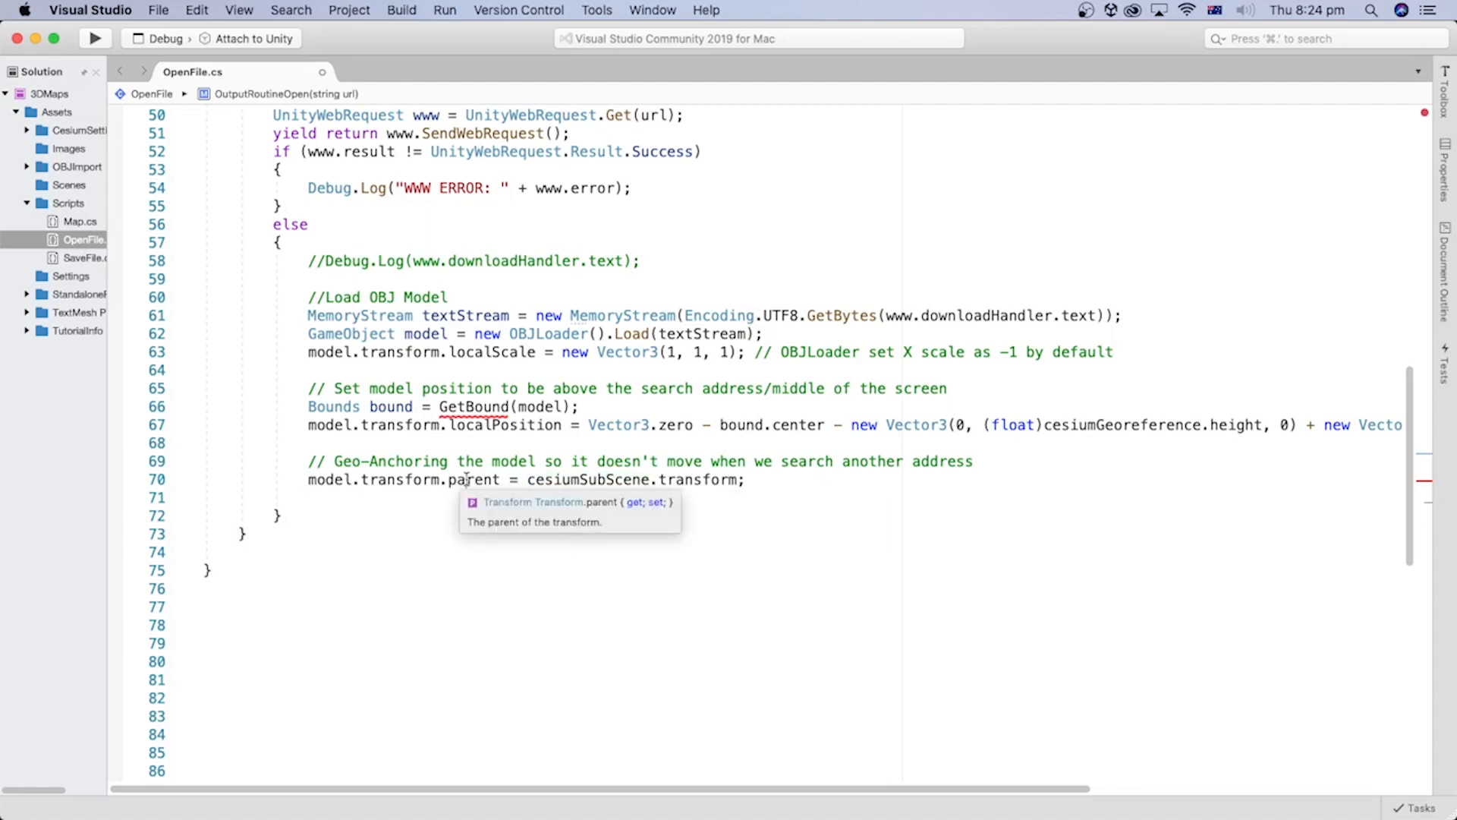
{"action": "double_click", "coordinate": [473, 479]}
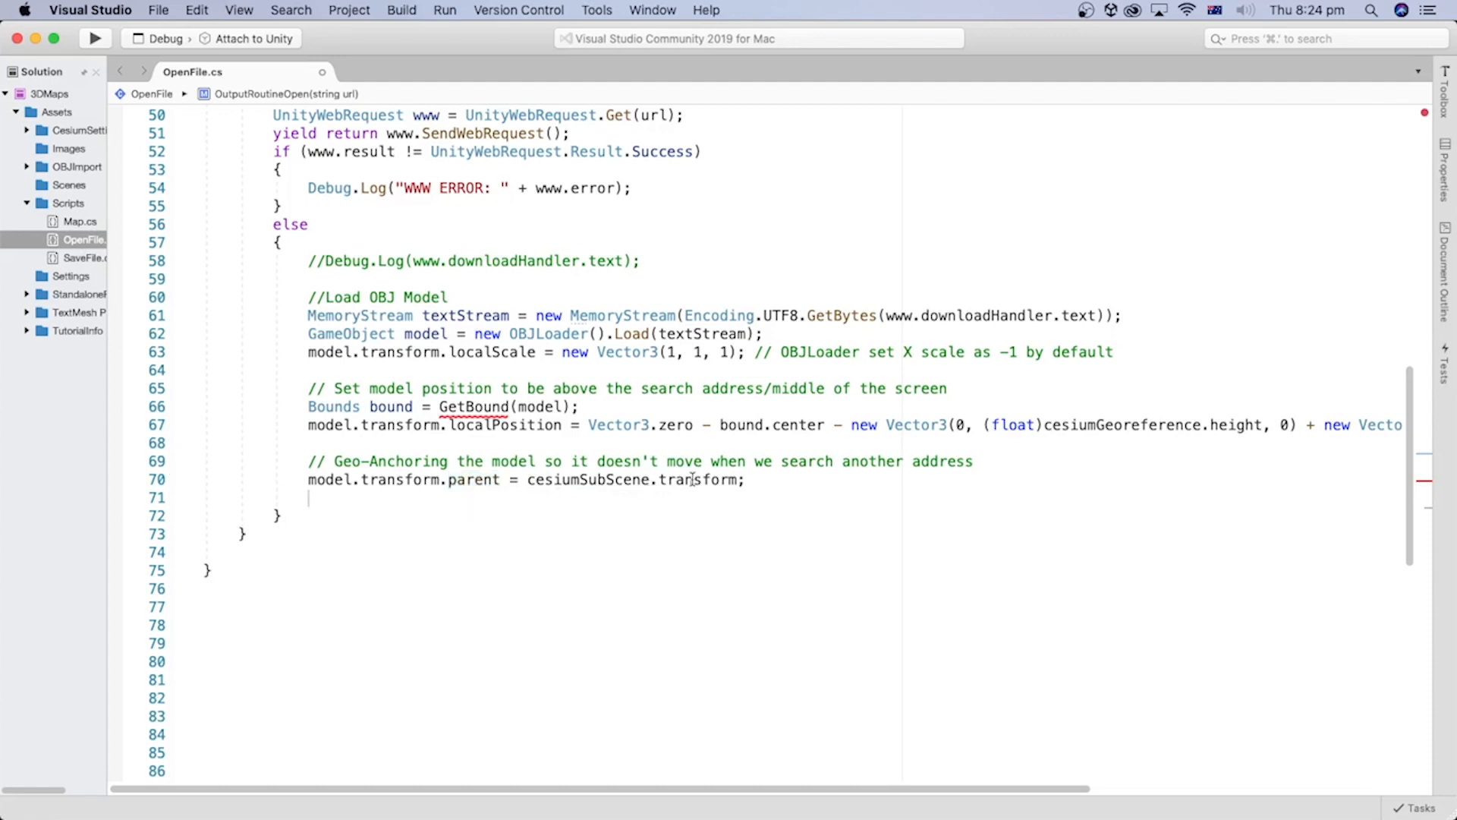
{"action": "double_click", "coordinate": [698, 480]}
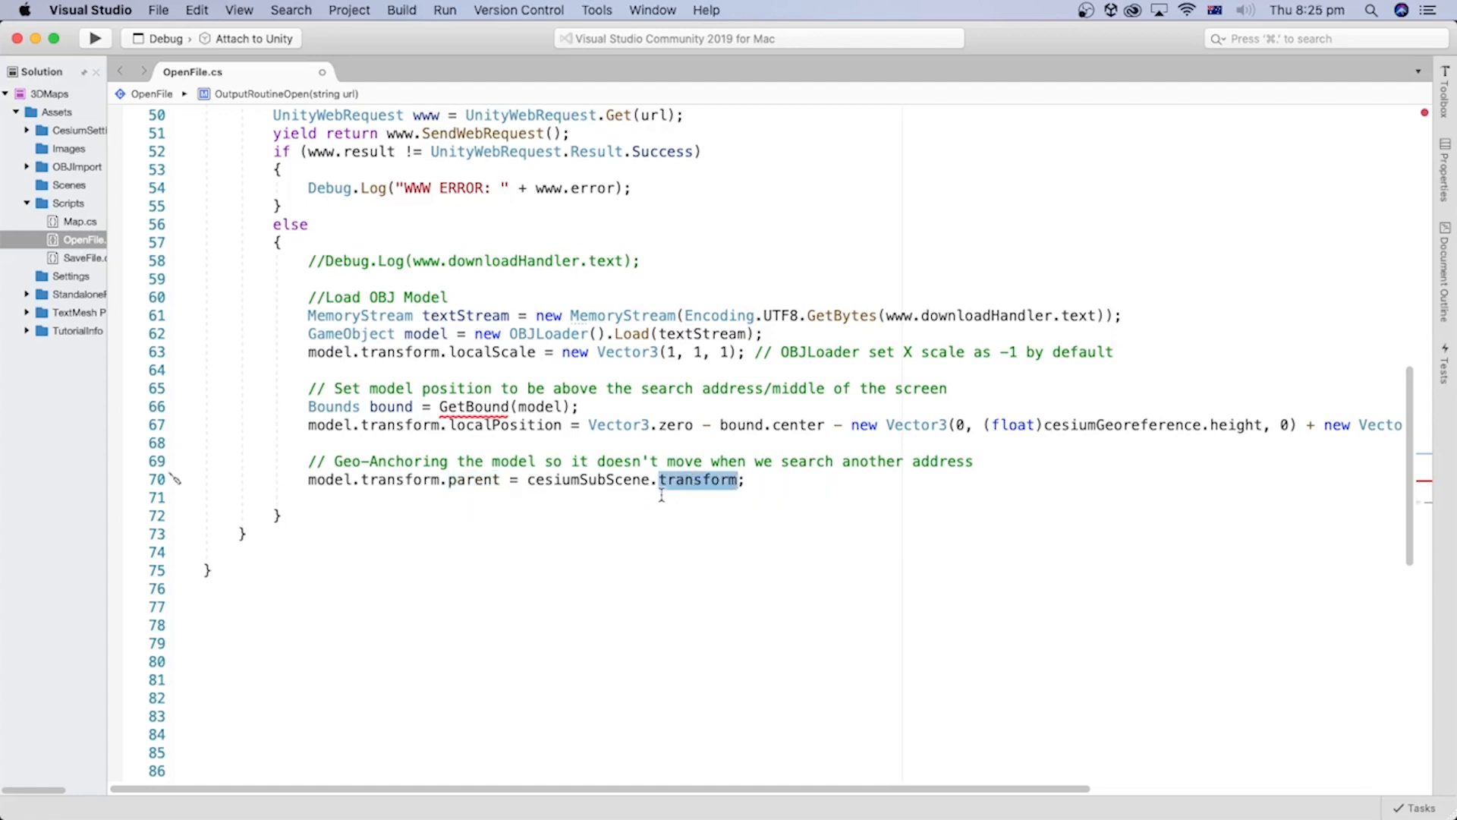
- Add 'model.AddComponent<CesiumGlobeAnchor>();' below the parenting line
{"action": "type", "text": "model.AddComponent<CesiumGlobeAnchor>();"}
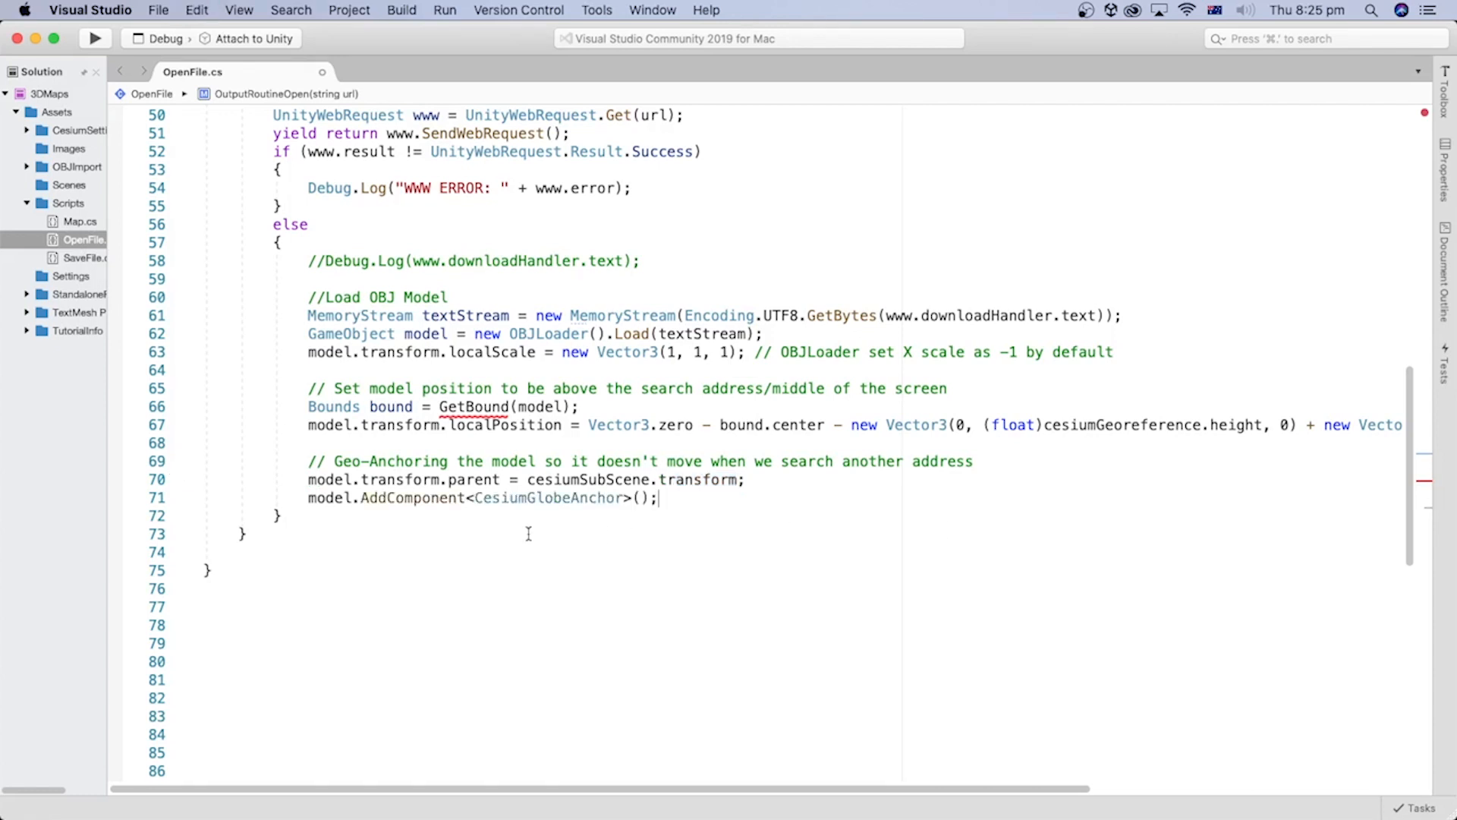
{"action": "double_click", "coordinate": [550, 497]}
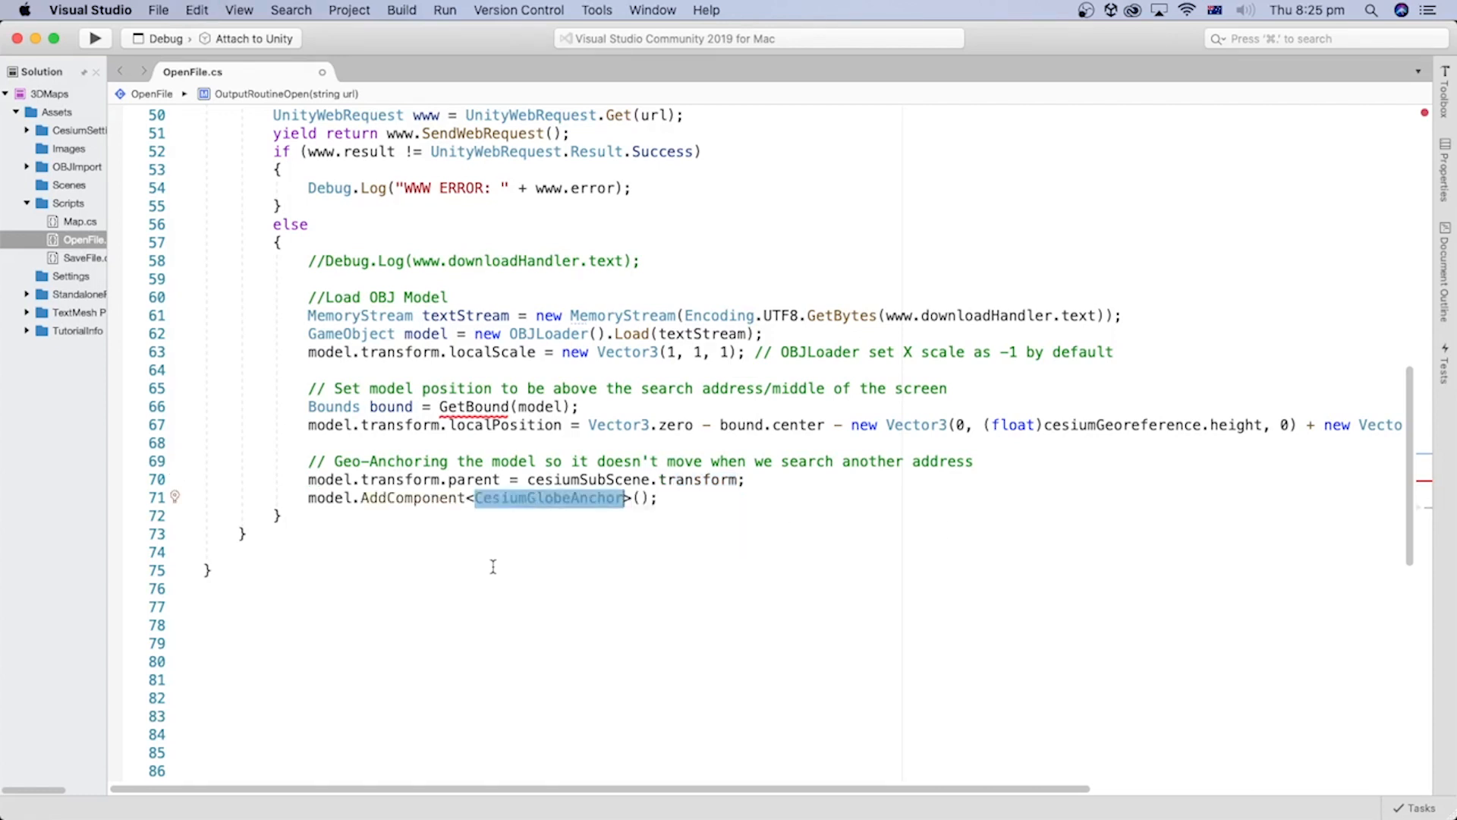
{"action": "left_click", "coordinate": [328, 498]}
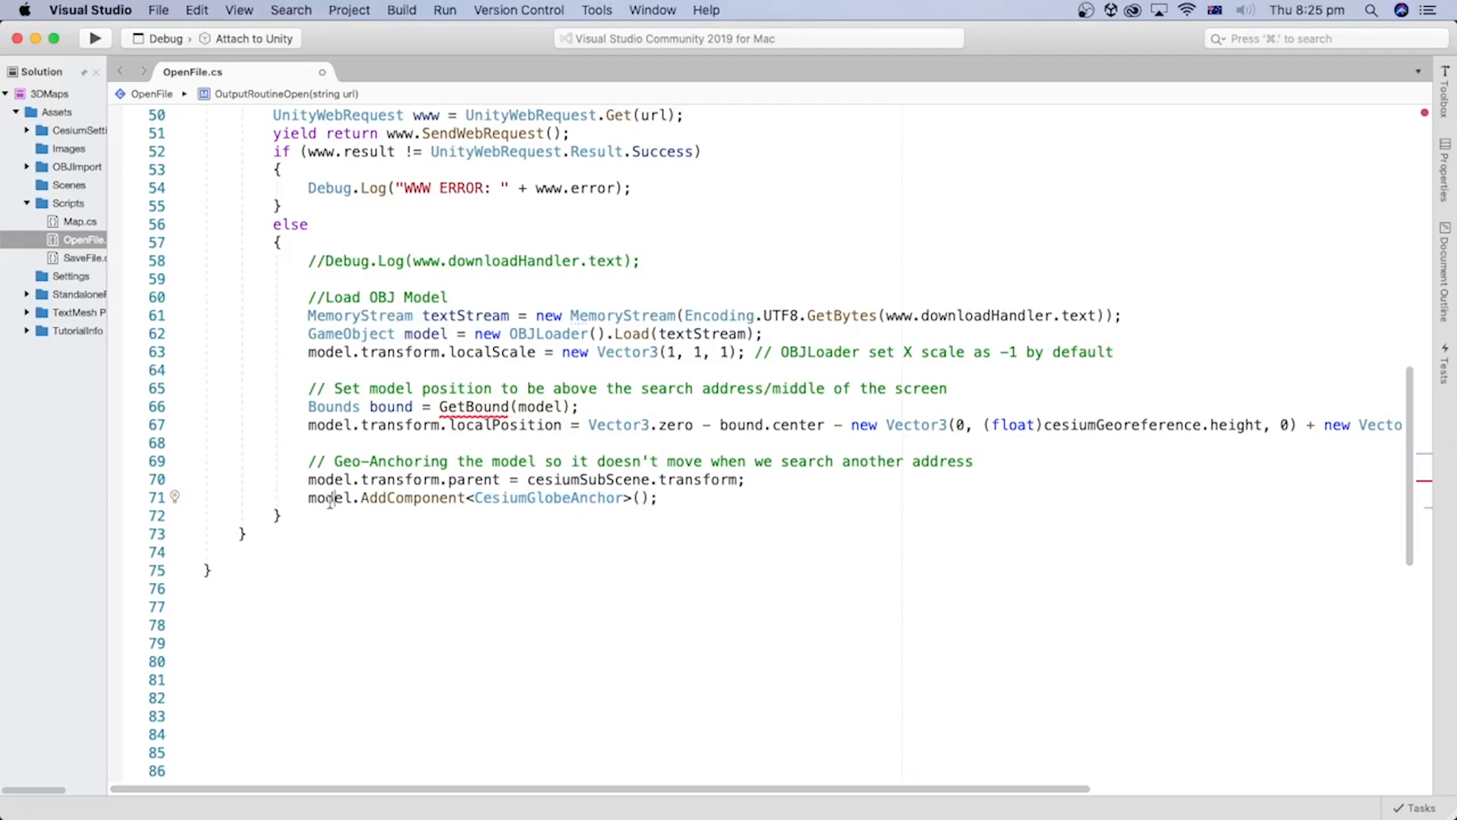